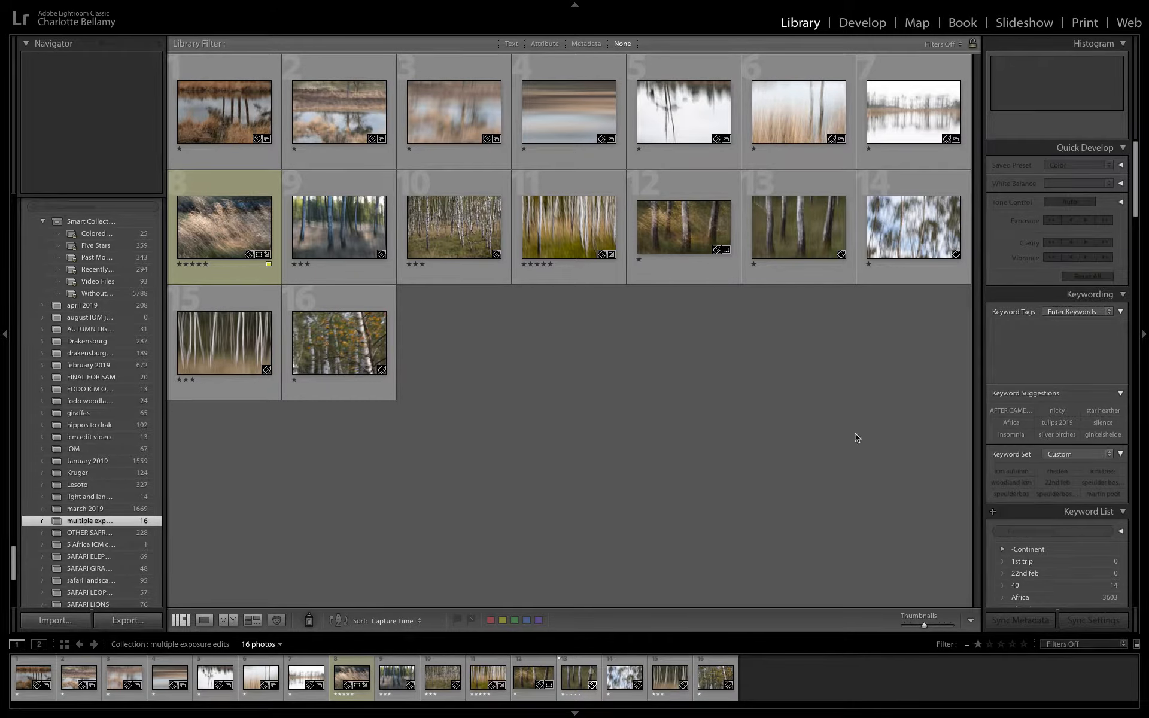
mouse_move(856, 432)
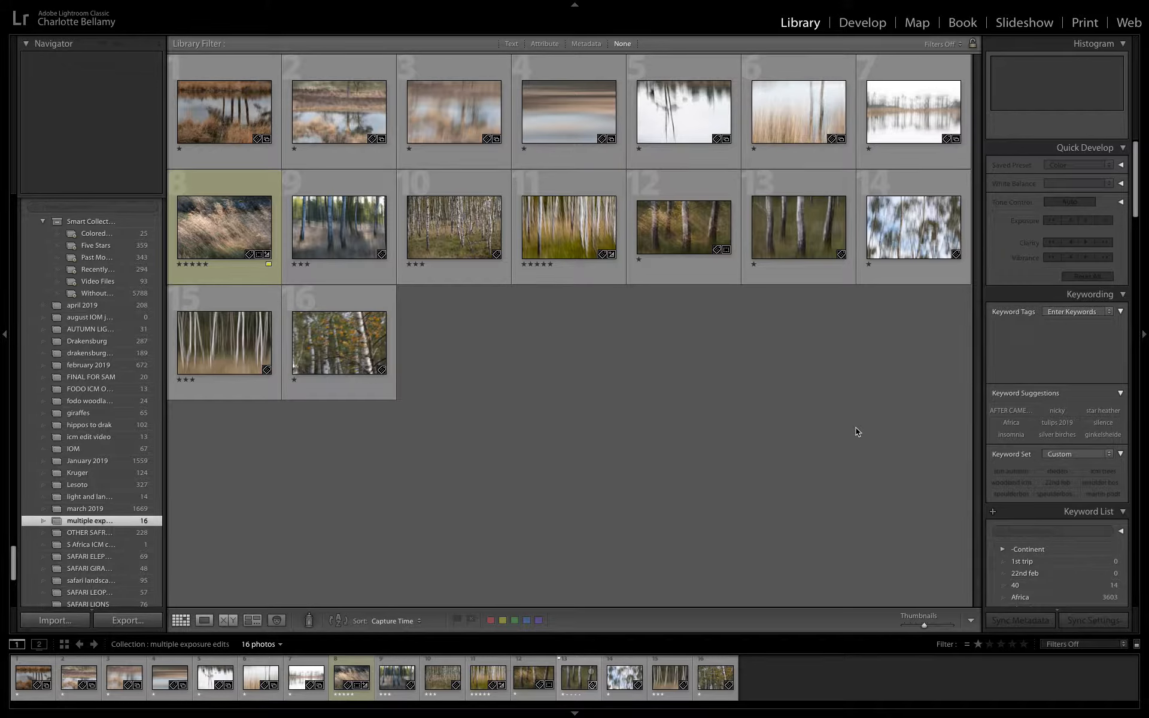
Select the birch trees and windswept grass photos together and bring up their actions menu
left_click(797, 228)
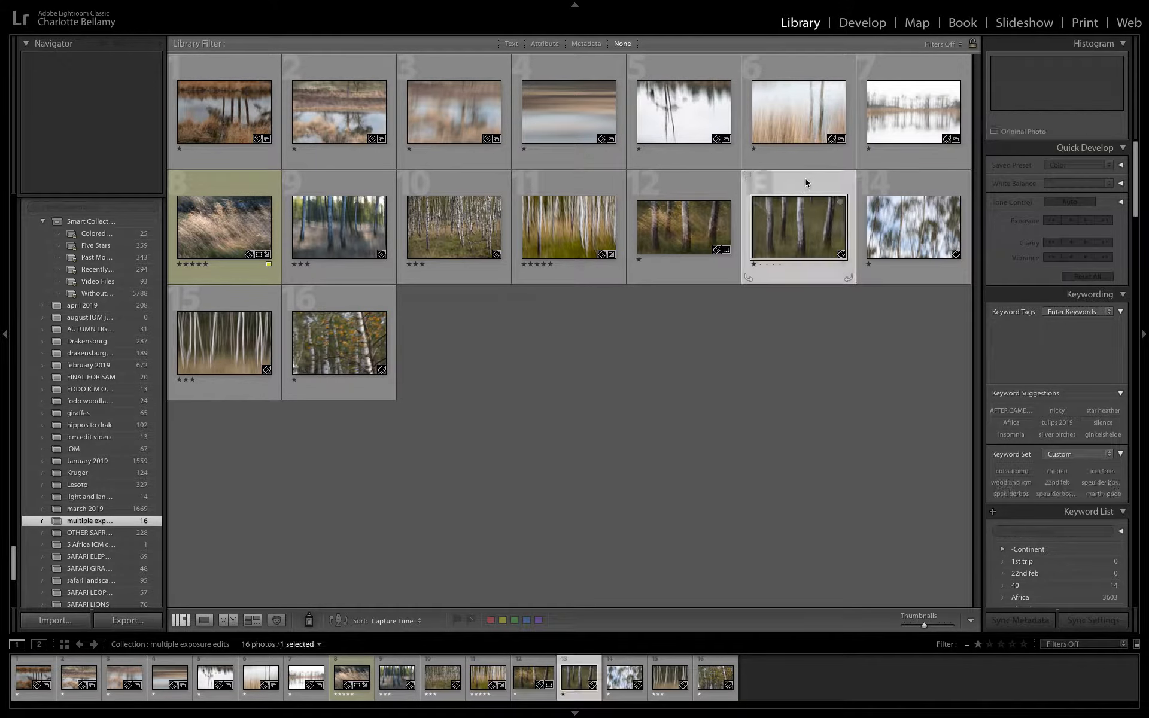
left_click(797, 227)
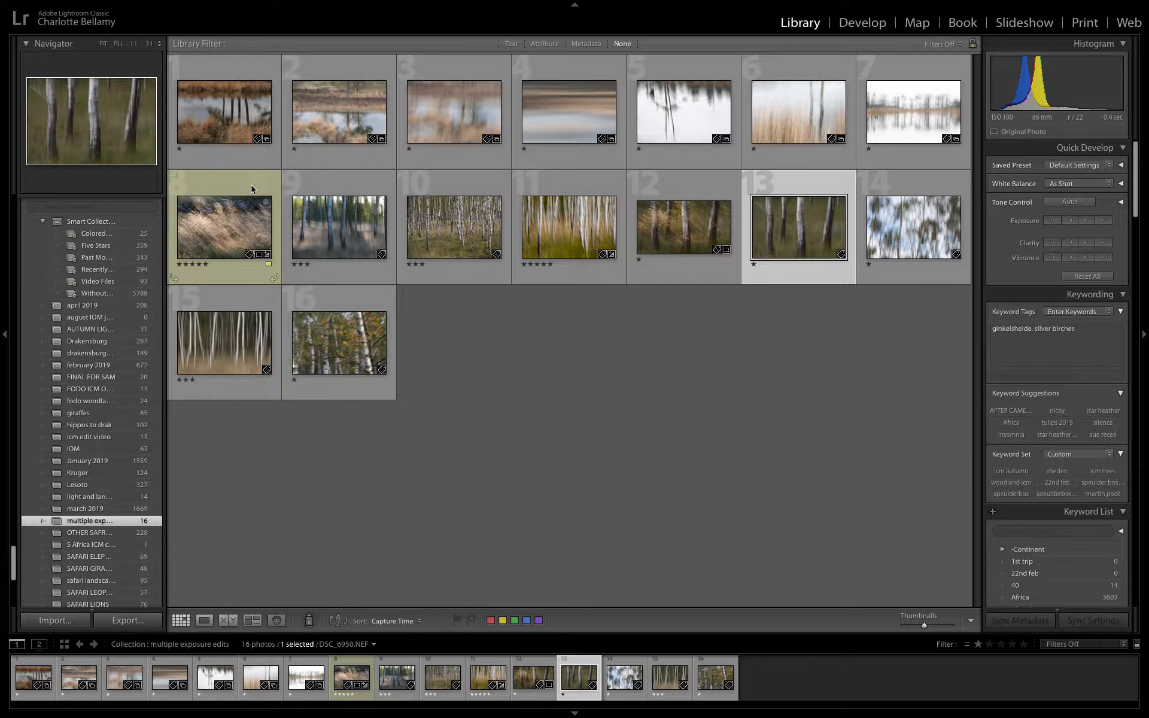
right_click(223, 226)
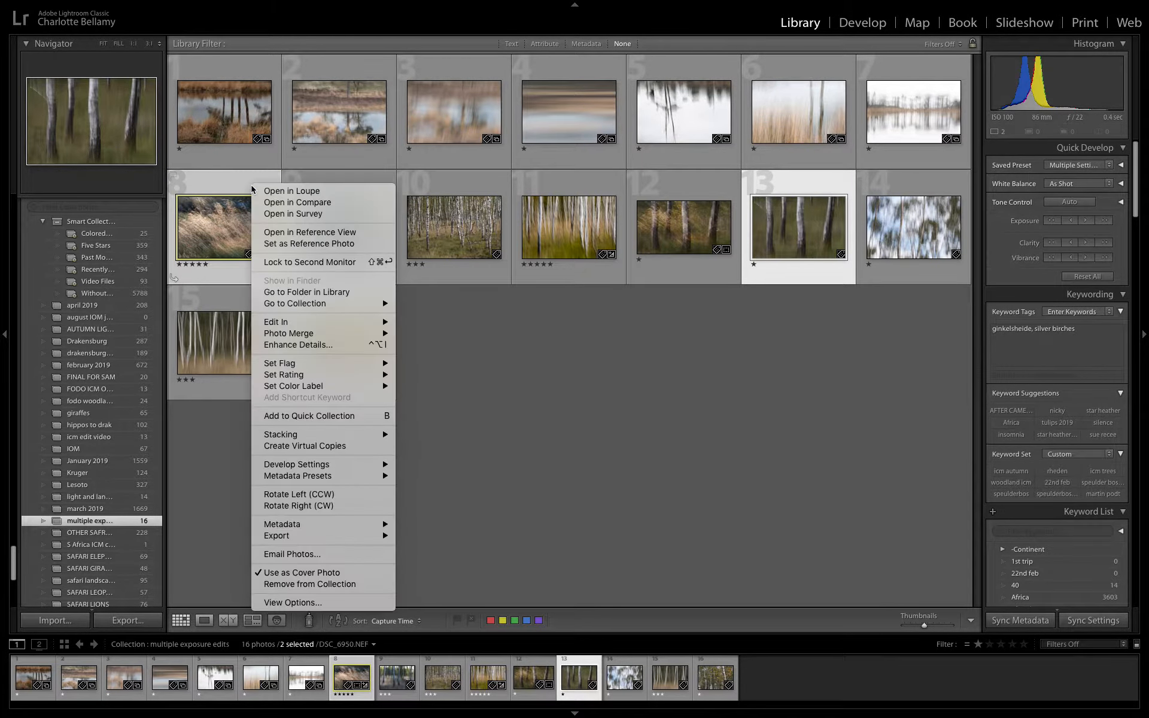
mouse_move(290, 322)
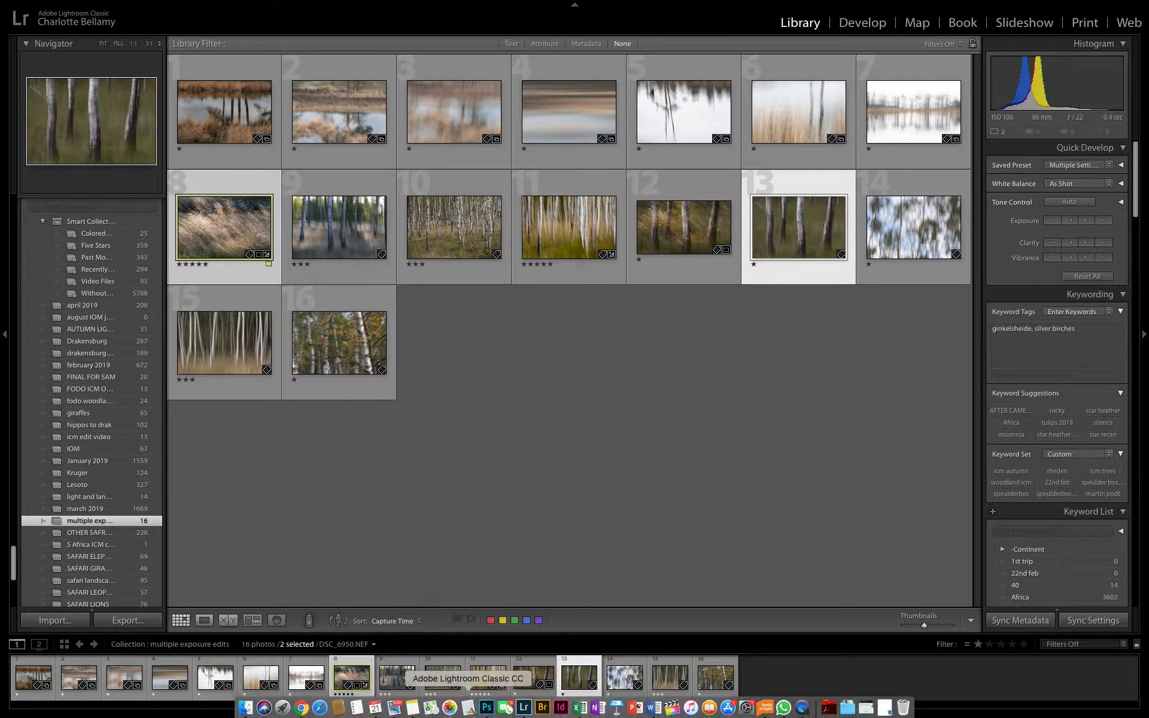
In Photoshop, hide and reshow the top grass layer to compare it with the birches beneath
left_click(486, 708)
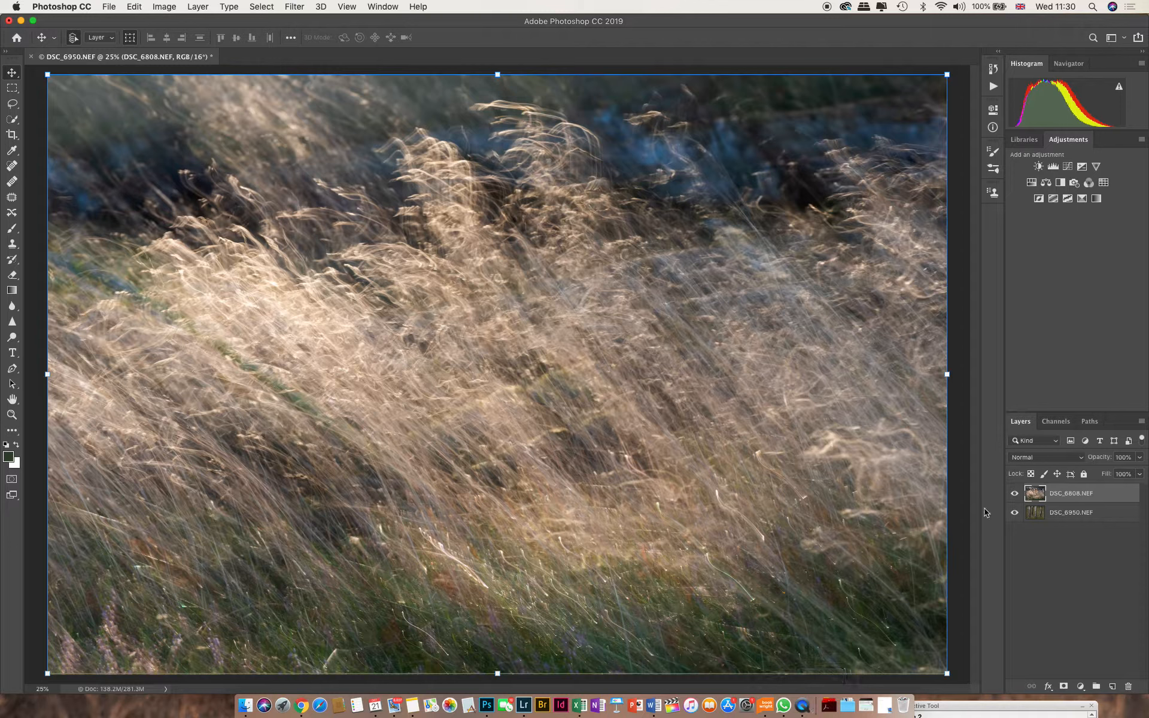
left_click(1015, 493)
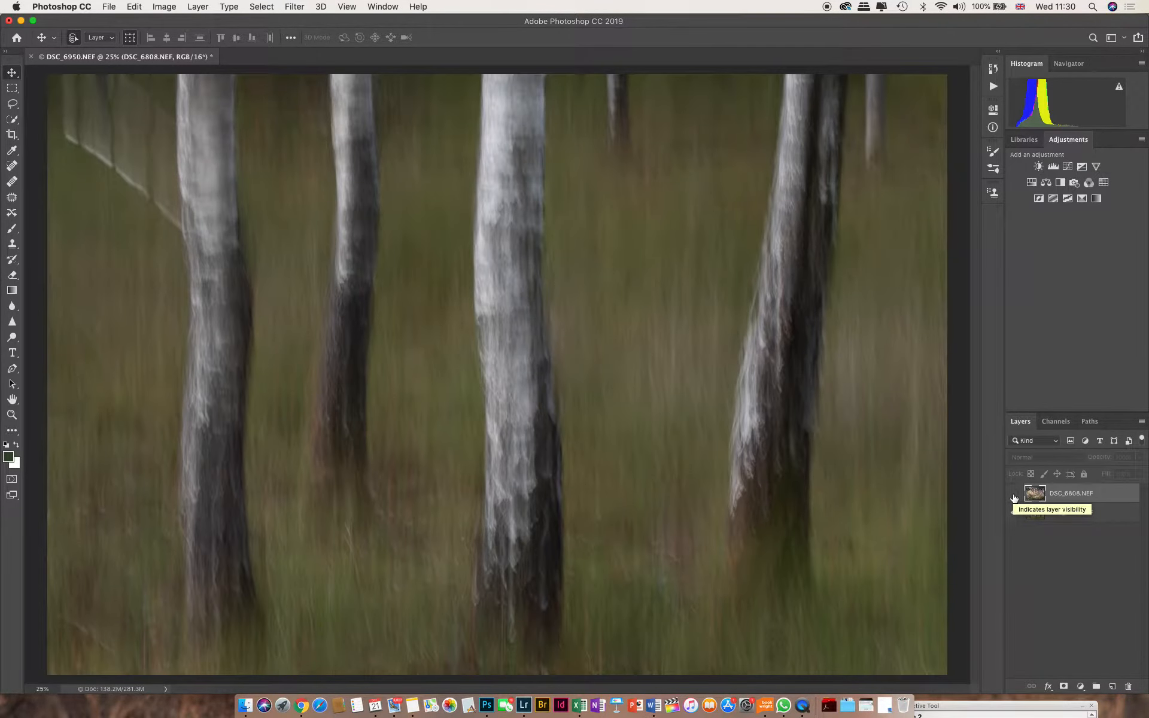
left_click(1013, 496)
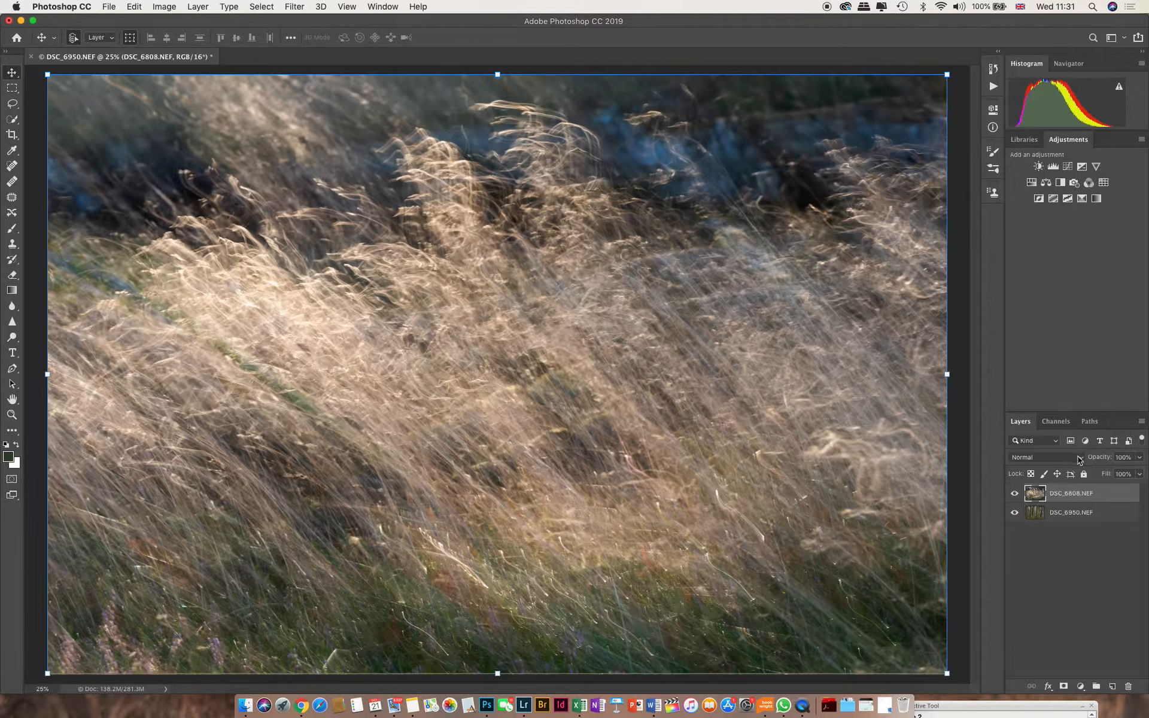
Try Multiply on the grass layer, then settle on the Hard Light blend mode
left_click(1033, 456)
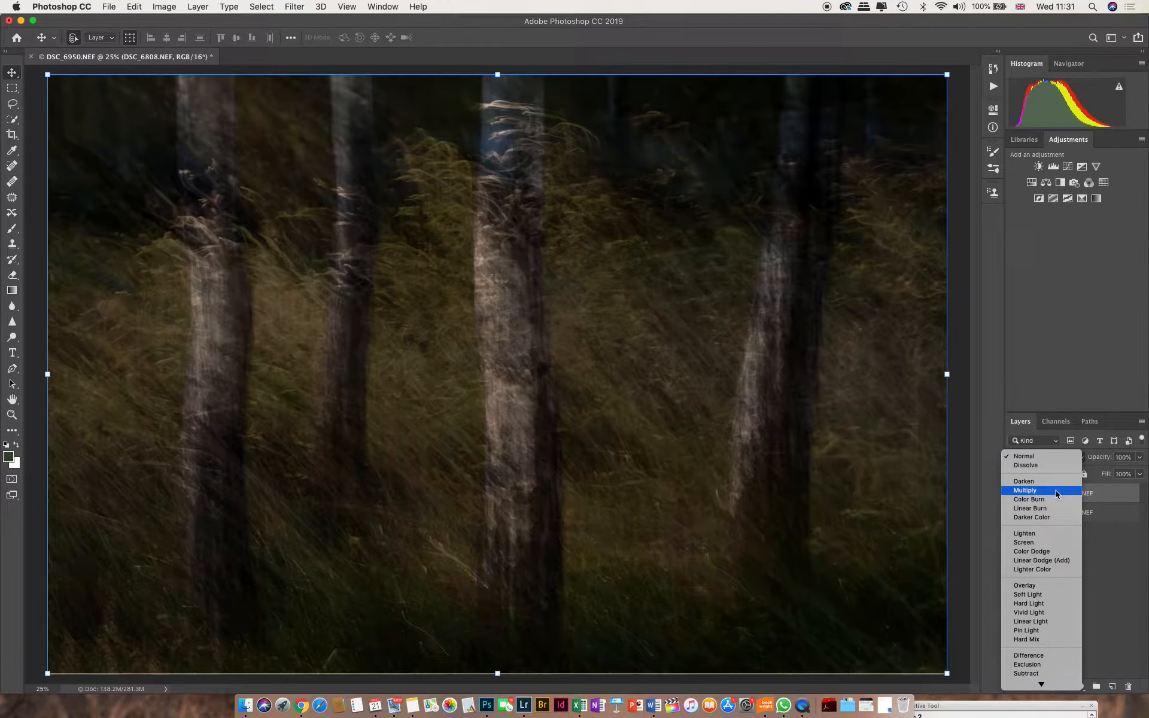
left_click(1029, 508)
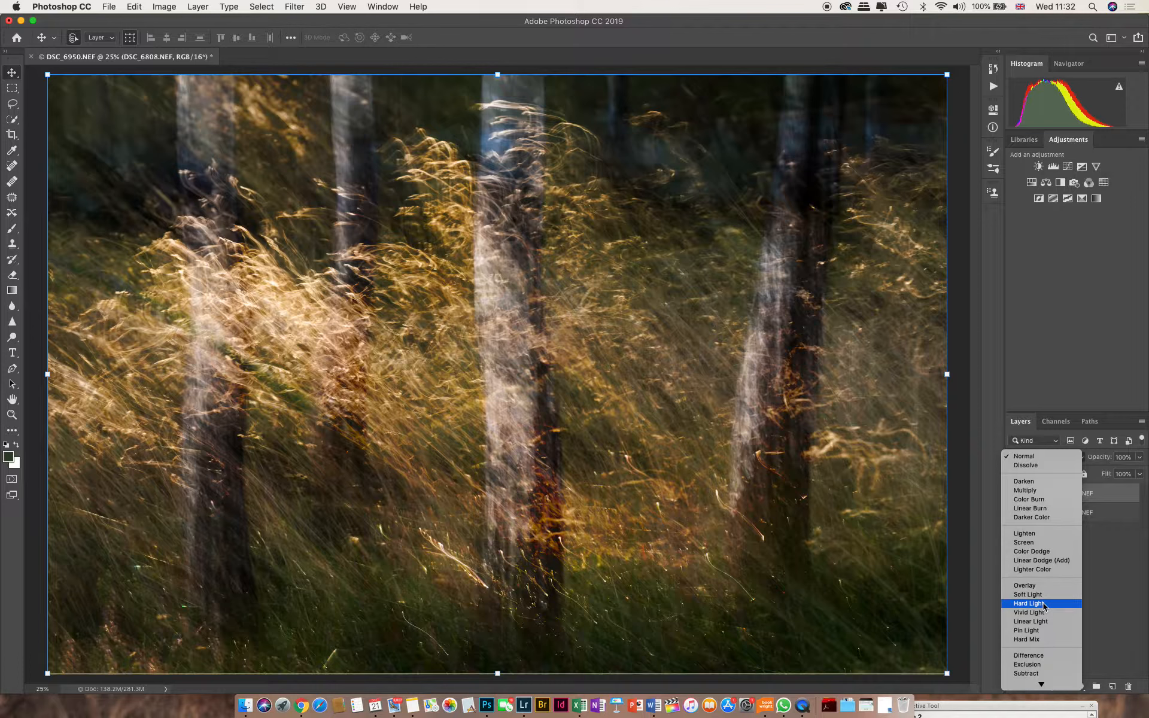
left_click(1028, 603)
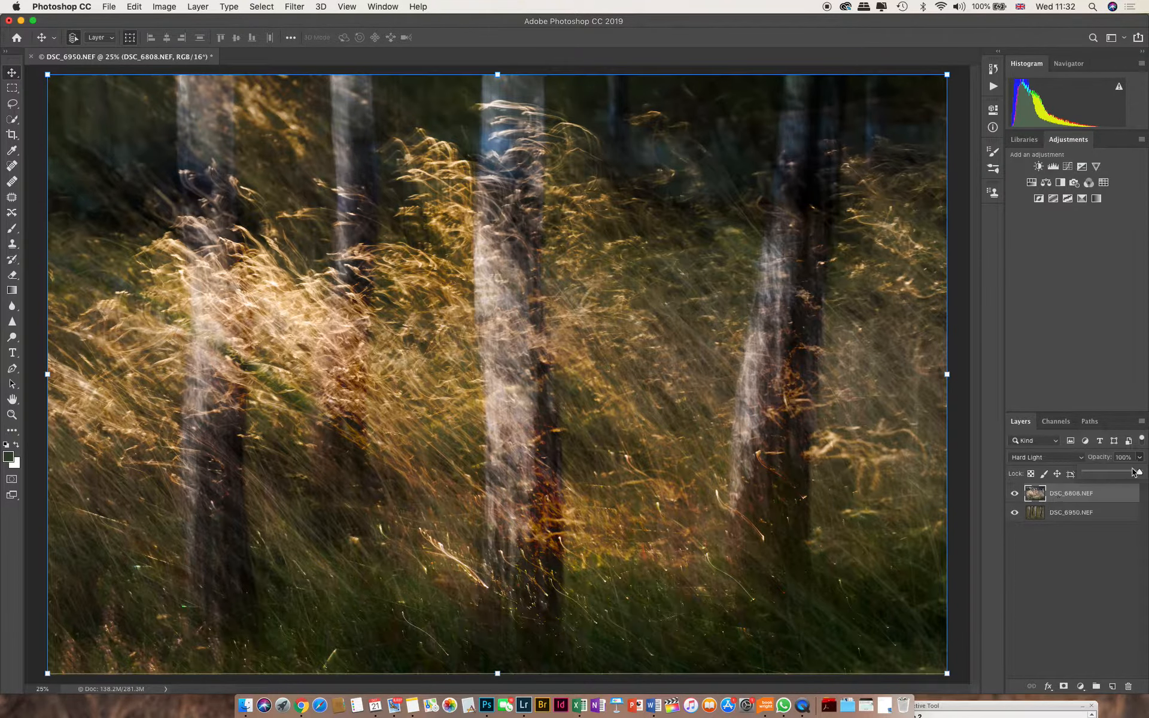
Sweep the grass layer opacity from 0% back up to full to judge the blend
left_click_drag(1129, 474, 1084, 474)
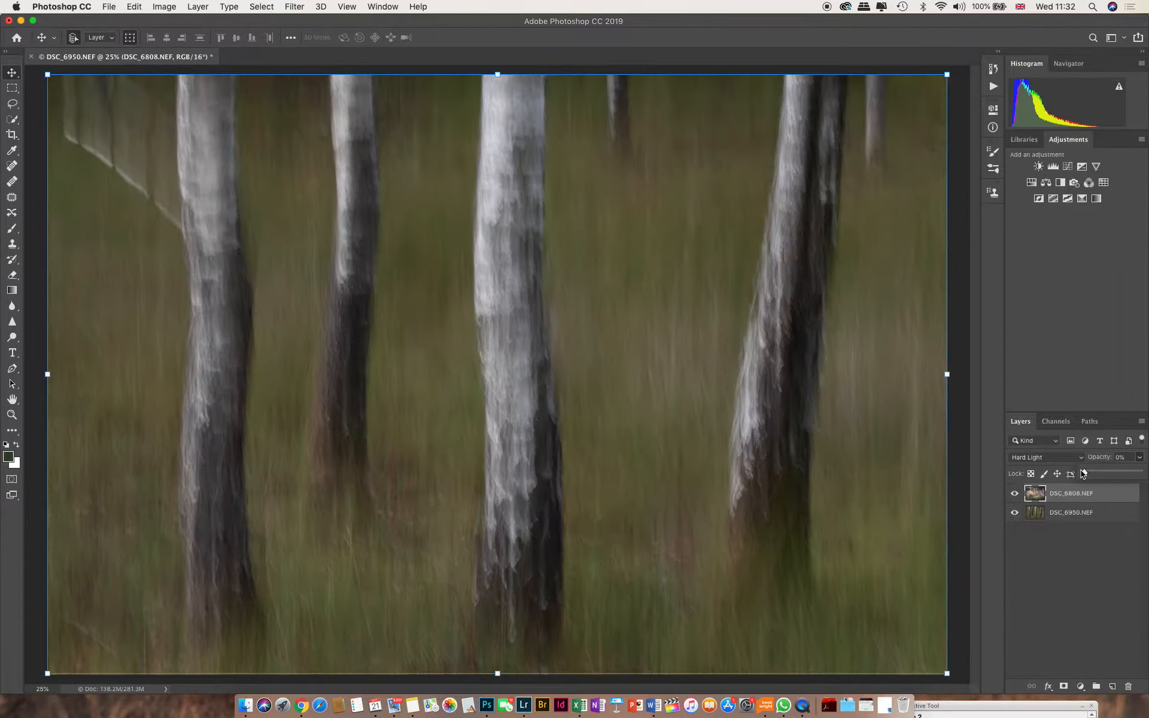
left_click(1090, 474)
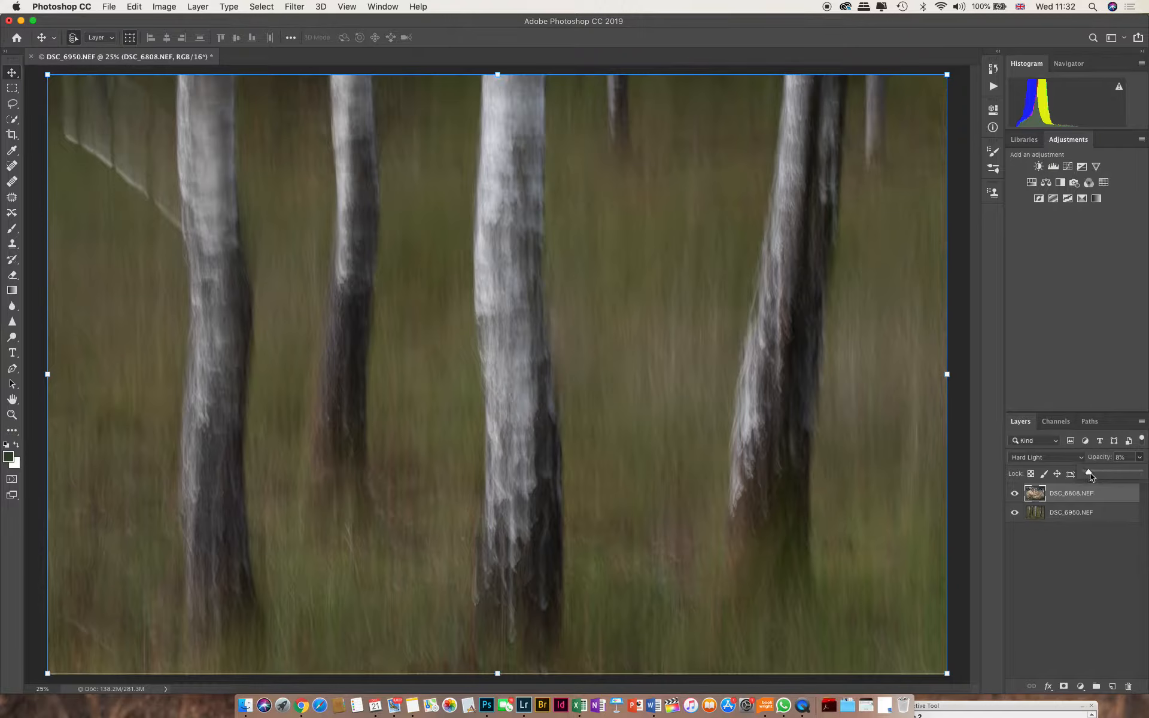
left_click_drag(1089, 474, 1095, 474)
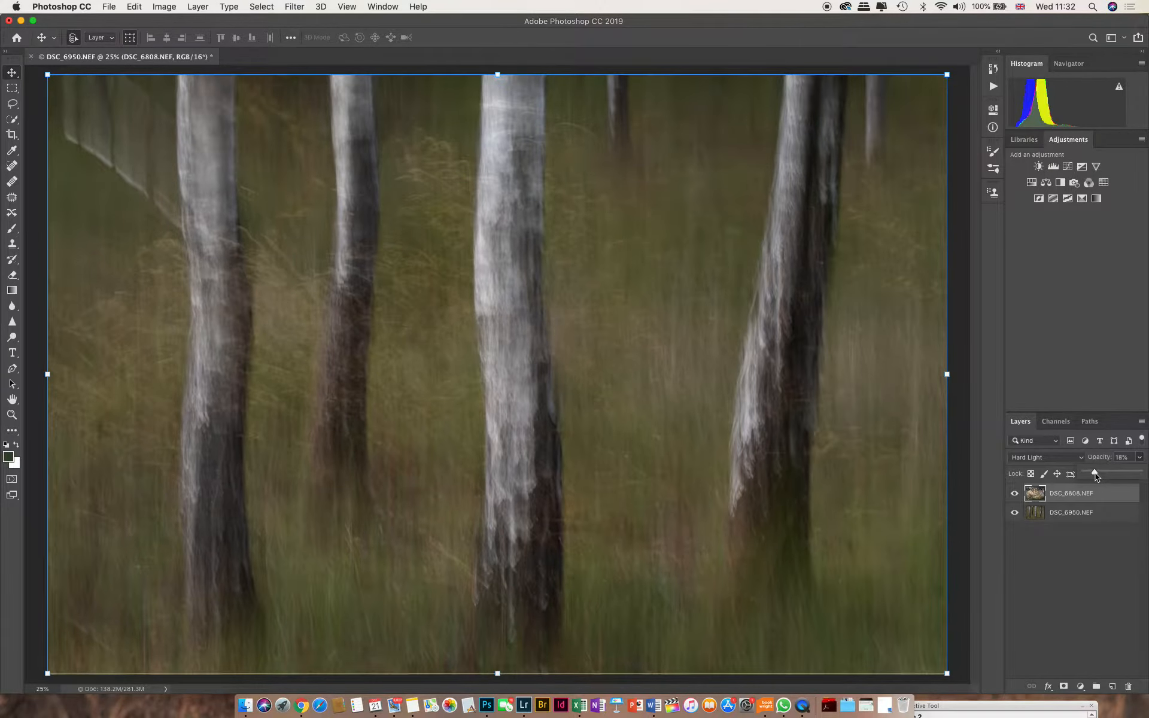
left_click_drag(1095, 474, 1106, 474)
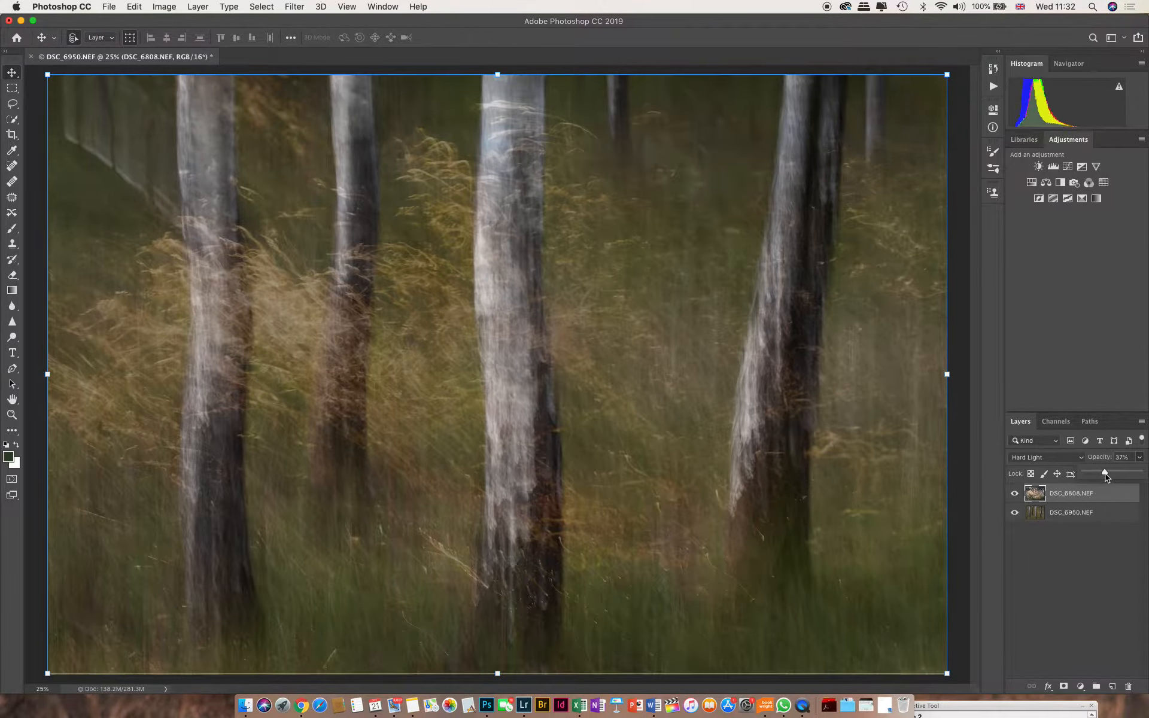
left_click_drag(1106, 474, 1112, 474)
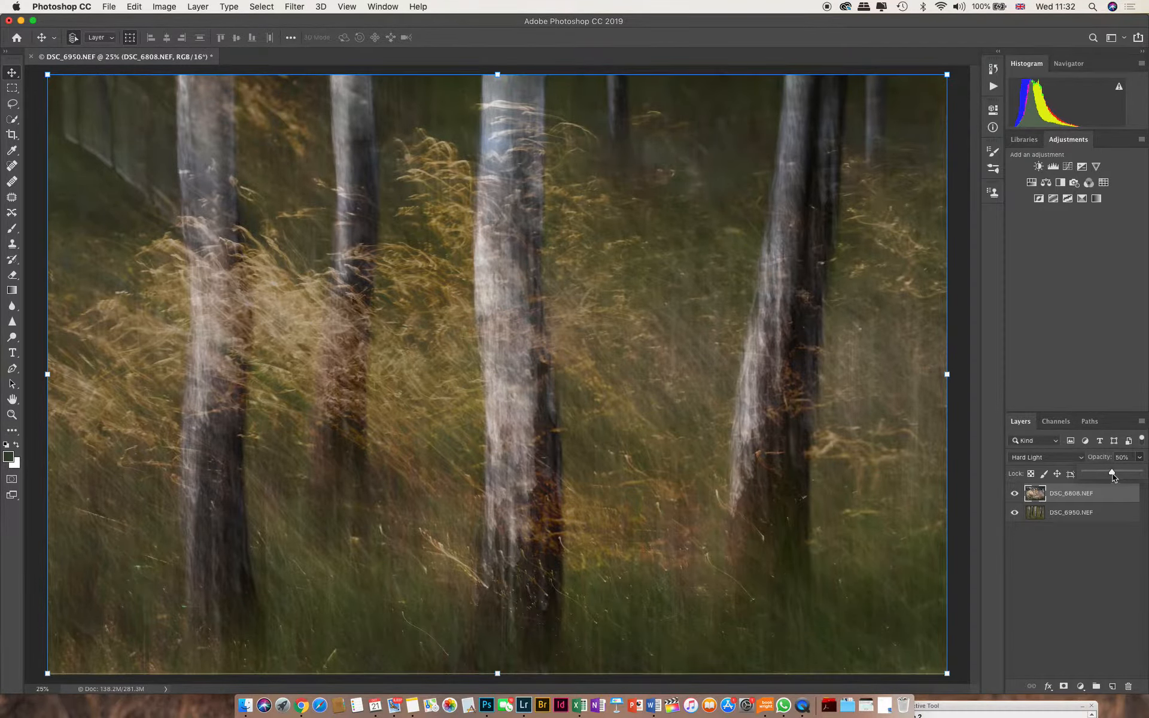
left_click_drag(1112, 474, 1138, 474)
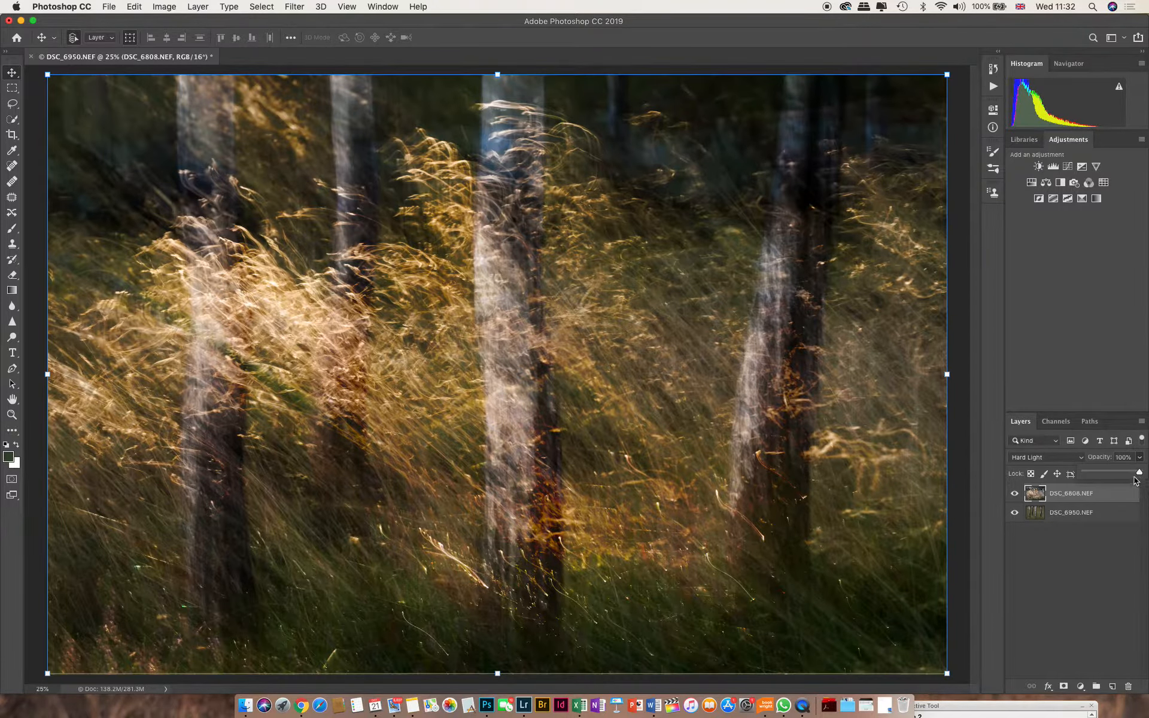
Lower the grass layer opacity step by step and settle it at 62%
left_click_drag(1140, 473, 1131, 473)
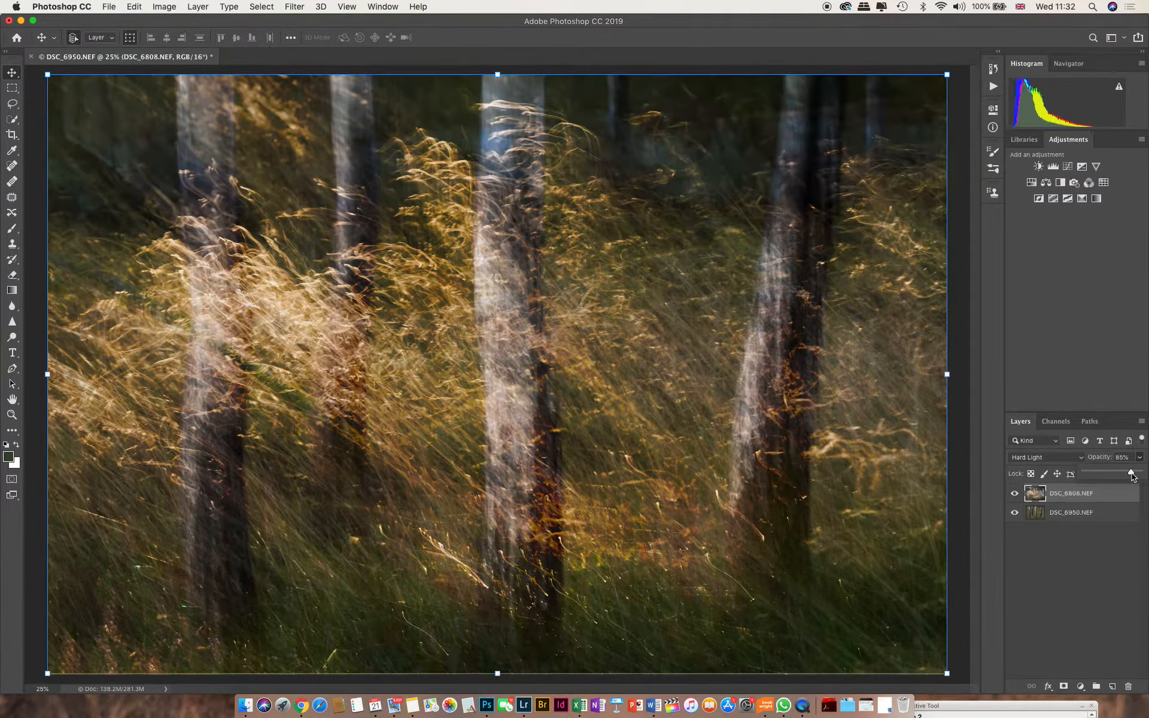
left_click_drag(1131, 474, 1122, 474)
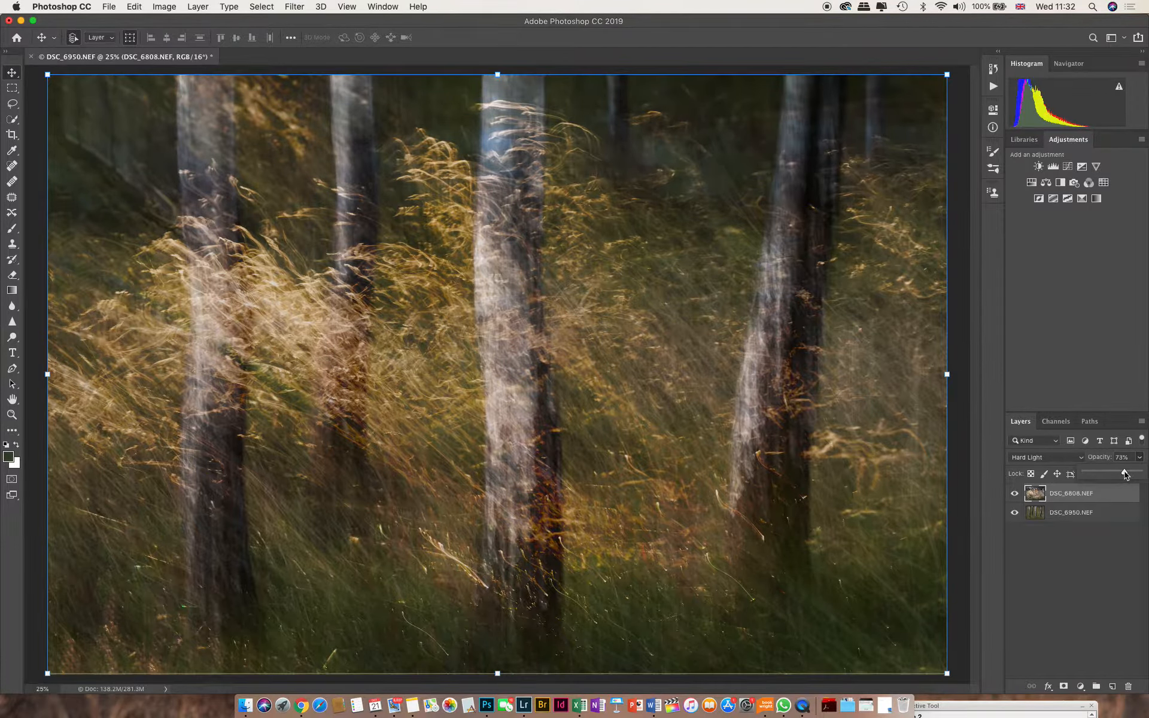
left_click_drag(1125, 473, 1120, 473)
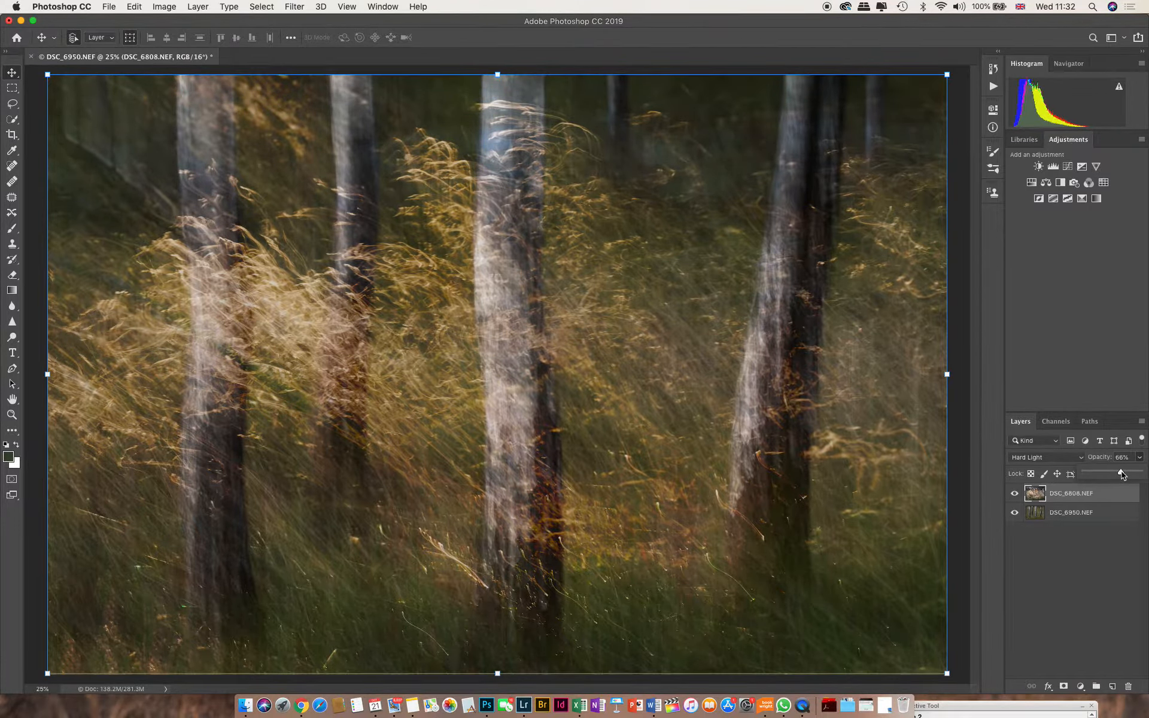
left_click_drag(1128, 474, 1120, 474)
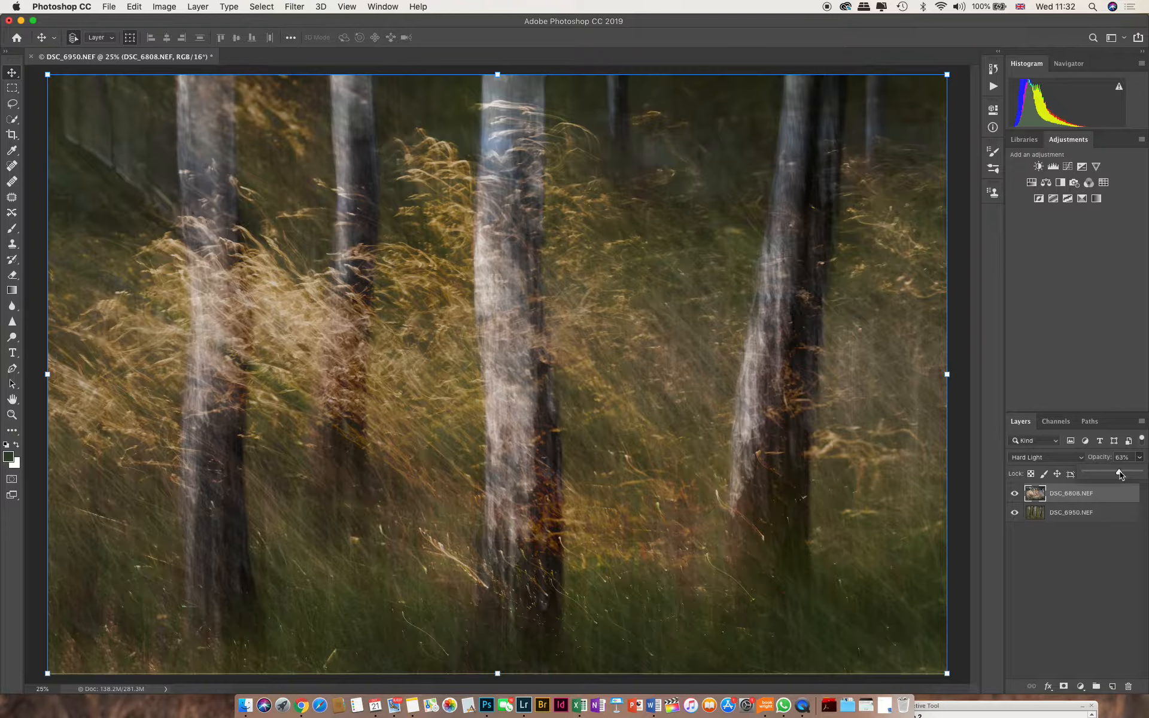
left_click_drag(1121, 474, 1118, 474)
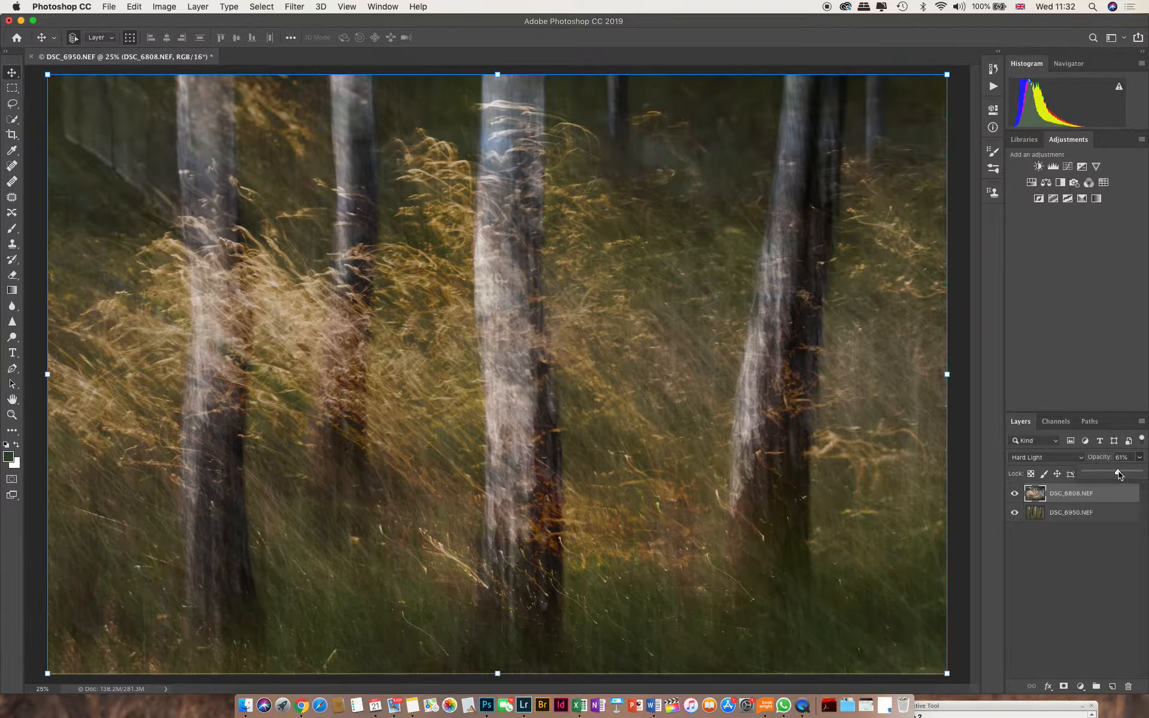
left_click_drag(1119, 474, 1116, 474)
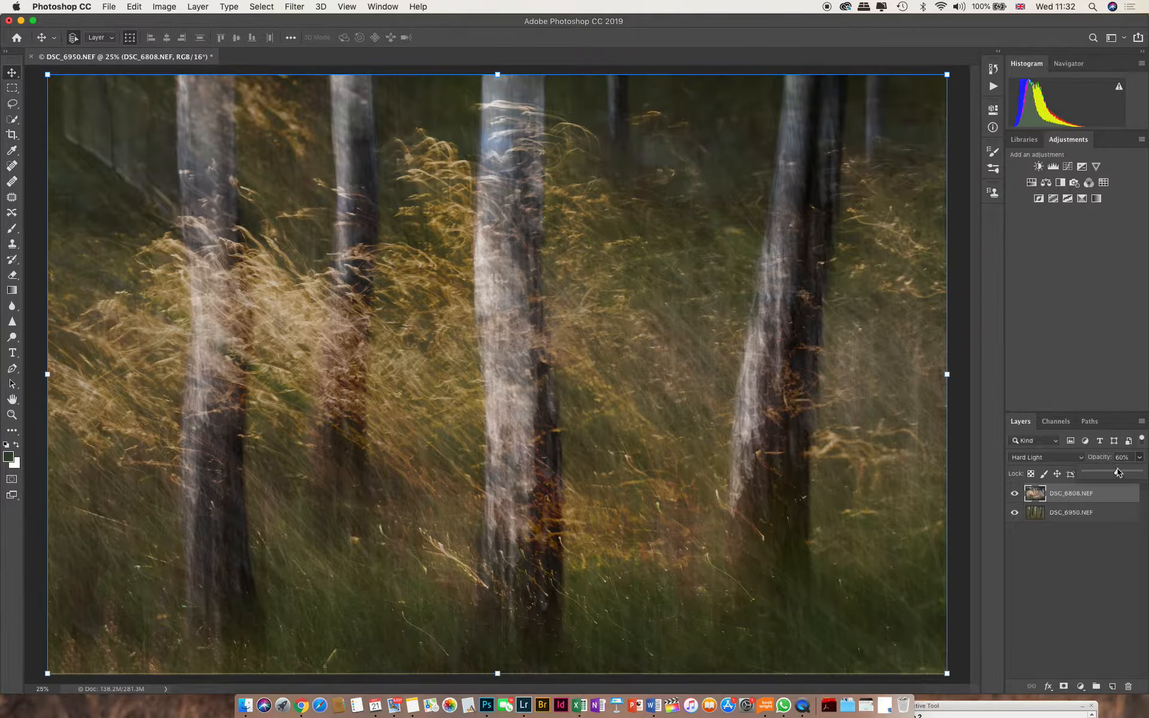
left_click_drag(1119, 472, 1114, 474)
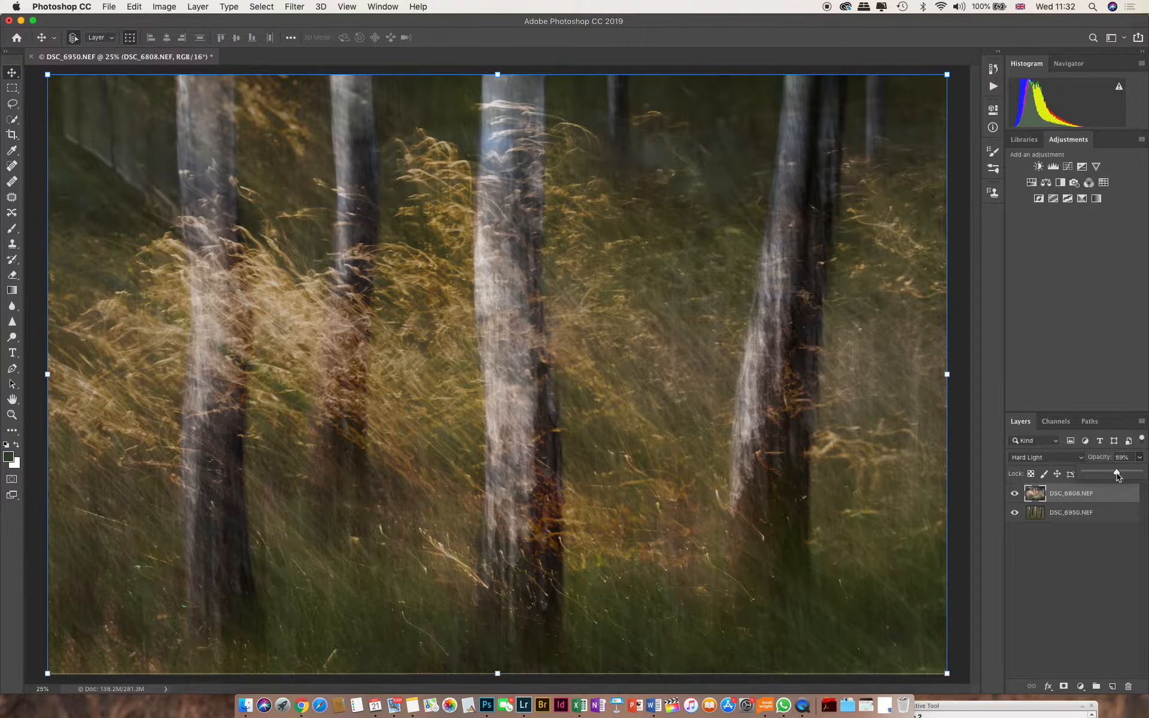
left_click_drag(1115, 474, 1109, 473)
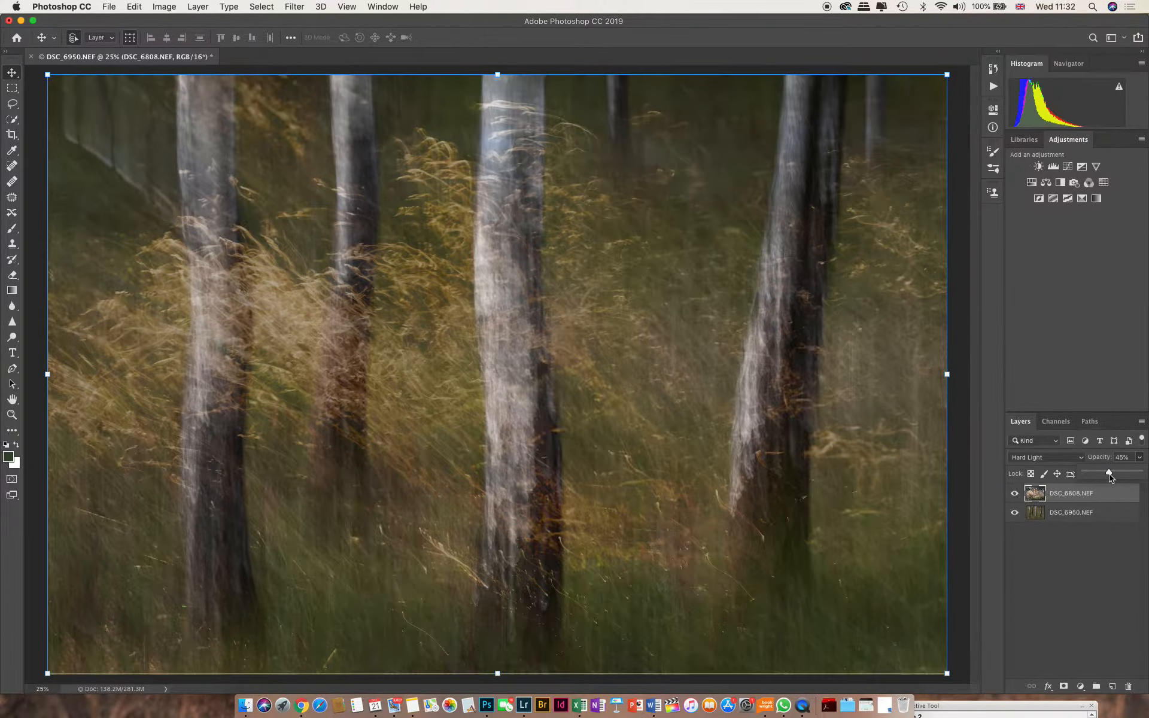
left_click_drag(1108, 474, 1114, 474)
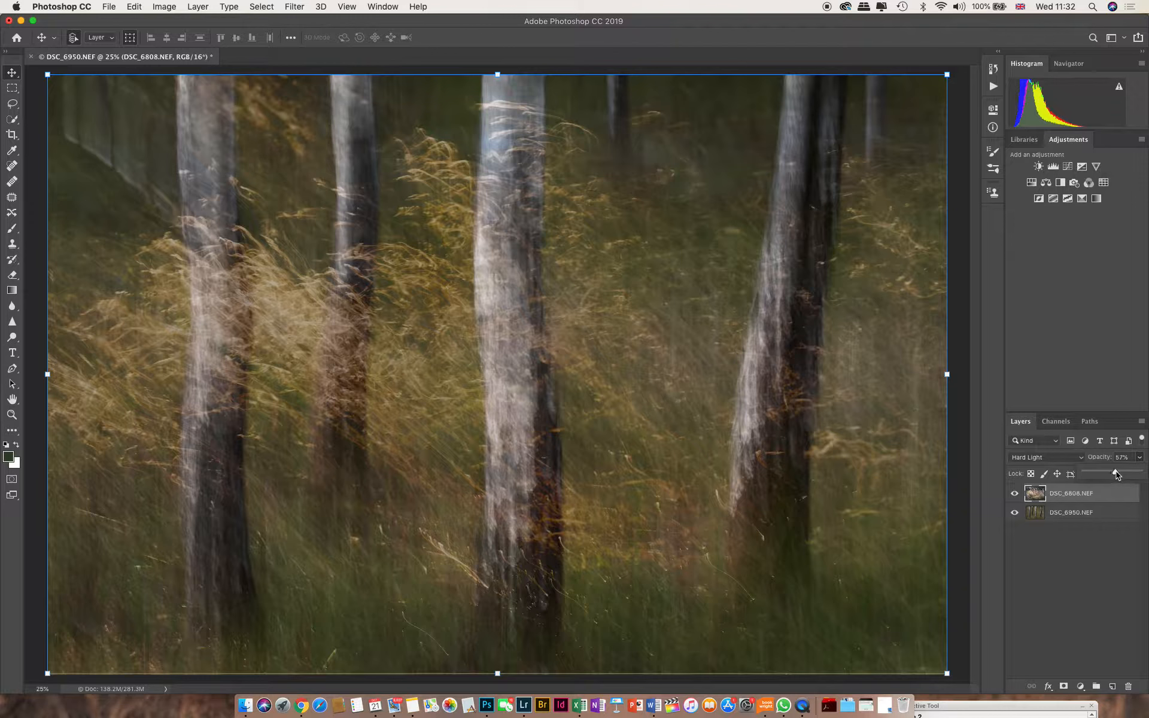
left_click_drag(1111, 474, 1120, 473)
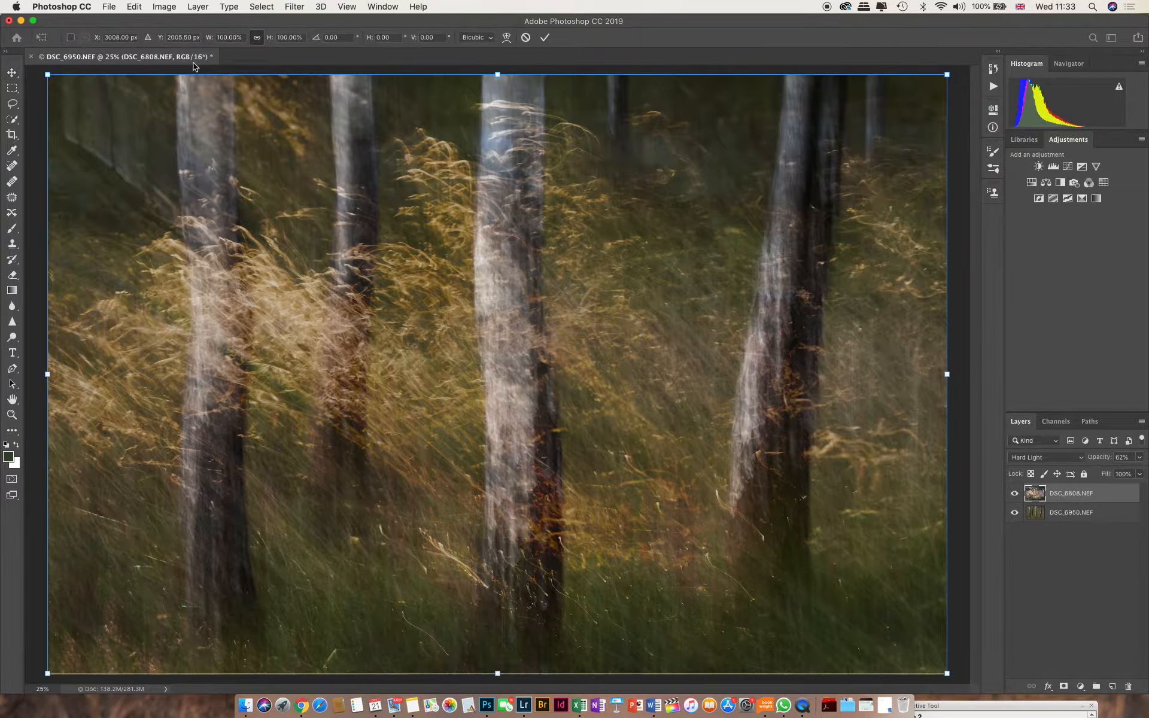
Flatten the two layers into one image and save the TIFF back to Lightroom
left_click(197, 8)
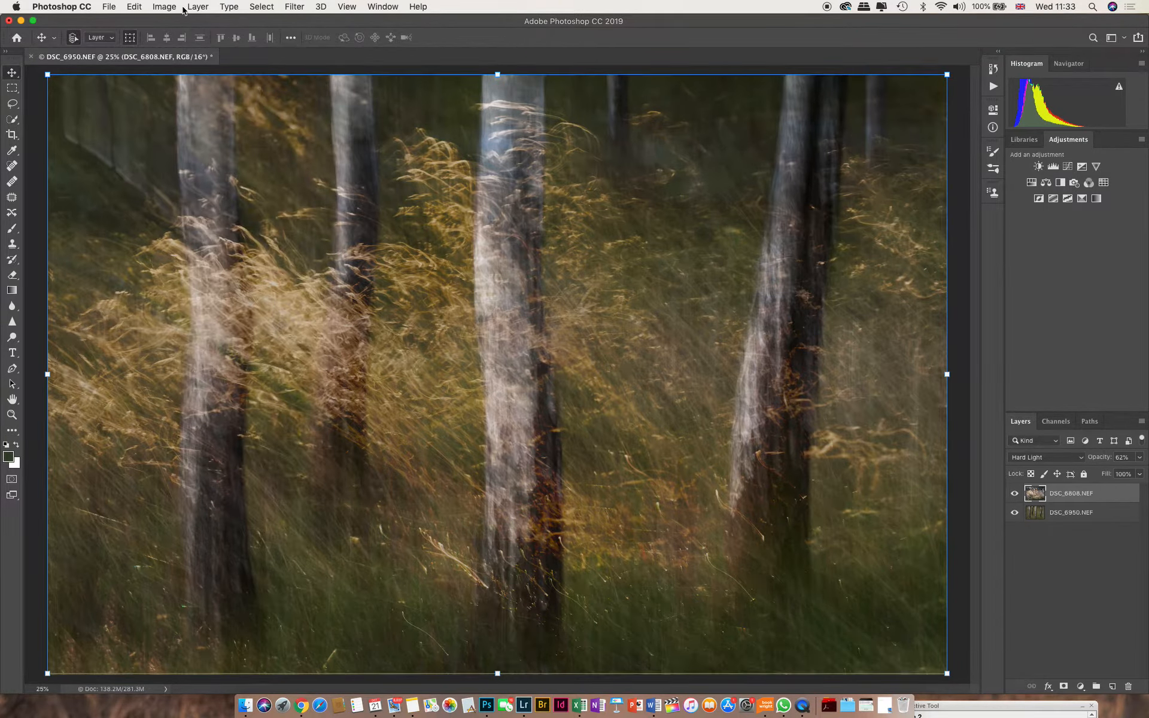
left_click(198, 7)
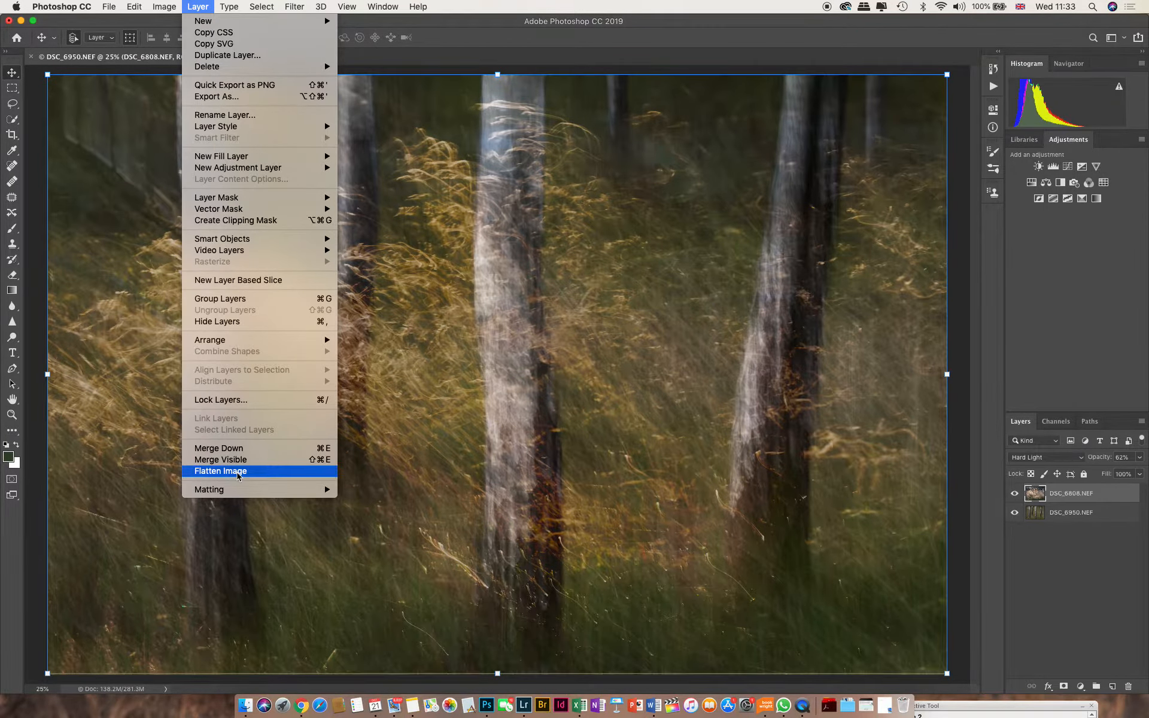
left_click(220, 470)
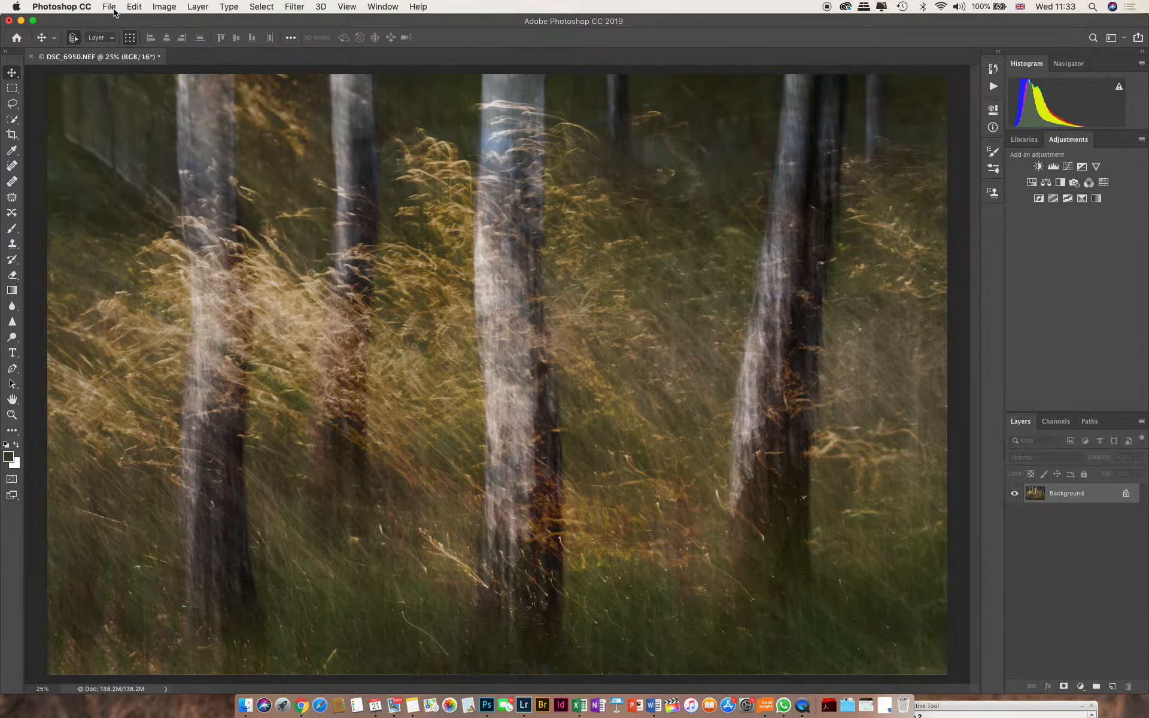
left_click(109, 7)
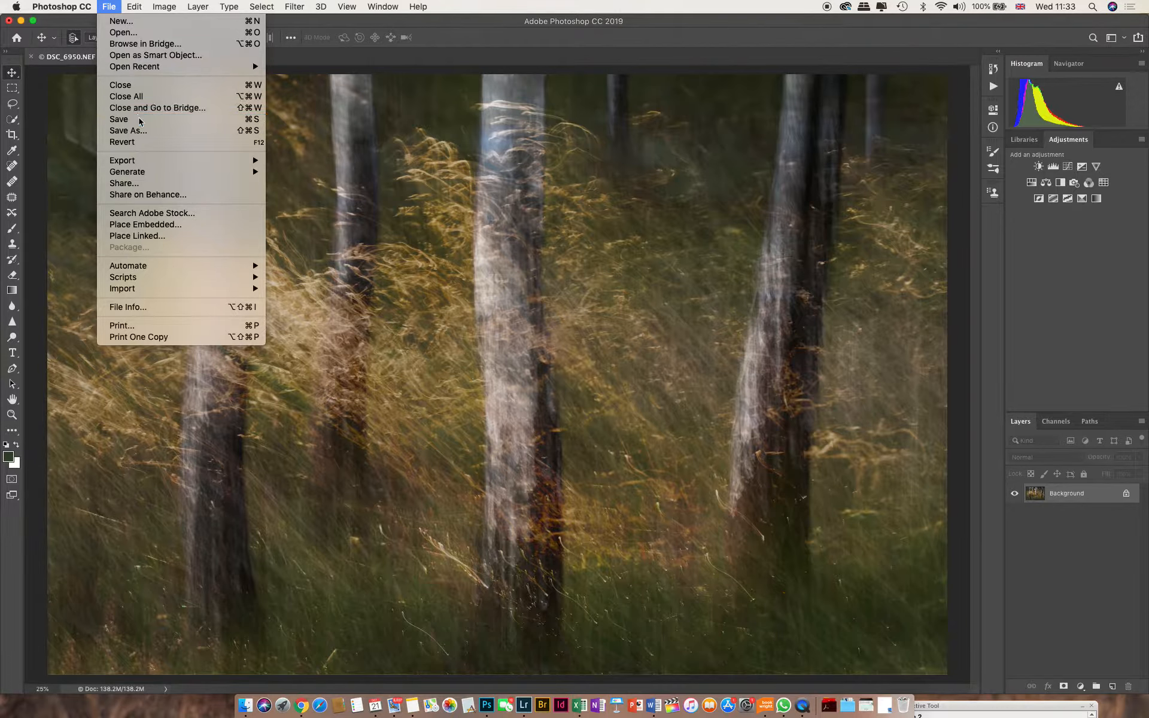
left_click(119, 119)
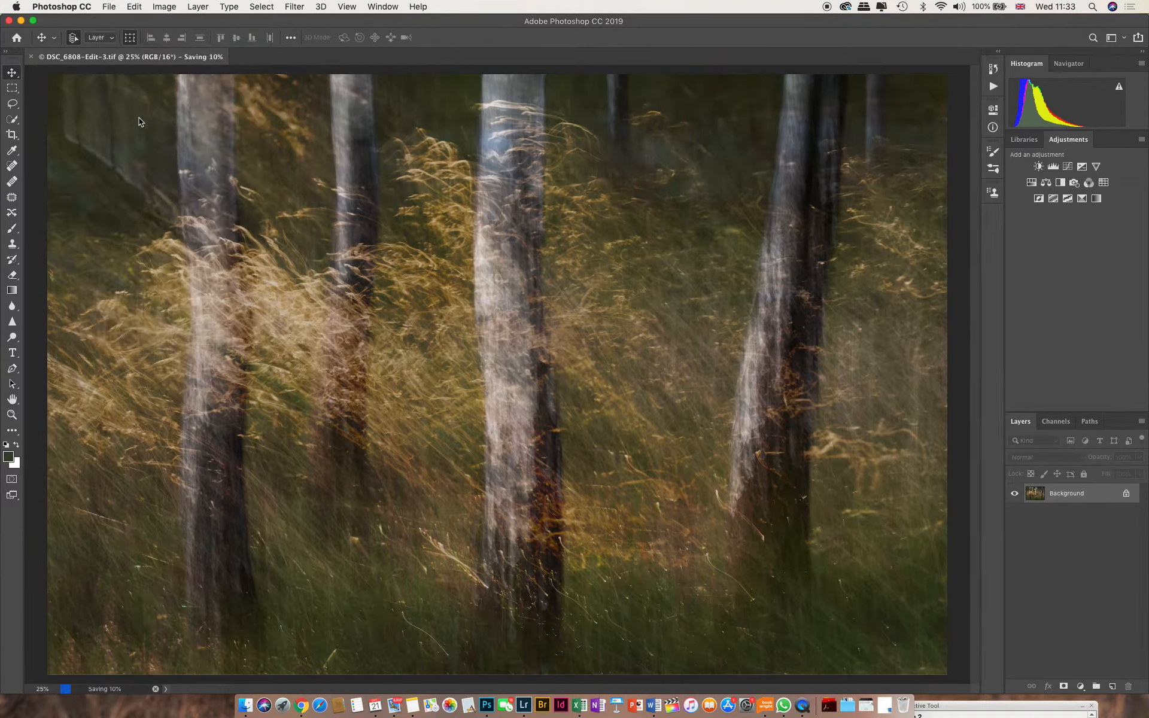
mouse_move(524, 706)
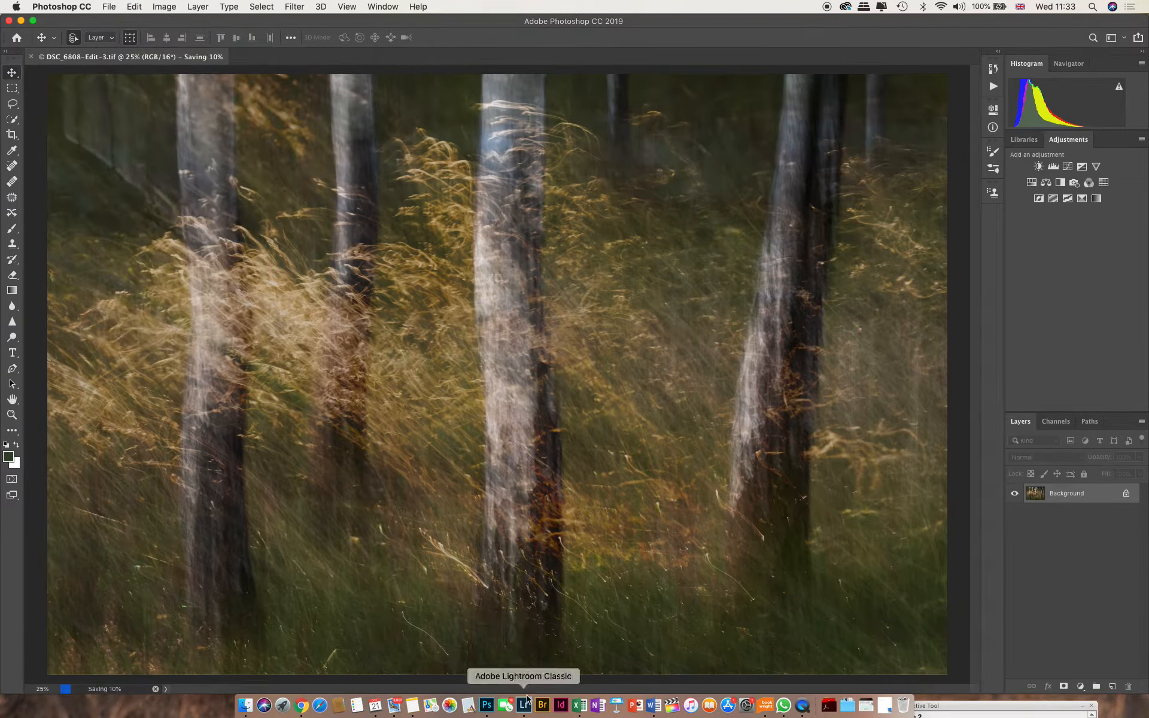
Switch back to Lightroom Classic to see the saved blended TIFF in the collection
left_click(523, 706)
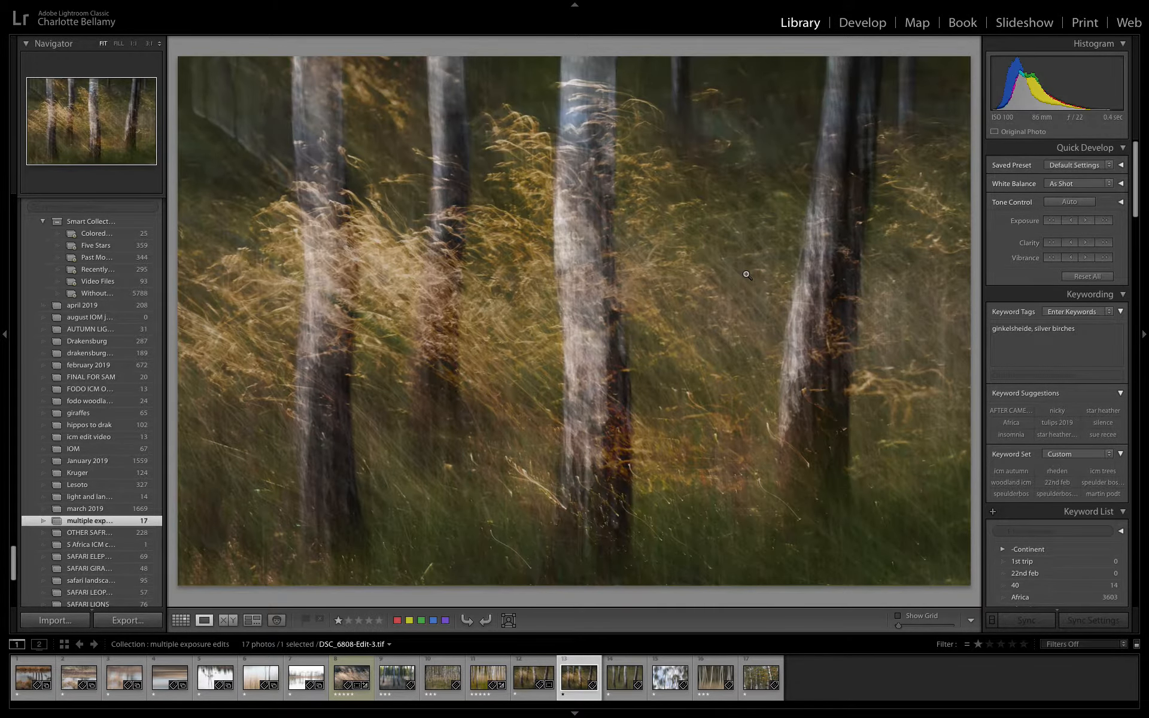
mouse_move(848, 50)
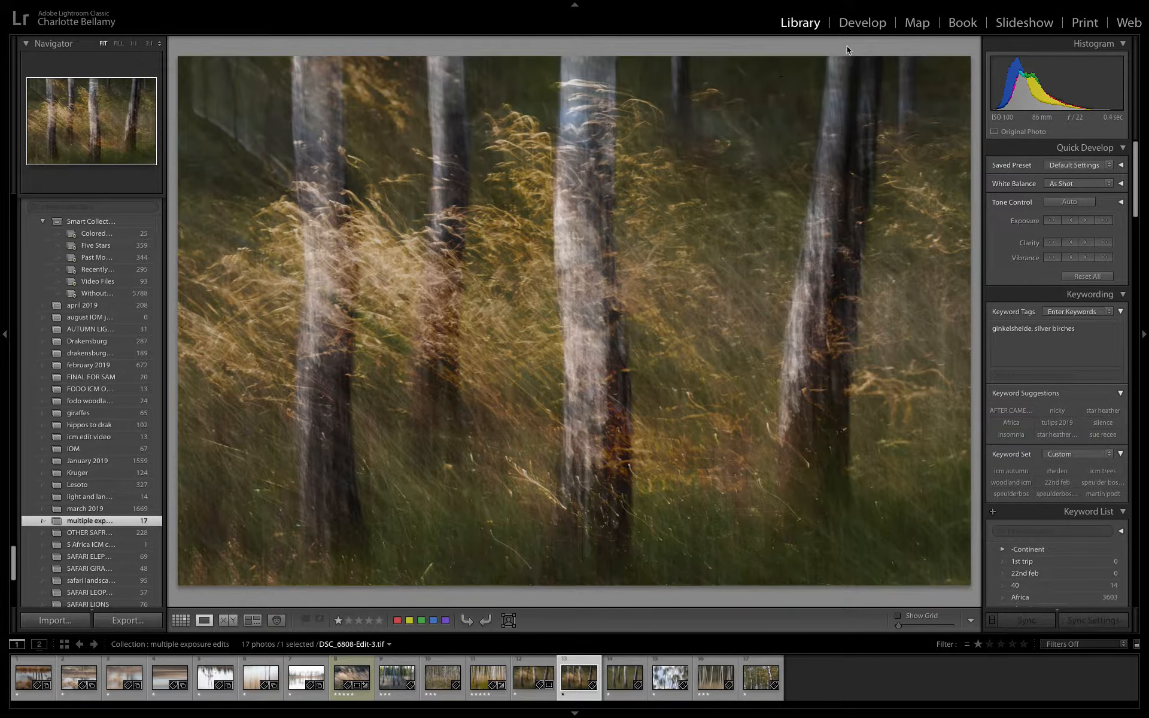
Crop the blended birch image to a 16 x 9 aspect ratio in Develop
left_click(862, 22)
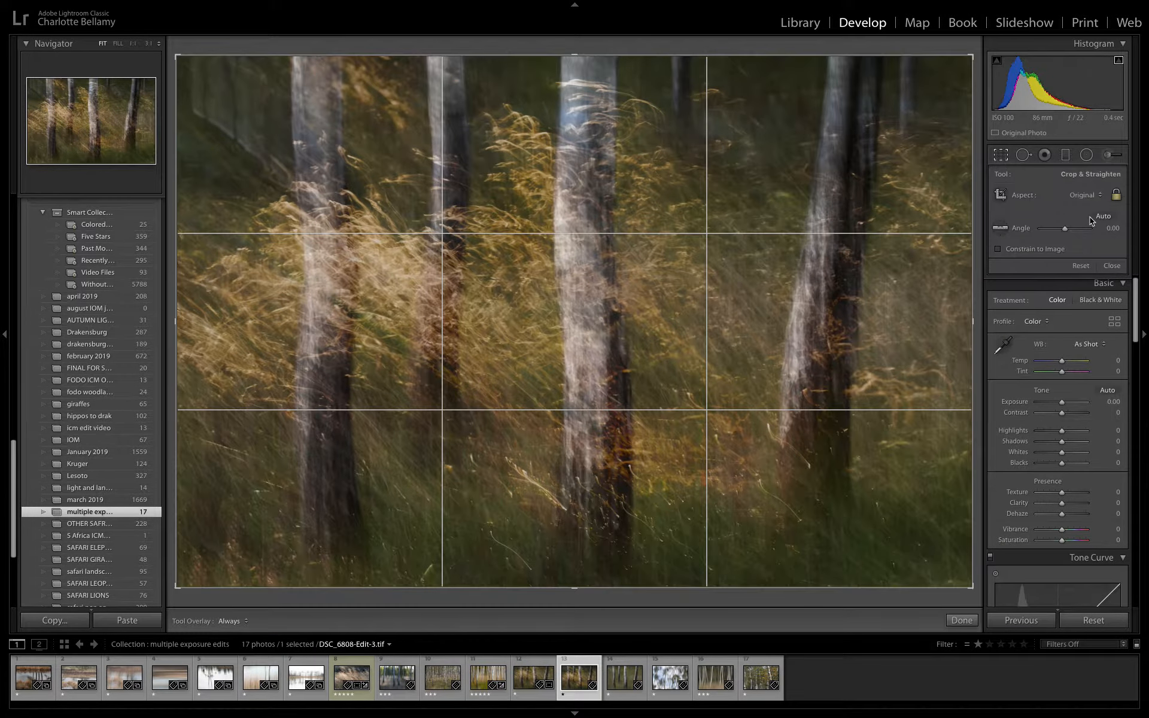
left_click(1087, 194)
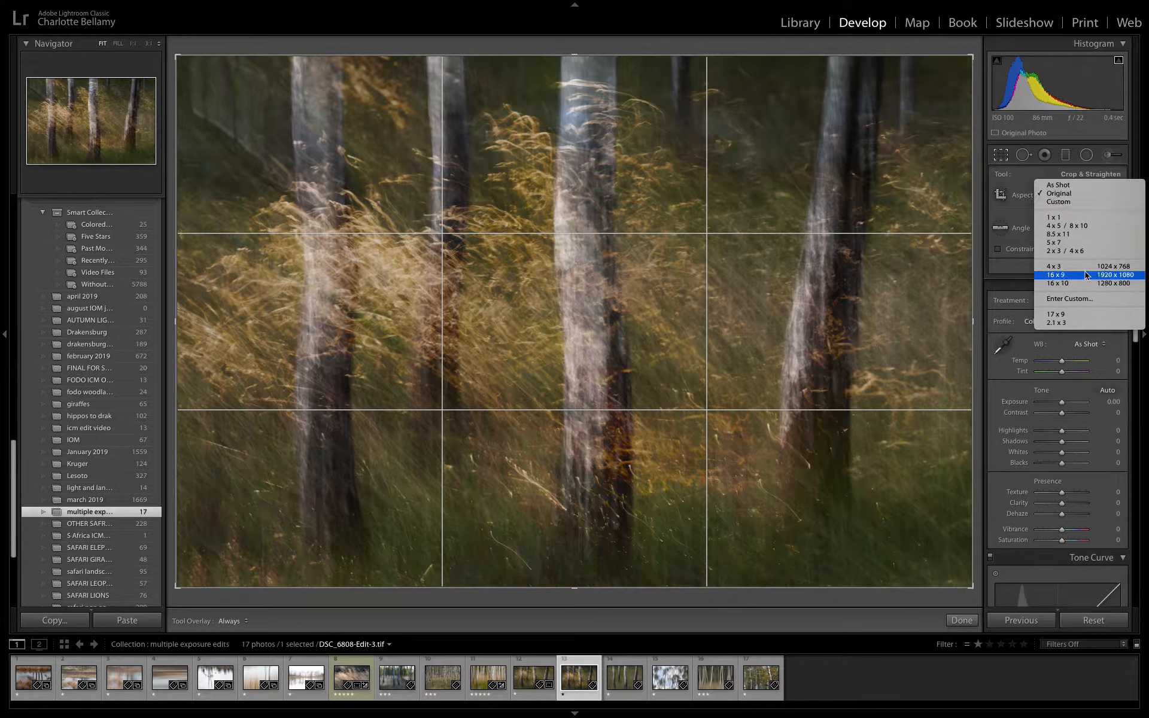
left_click(1055, 275)
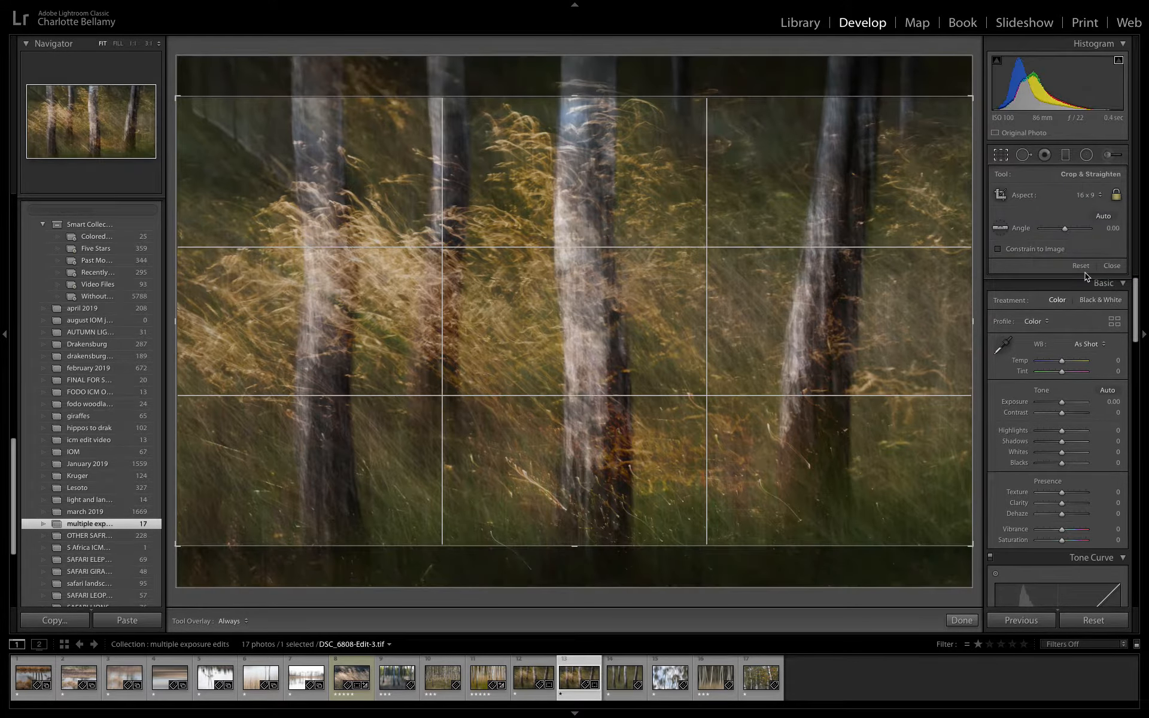
left_click(960, 620)
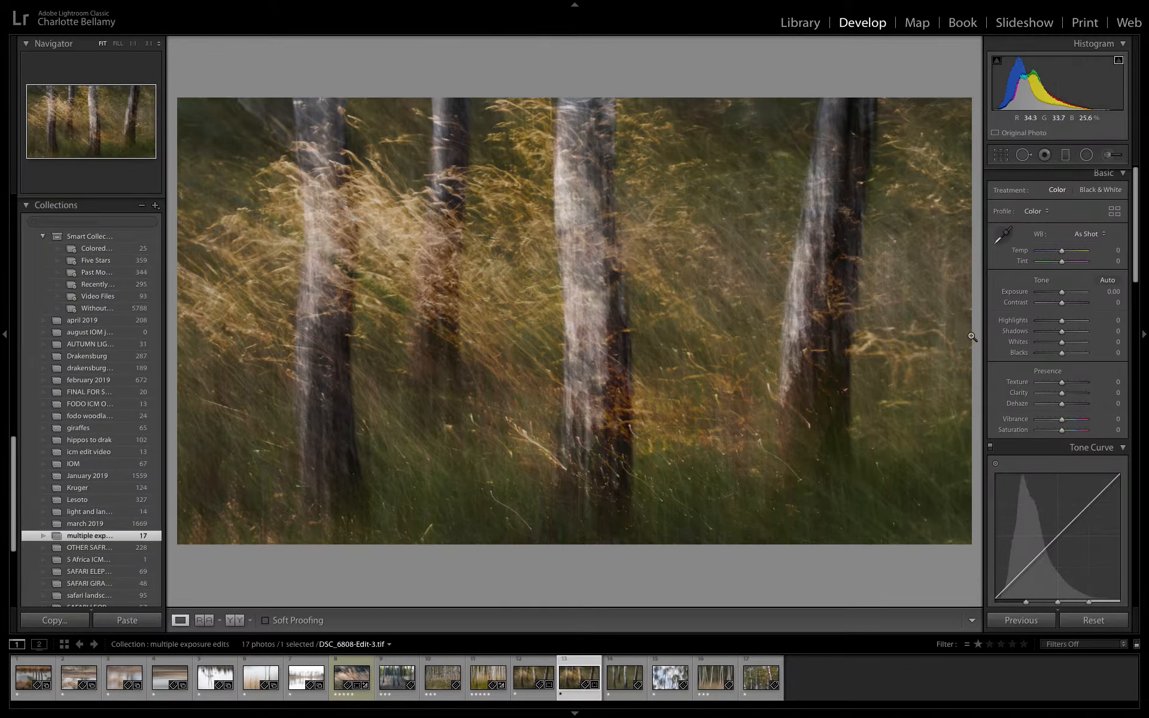
mouse_move(1039, 334)
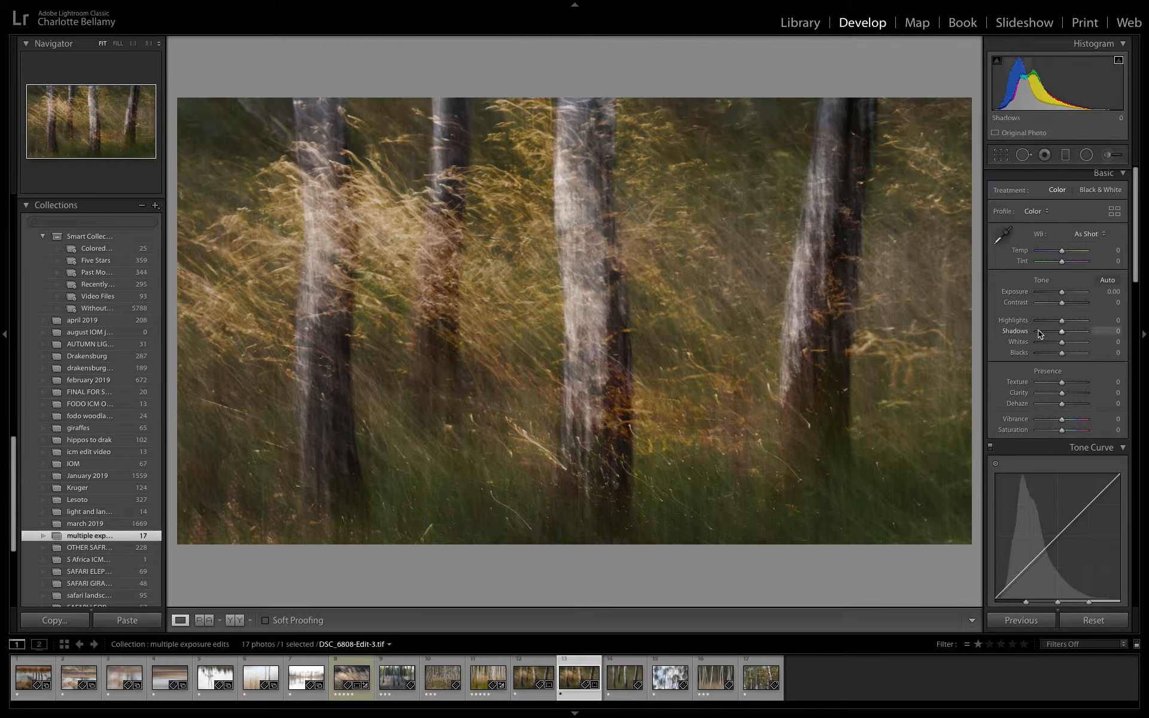
Set Basic tone to Contrast -5, Whites -19 and Blacks +35
left_click_drag(1061, 303, 1073, 303)
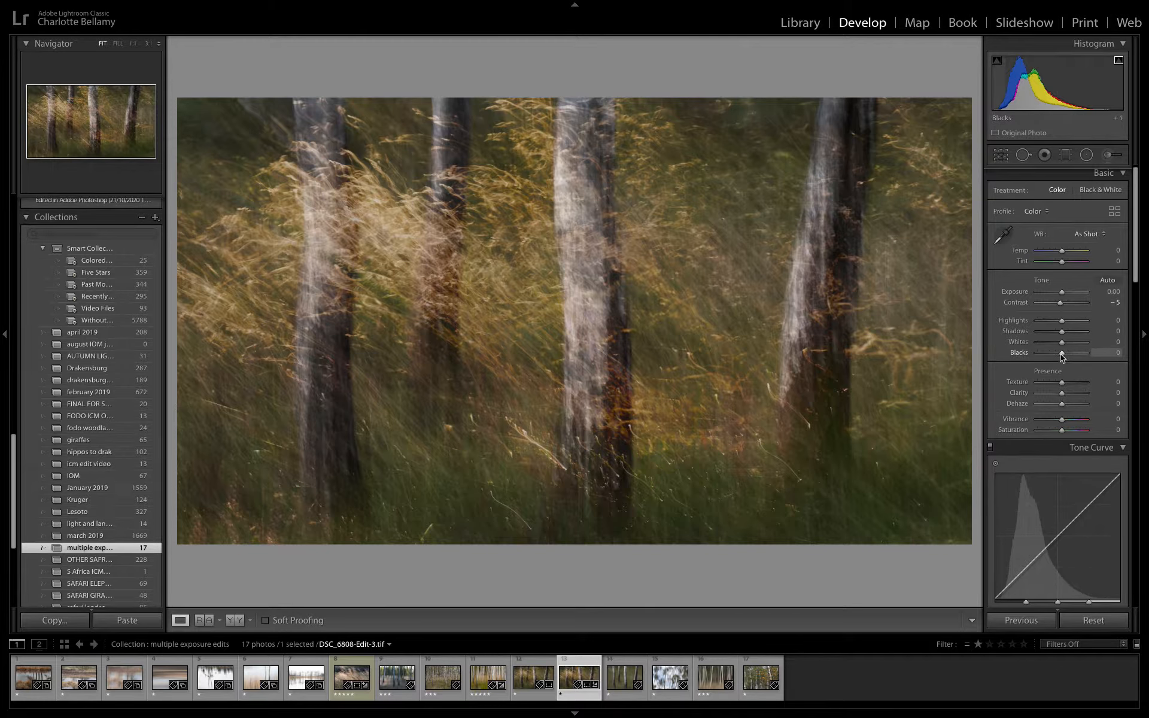
left_click_drag(1061, 352, 1075, 352)
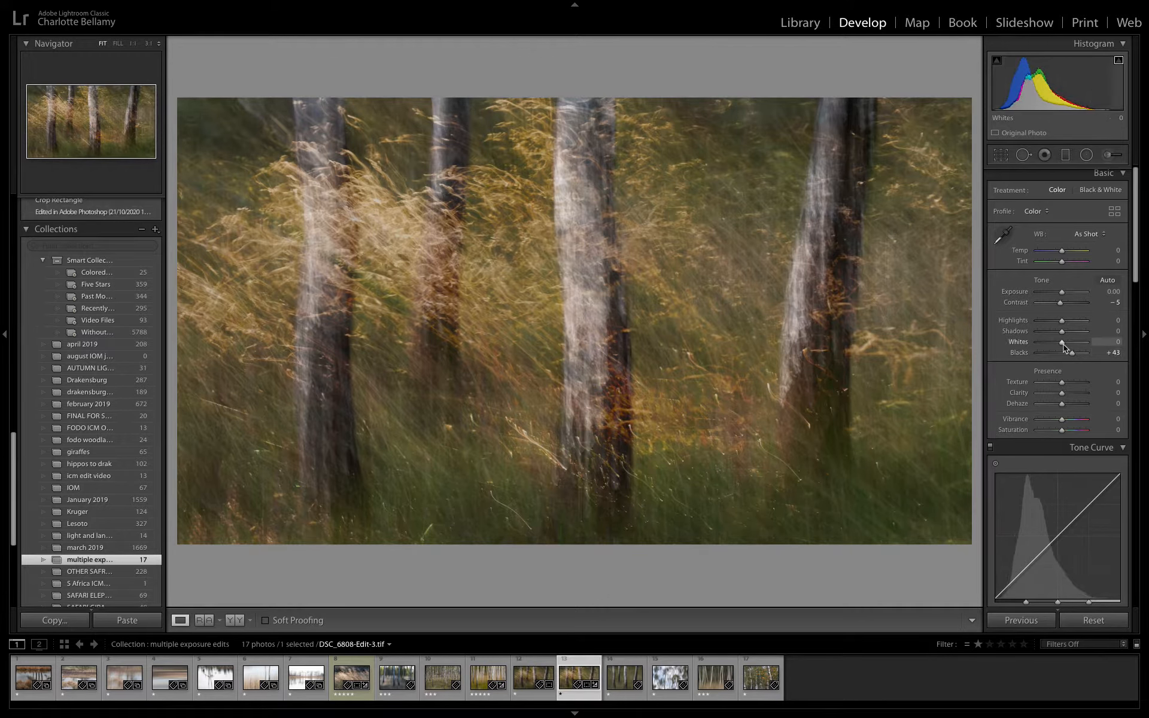
left_click_drag(1062, 345, 1059, 345)
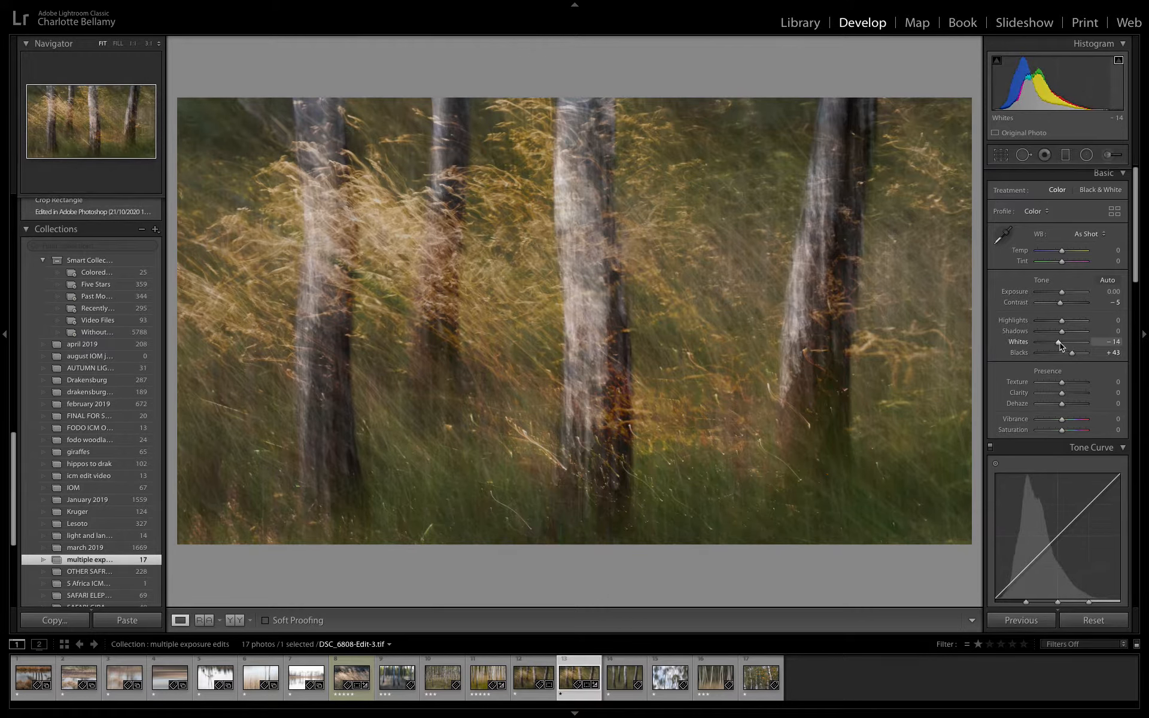
left_click_drag(1077, 352, 1066, 352)
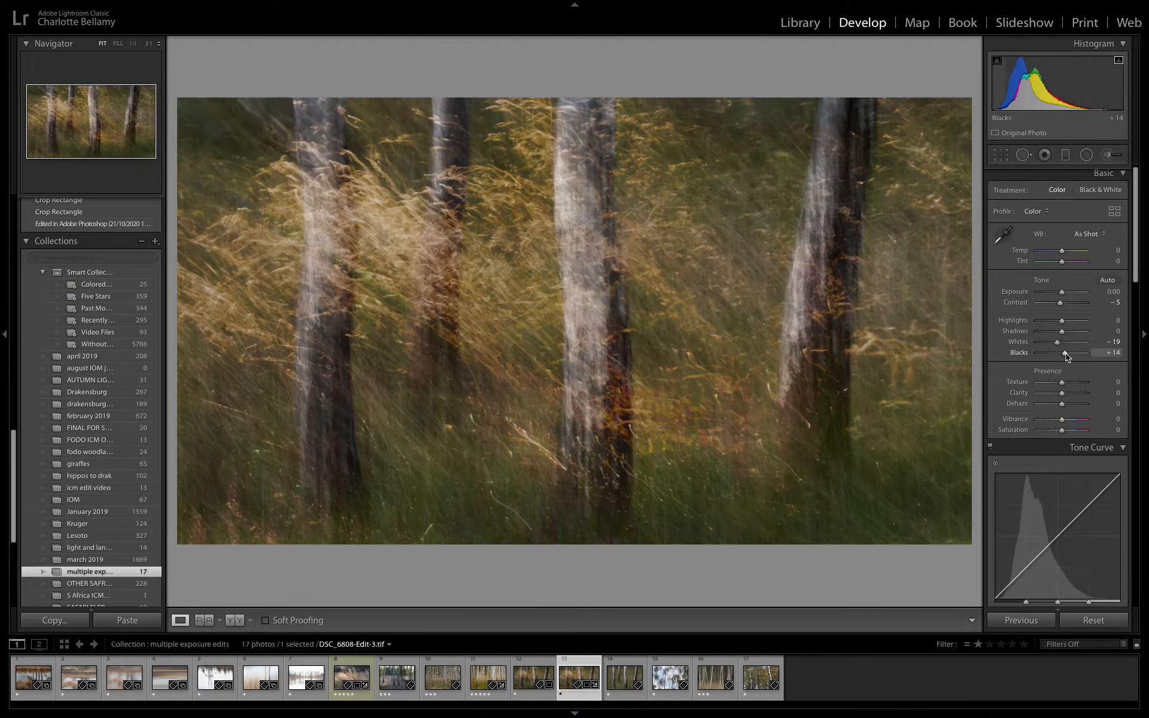
left_click_drag(1064, 353, 1072, 353)
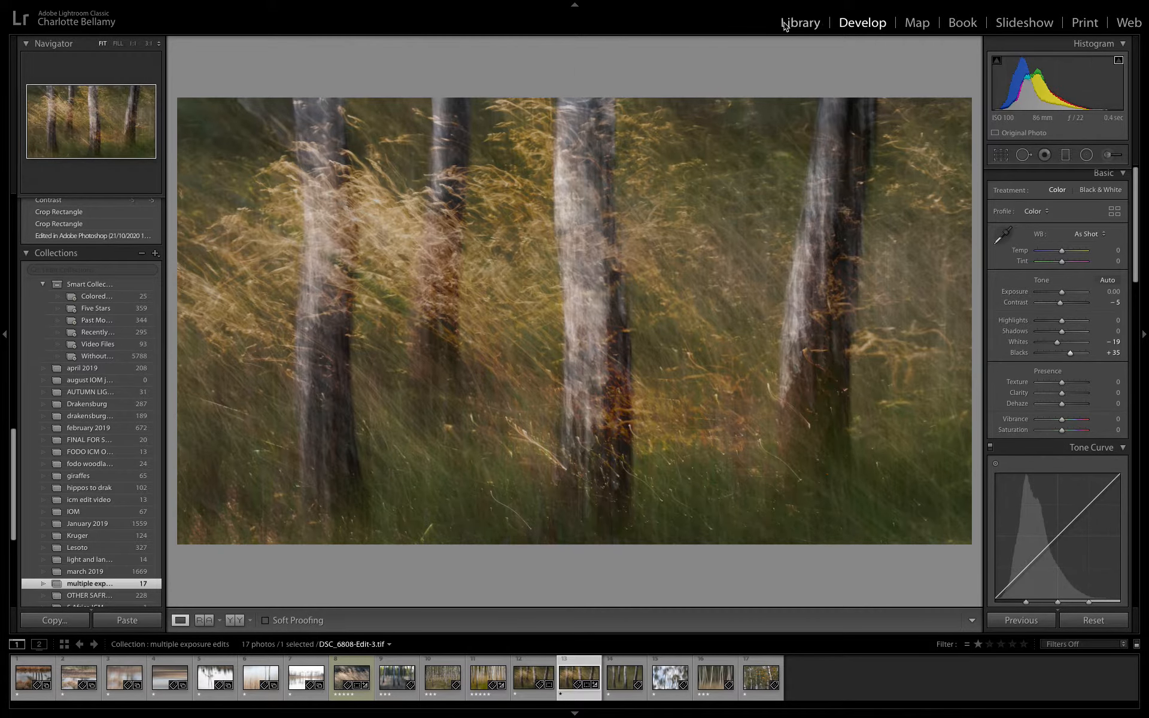
In the Library grid, select the blend with its grass and birch sources to compare, then return to the grid
left_click(799, 21)
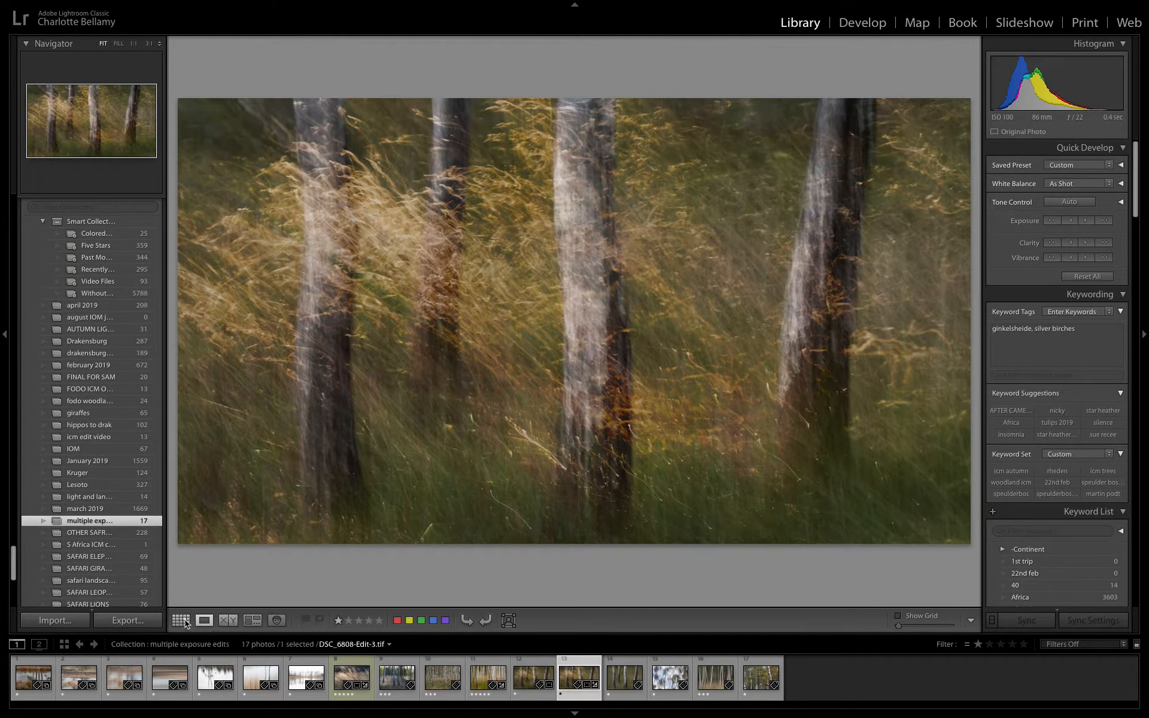
left_click(181, 620)
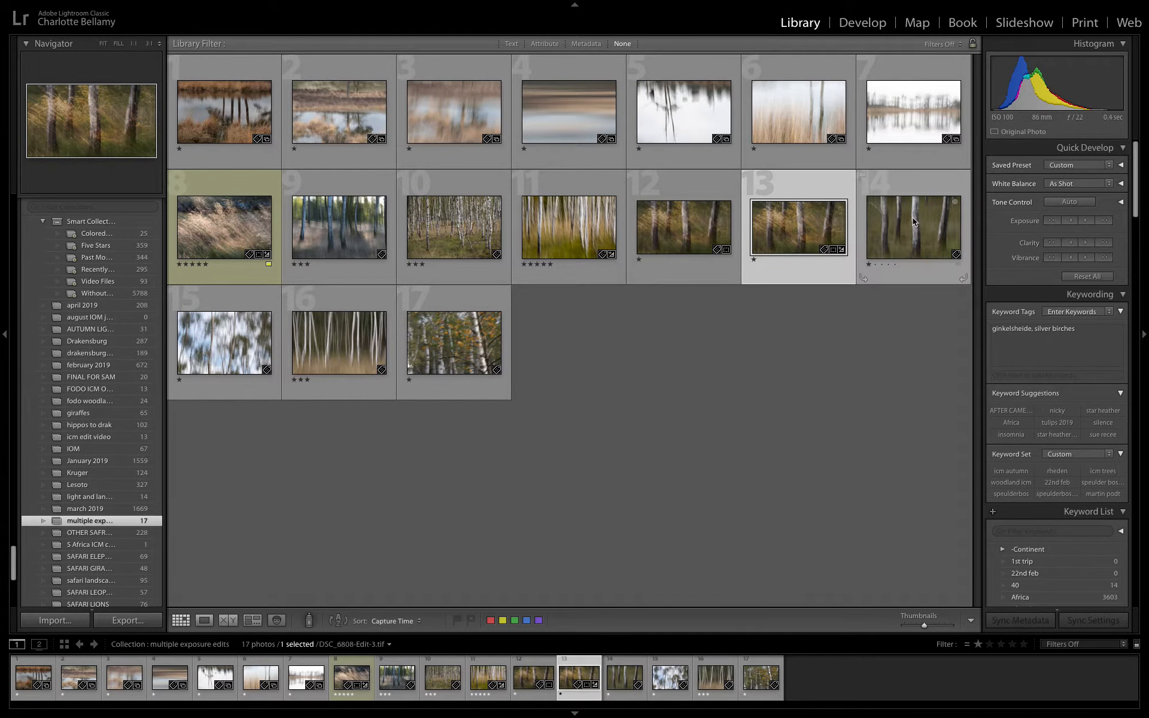
left_click(911, 227)
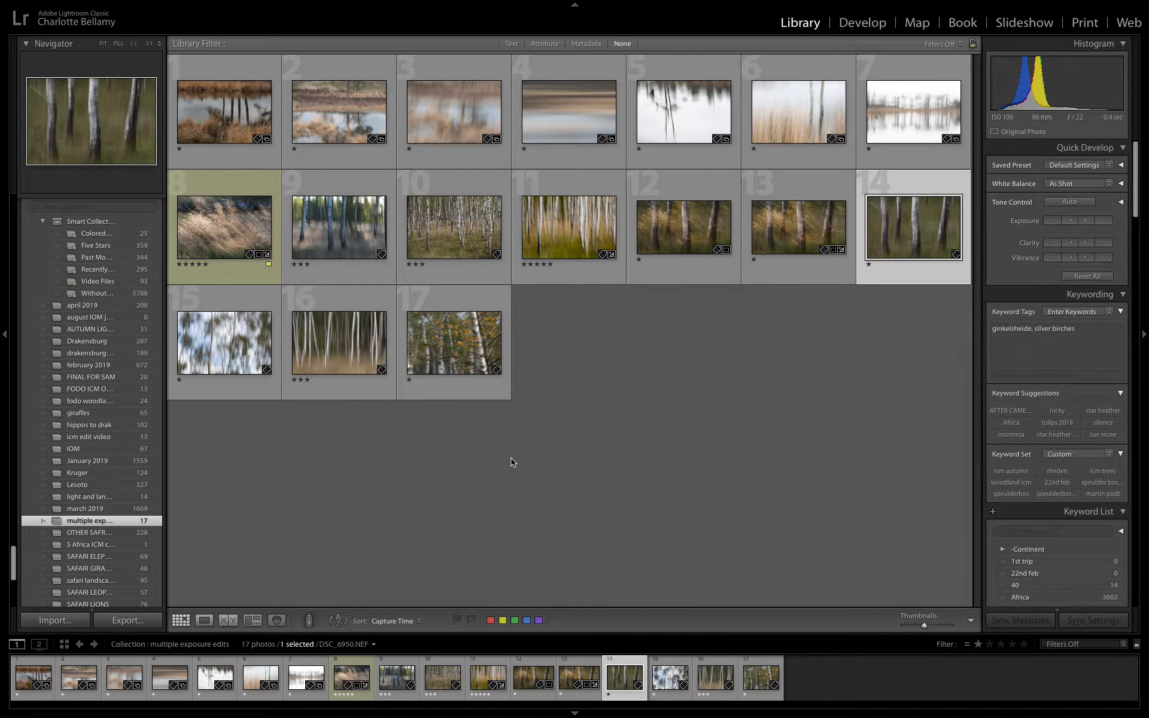
left_click(223, 227)
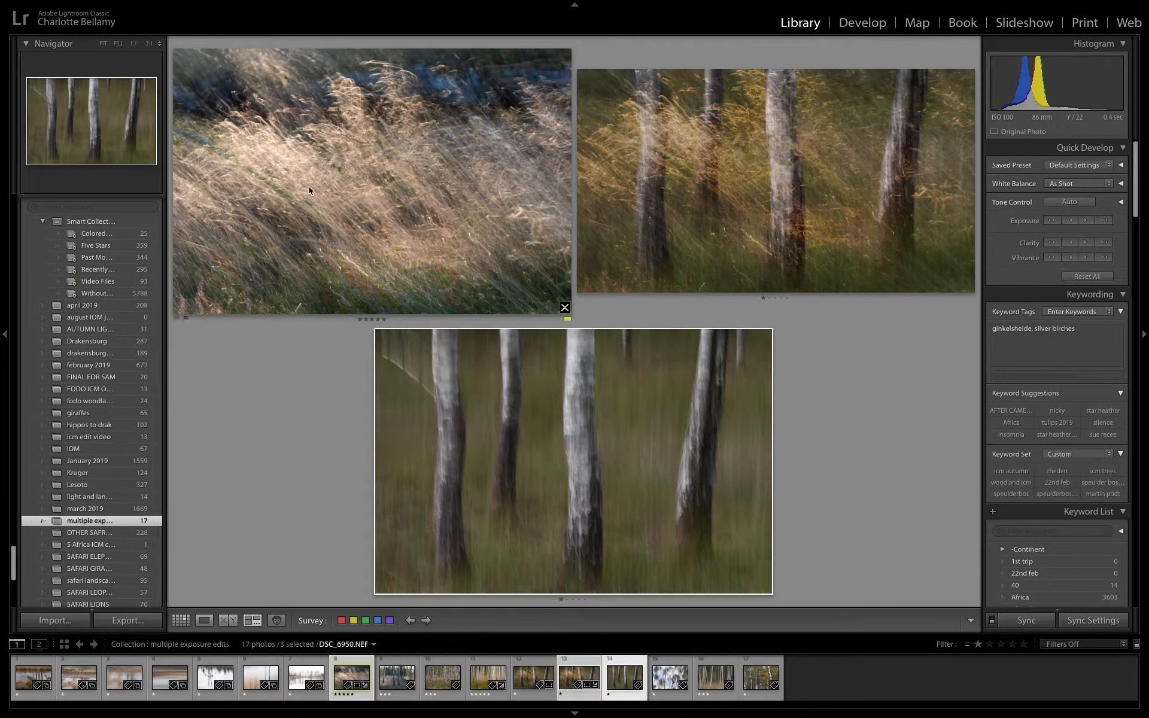
mouse_move(406, 320)
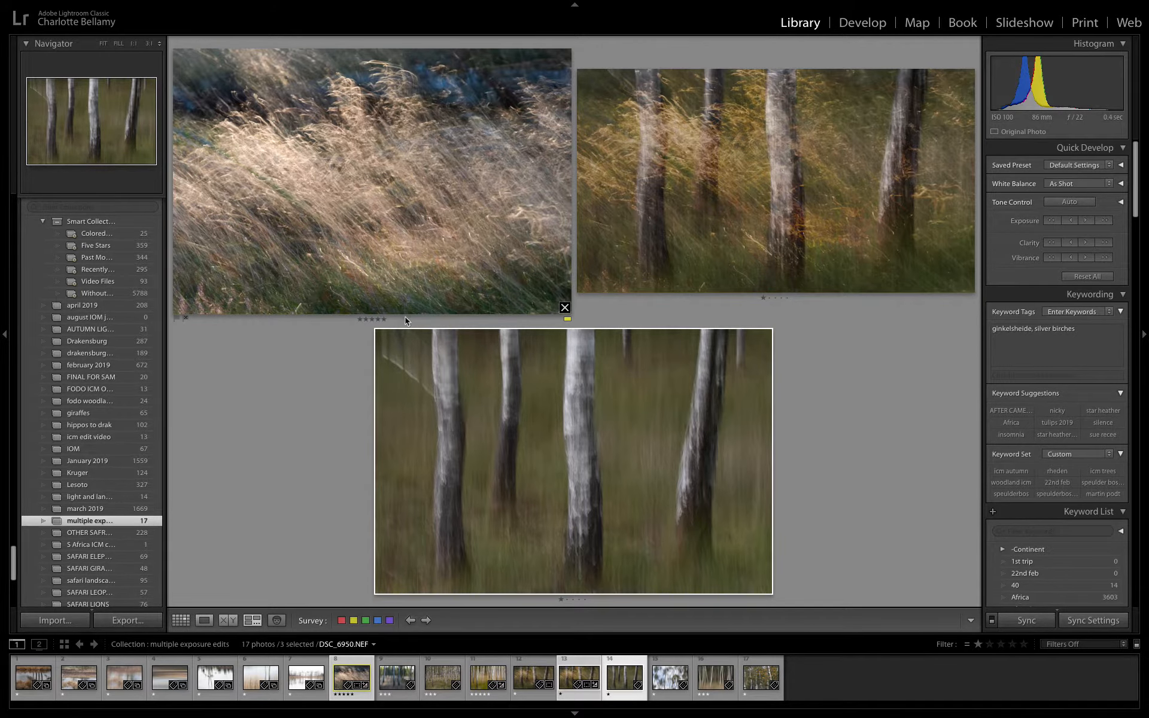
mouse_move(458, 389)
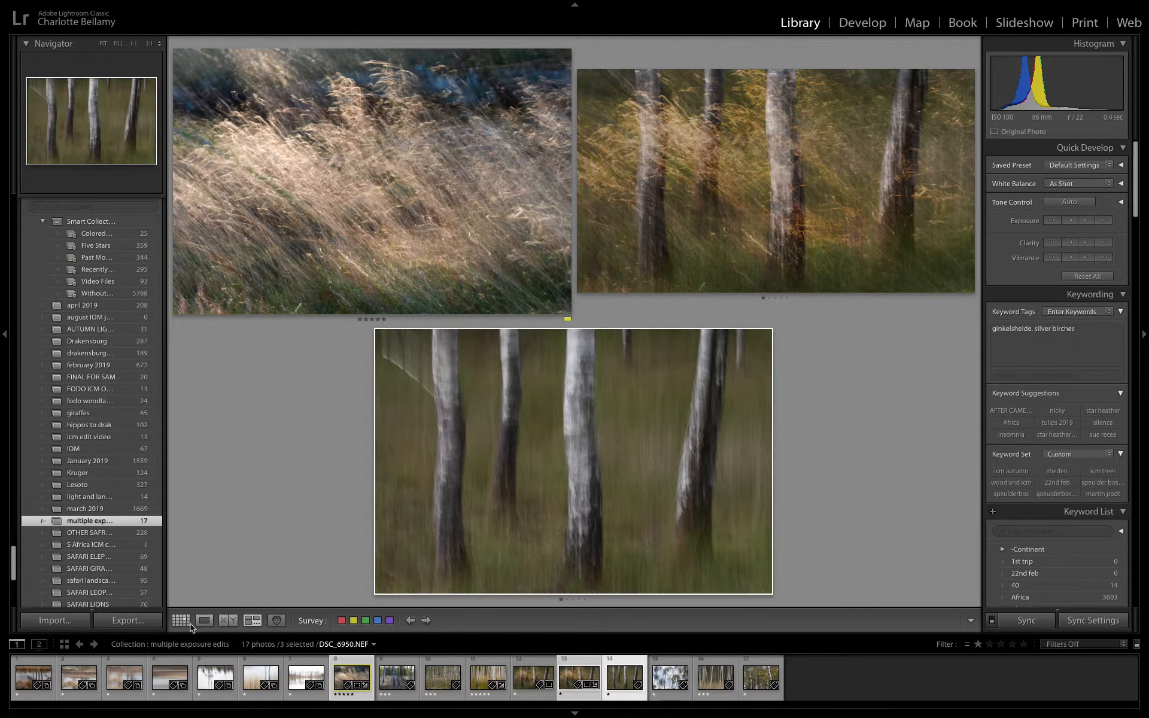
left_click(181, 621)
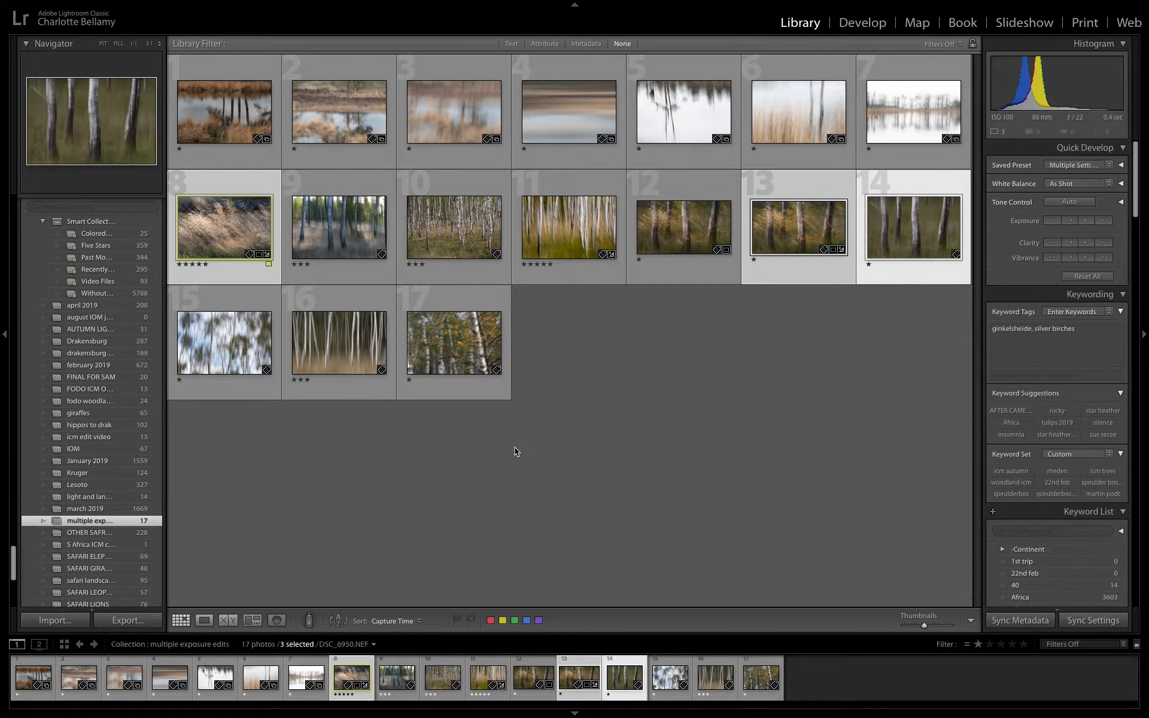
mouse_move(520, 439)
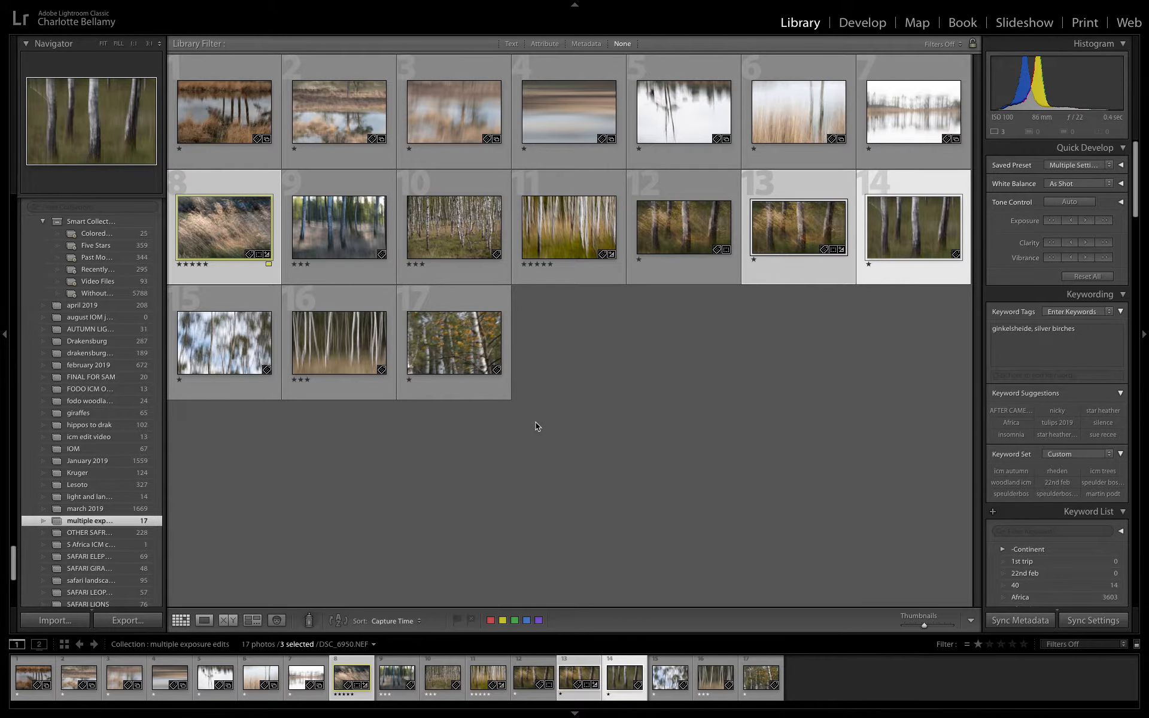
Select the reflected white trees and pale reeds DSC_1617.NEF photos and bring up their actions menu
left_click(682, 112)
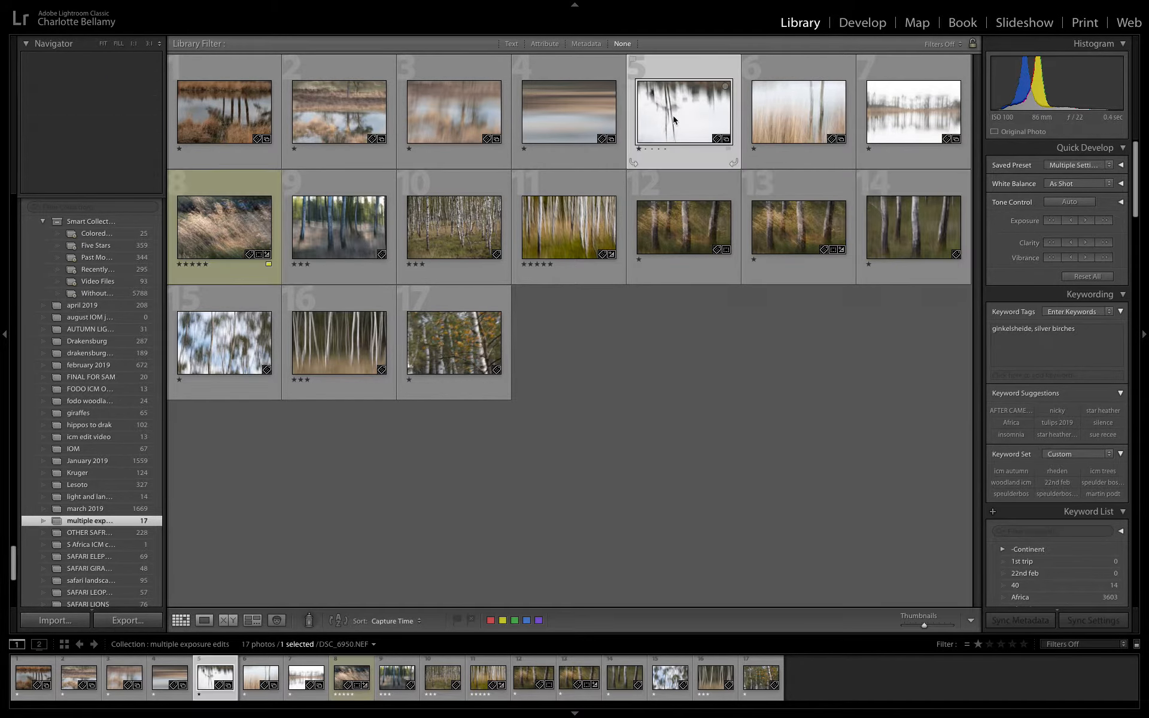
left_click(797, 111)
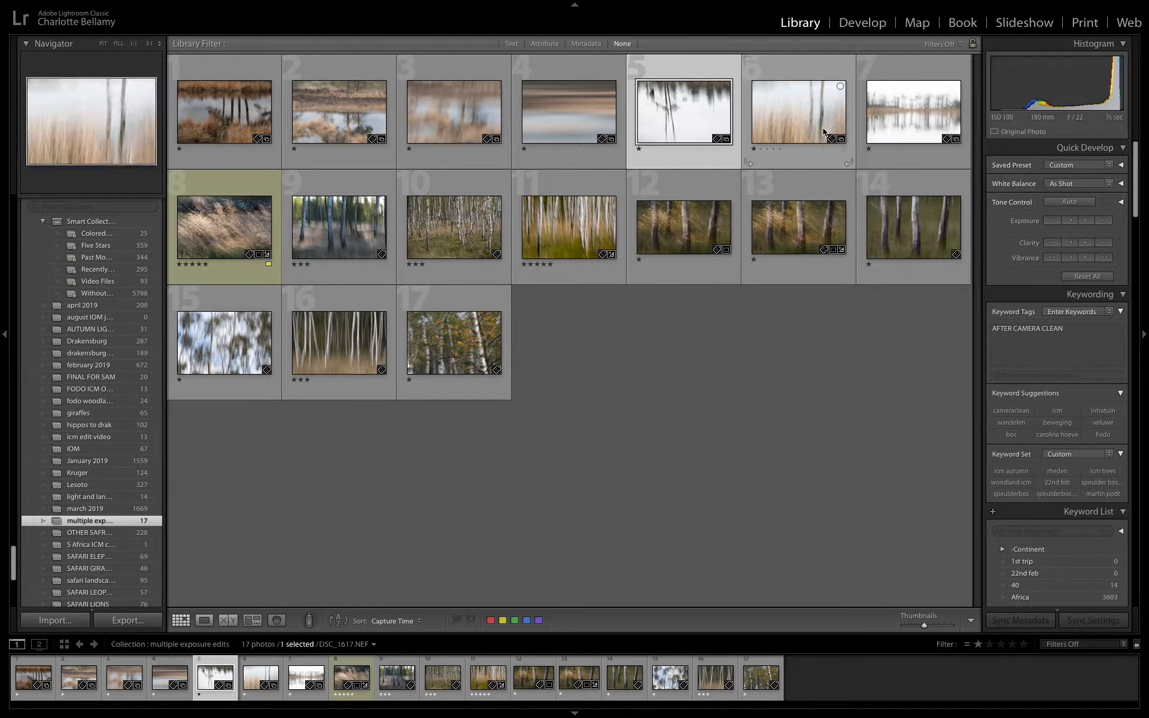
left_click(798, 111)
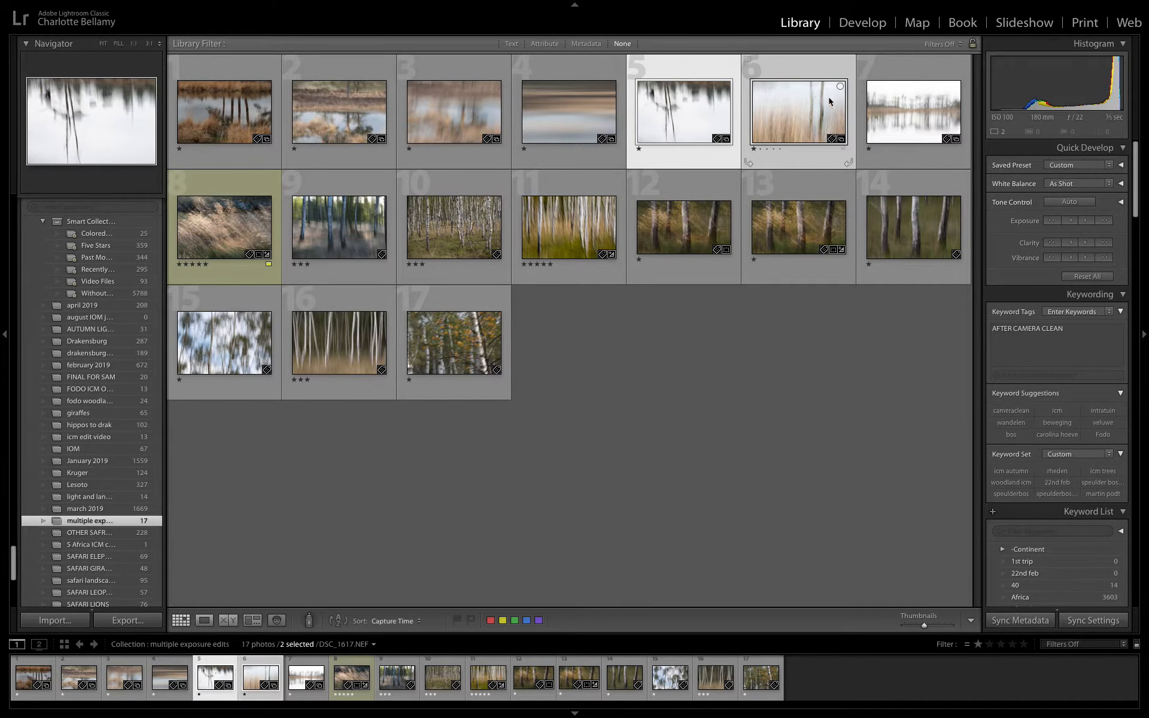
mouse_move(755, 105)
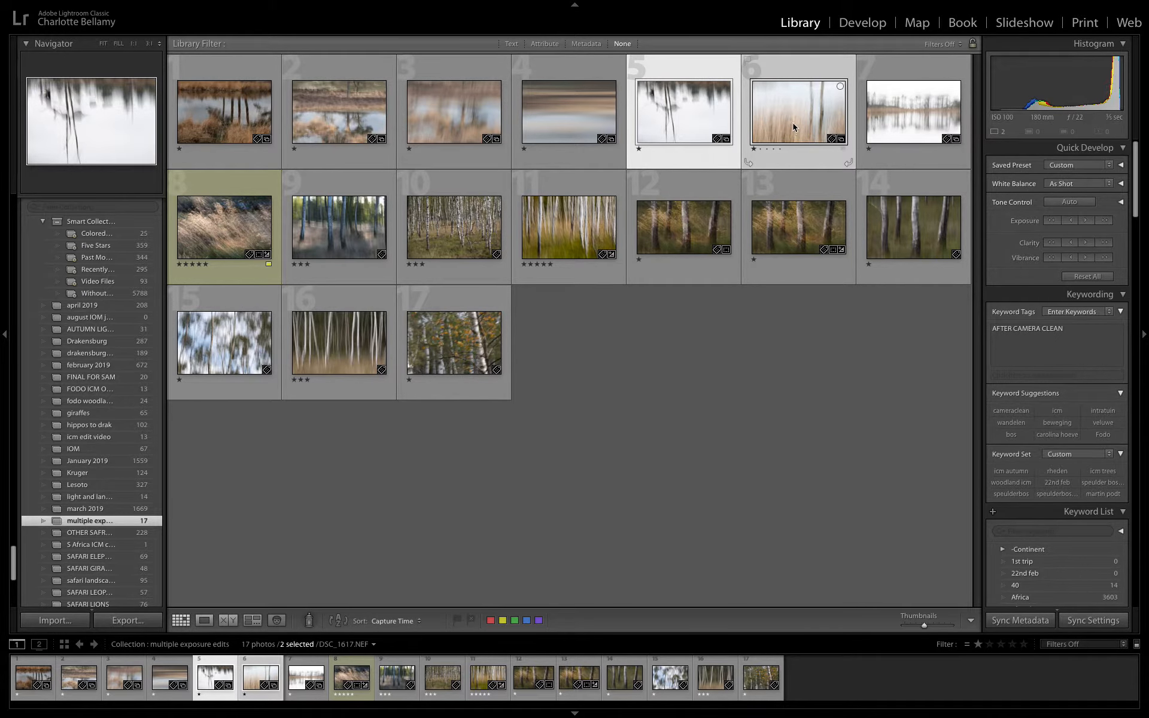
right_click(797, 124)
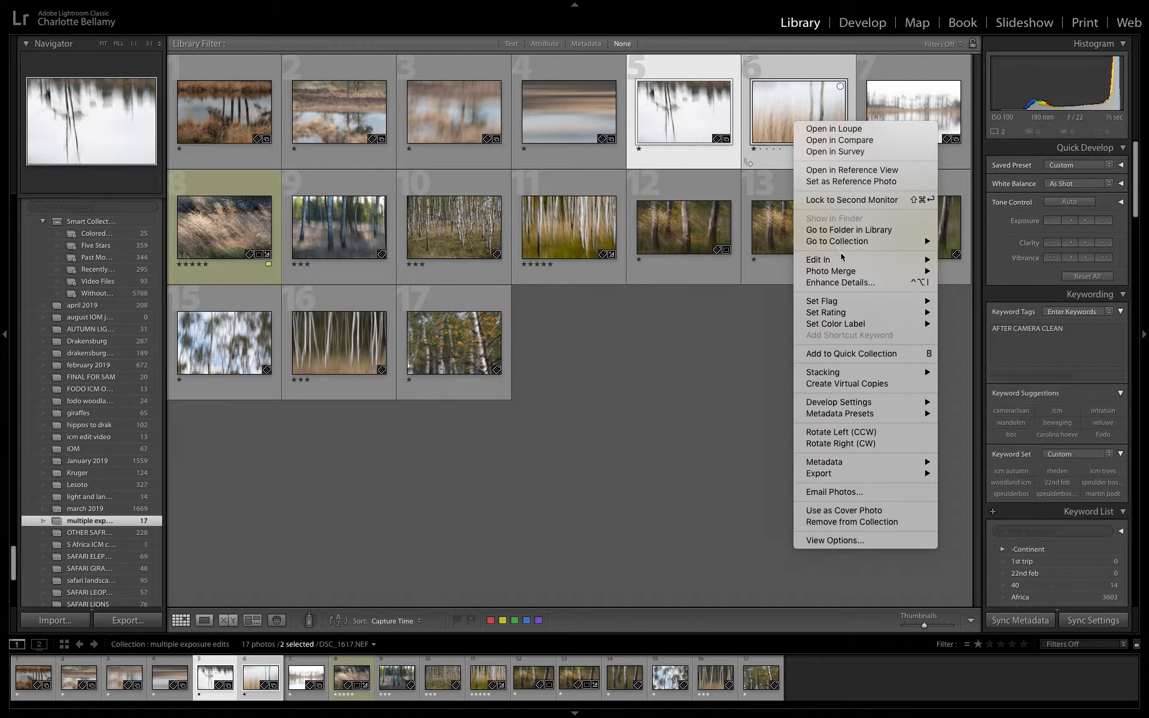
mouse_move(818, 260)
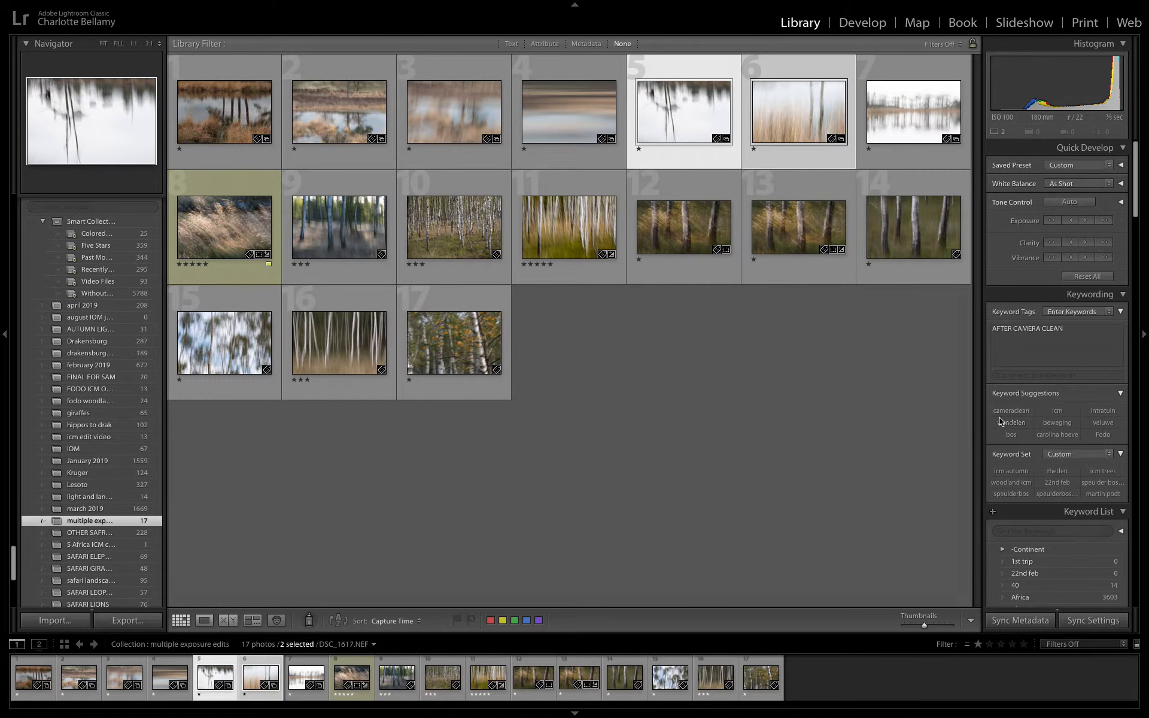
mouse_move(746, 316)
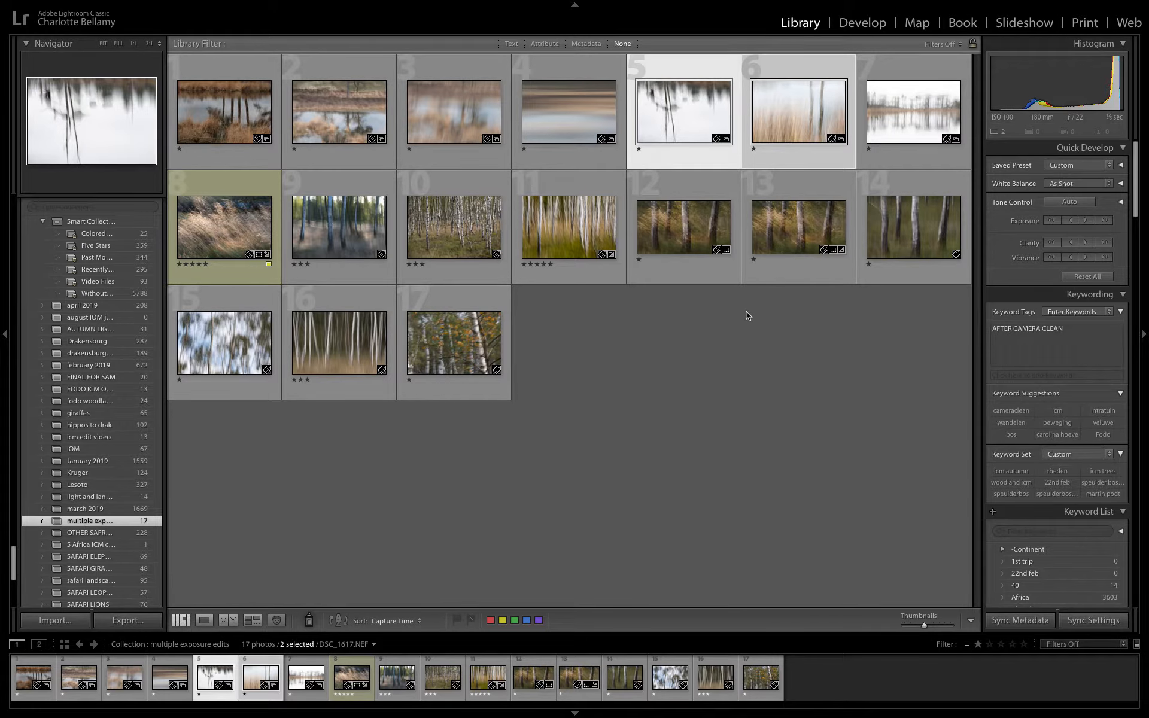
mouse_move(563, 540)
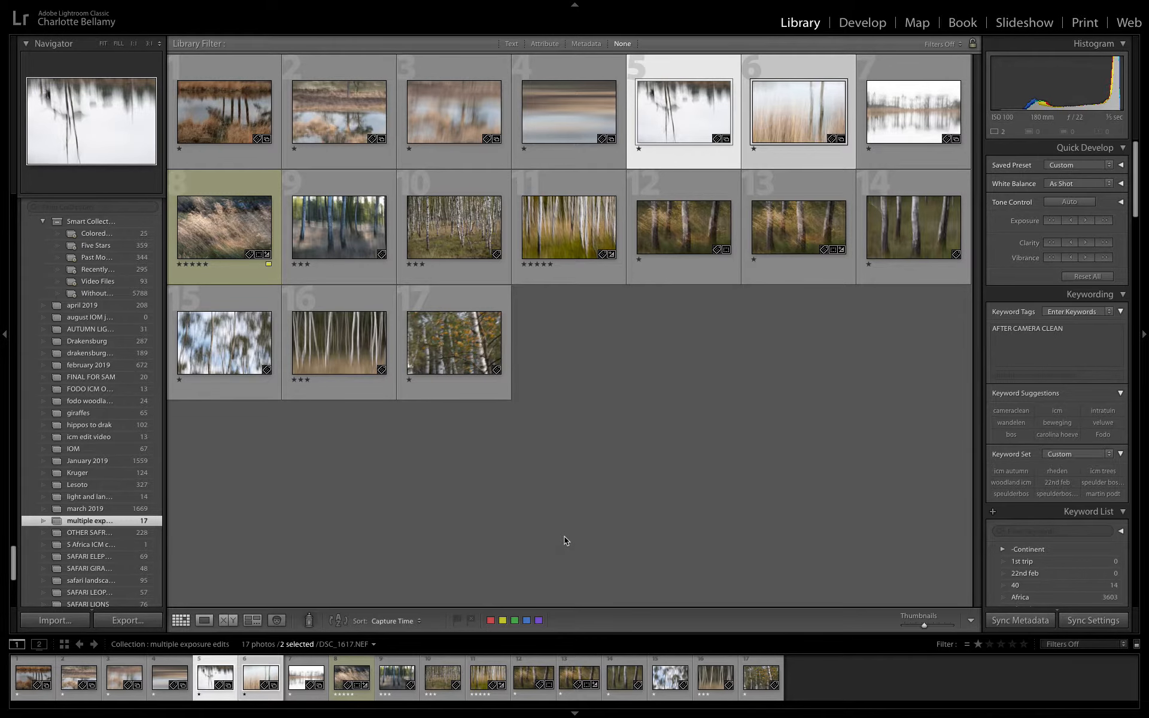
mouse_move(490, 706)
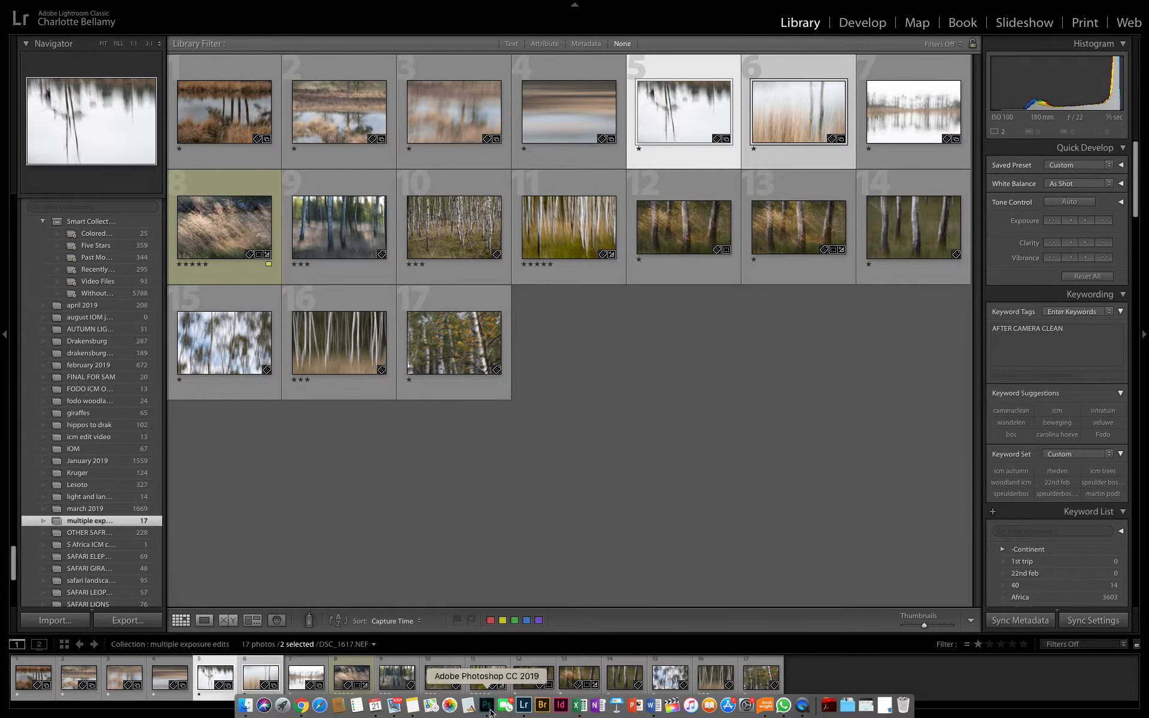
Switch to Photoshop, toggle the tree layer's visibility and bring up its blending mode list
left_click(486, 706)
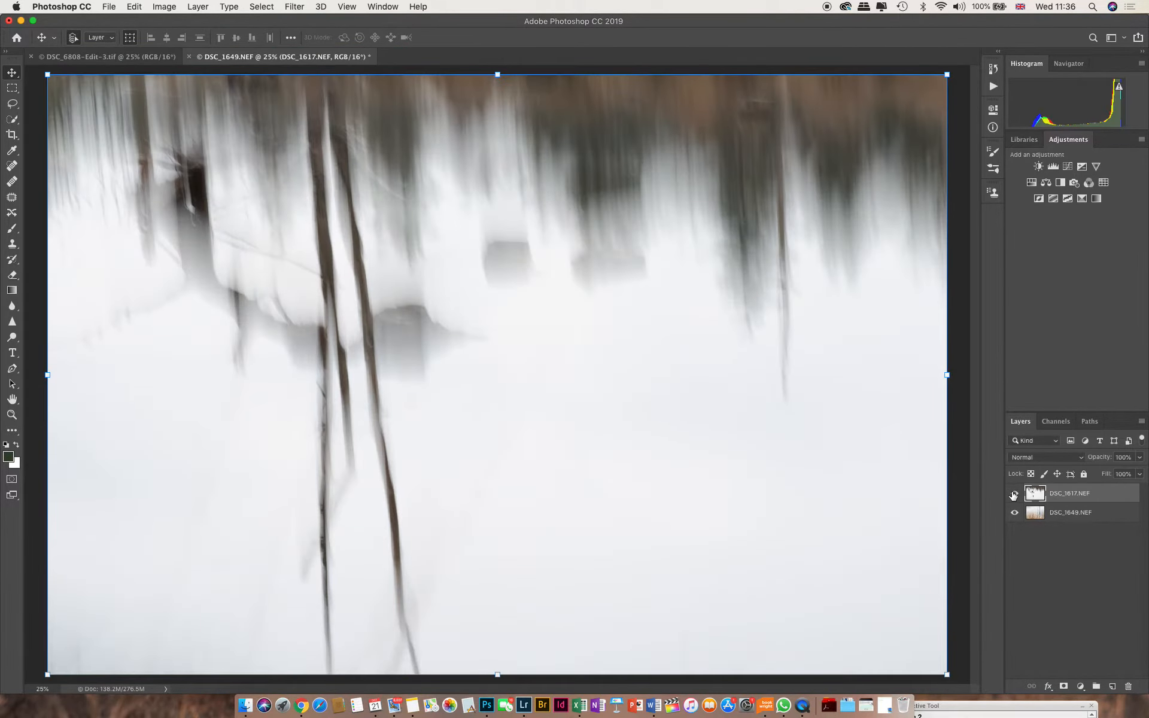
left_click(1013, 494)
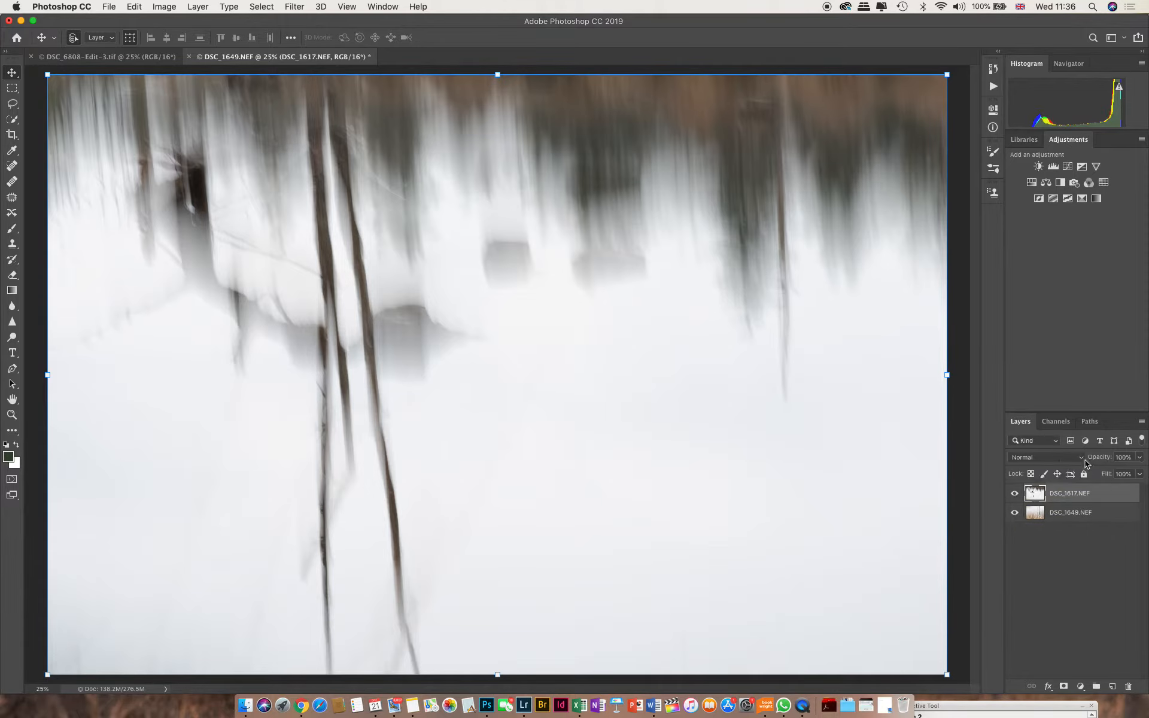
left_click(1043, 456)
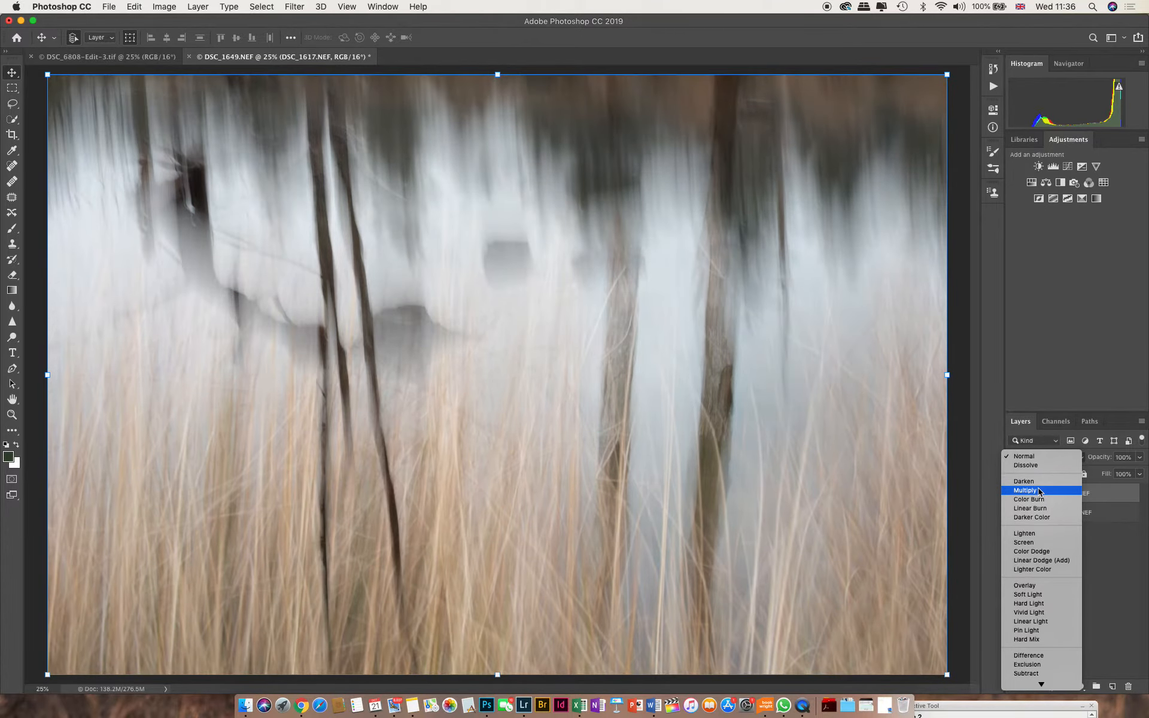
Set the tree layer to Multiply and settle its opacity at 85% after trying 40%, 64% and 100%
left_click(1026, 490)
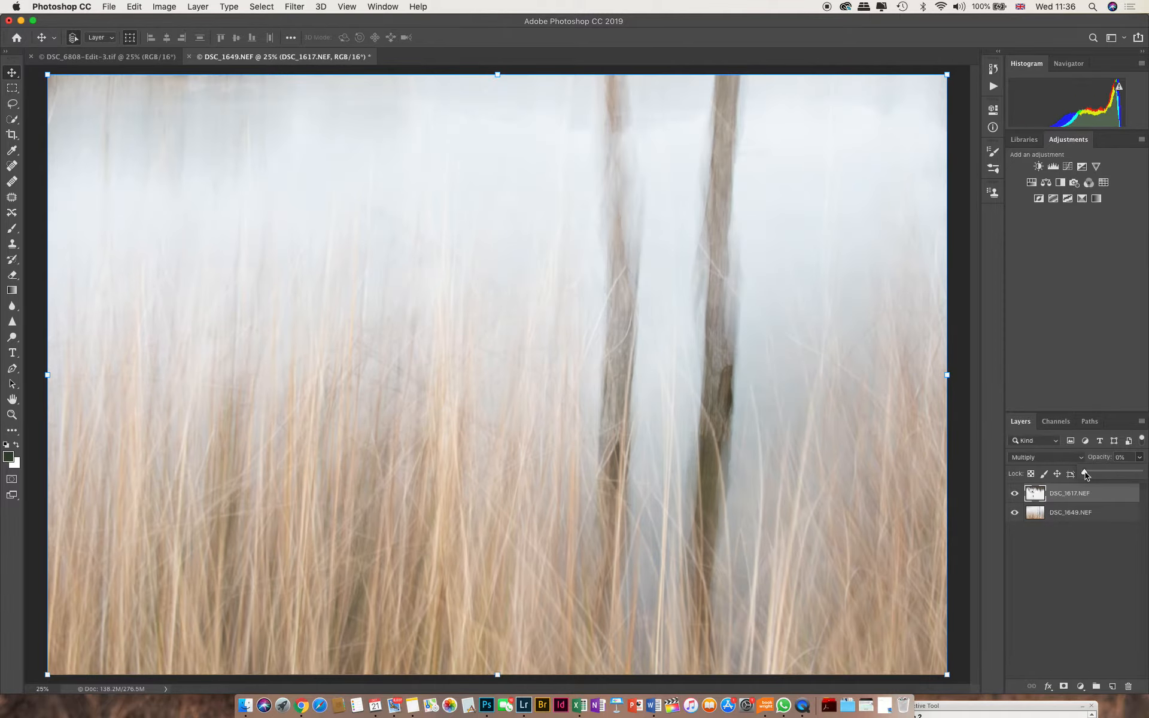
left_click_drag(1088, 474, 1108, 474)
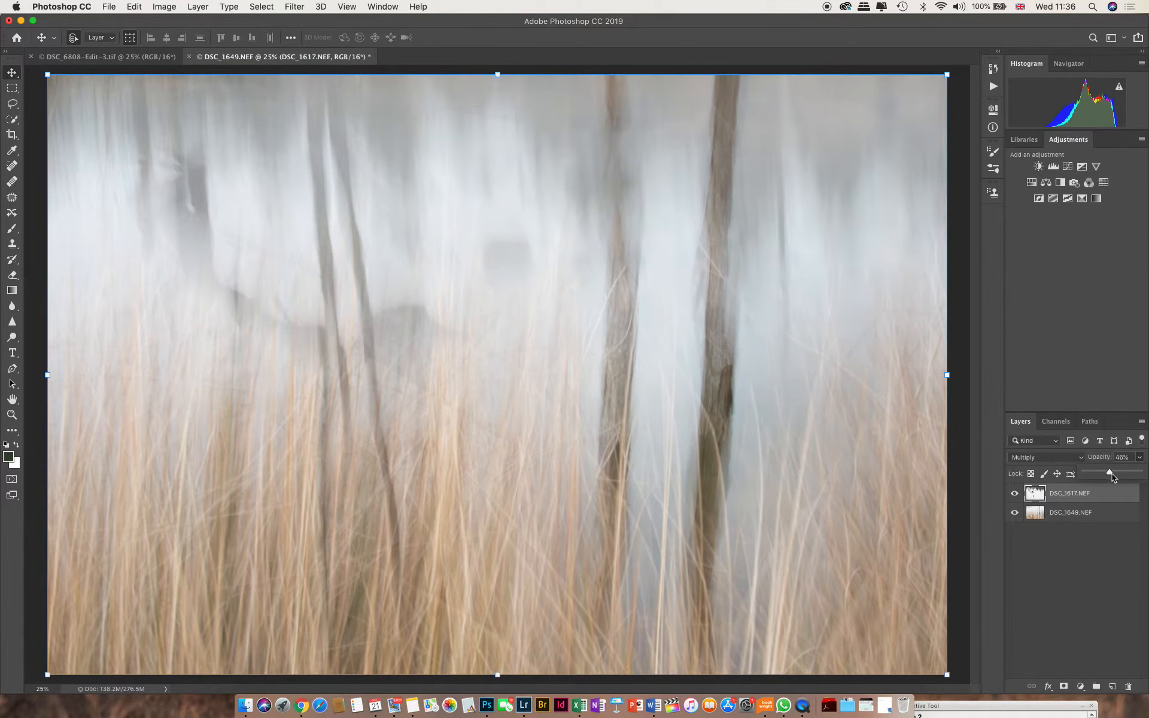
left_click_drag(1108, 474, 1119, 474)
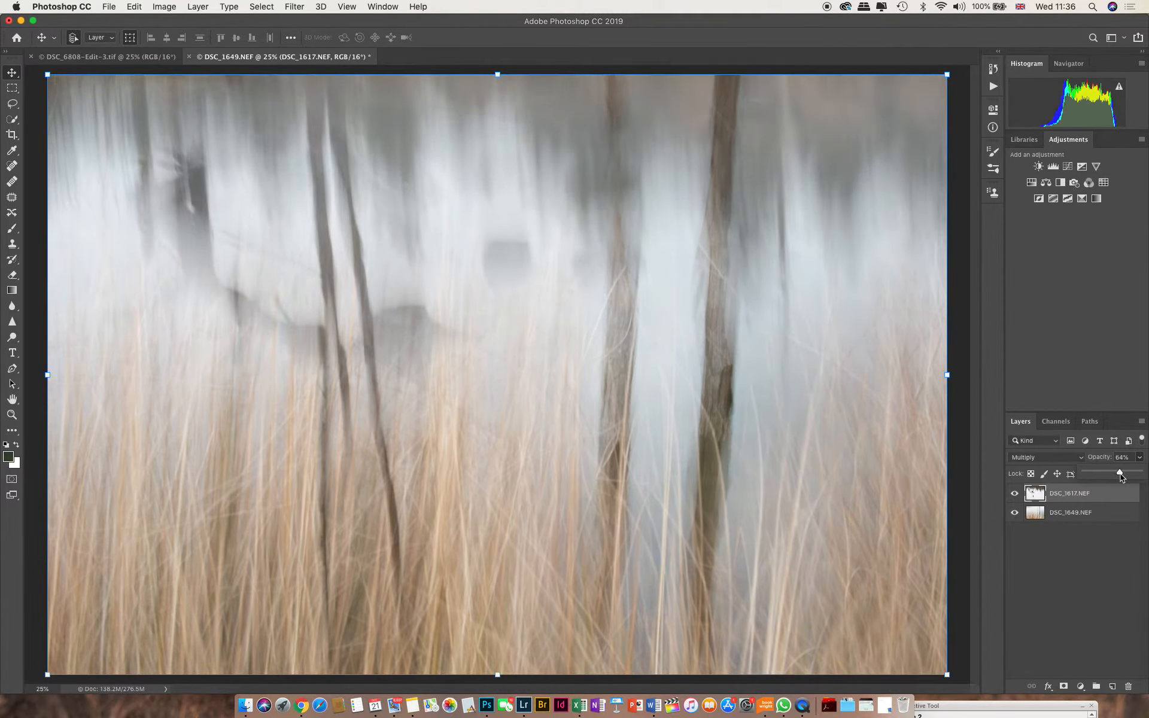
left_click_drag(1119, 474, 1139, 474)
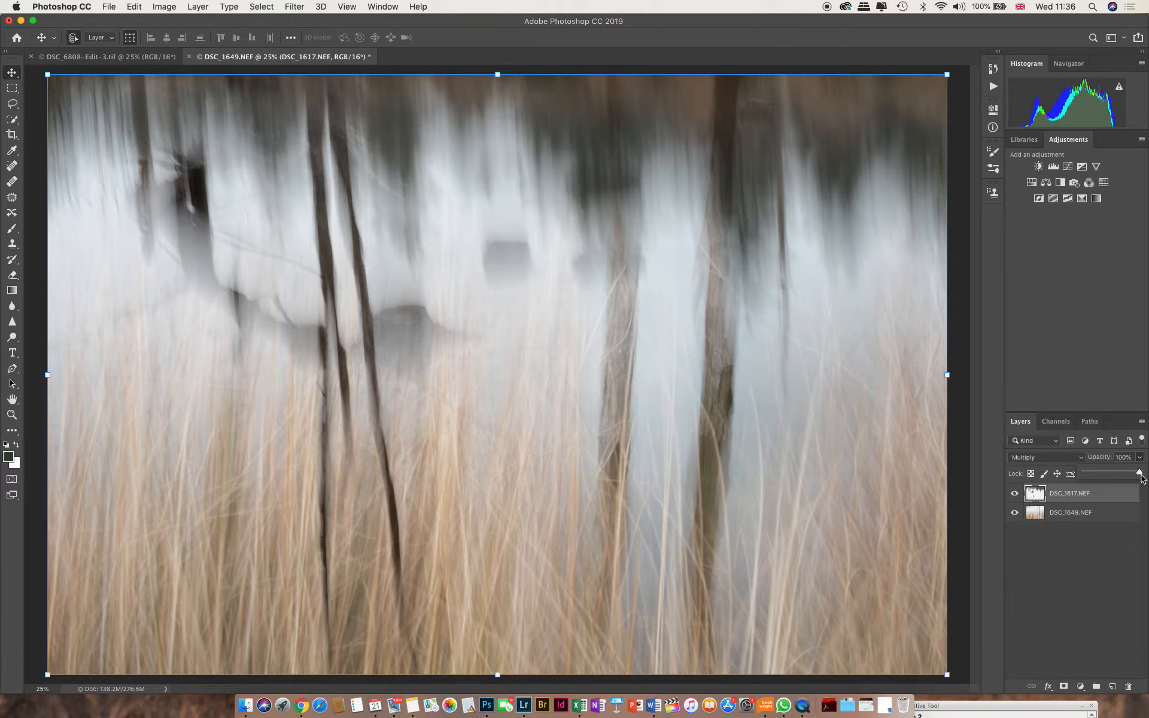
left_click_drag(1140, 474, 1131, 474)
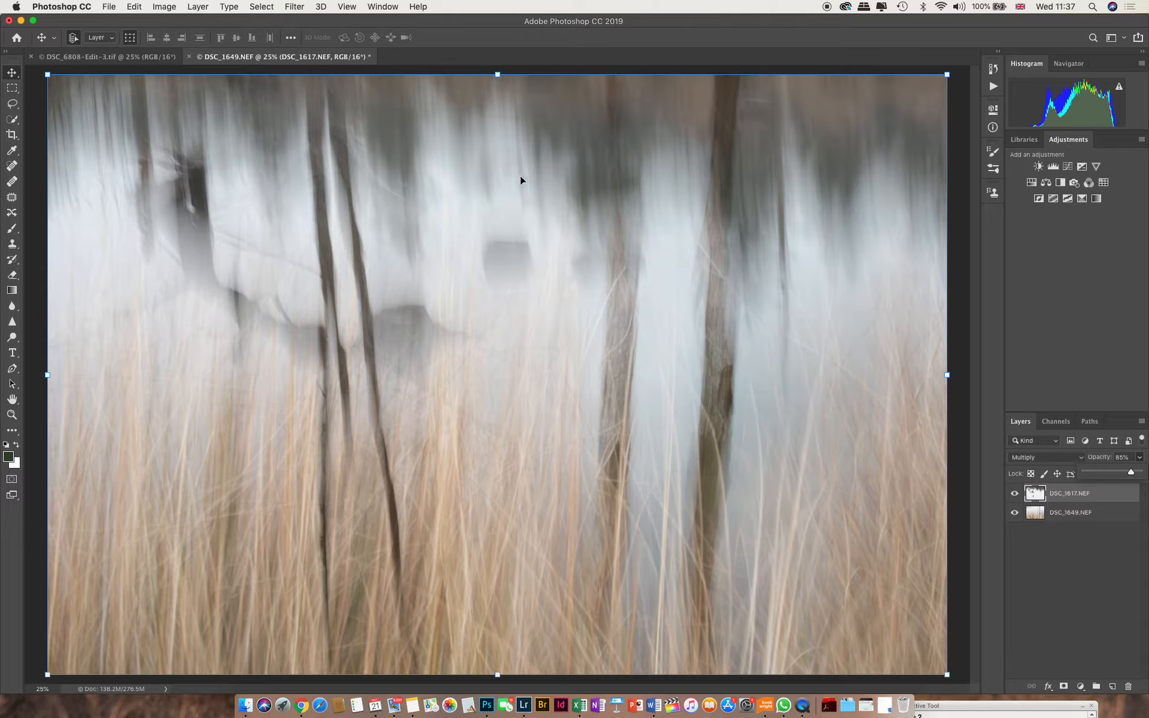
mouse_move(655, 328)
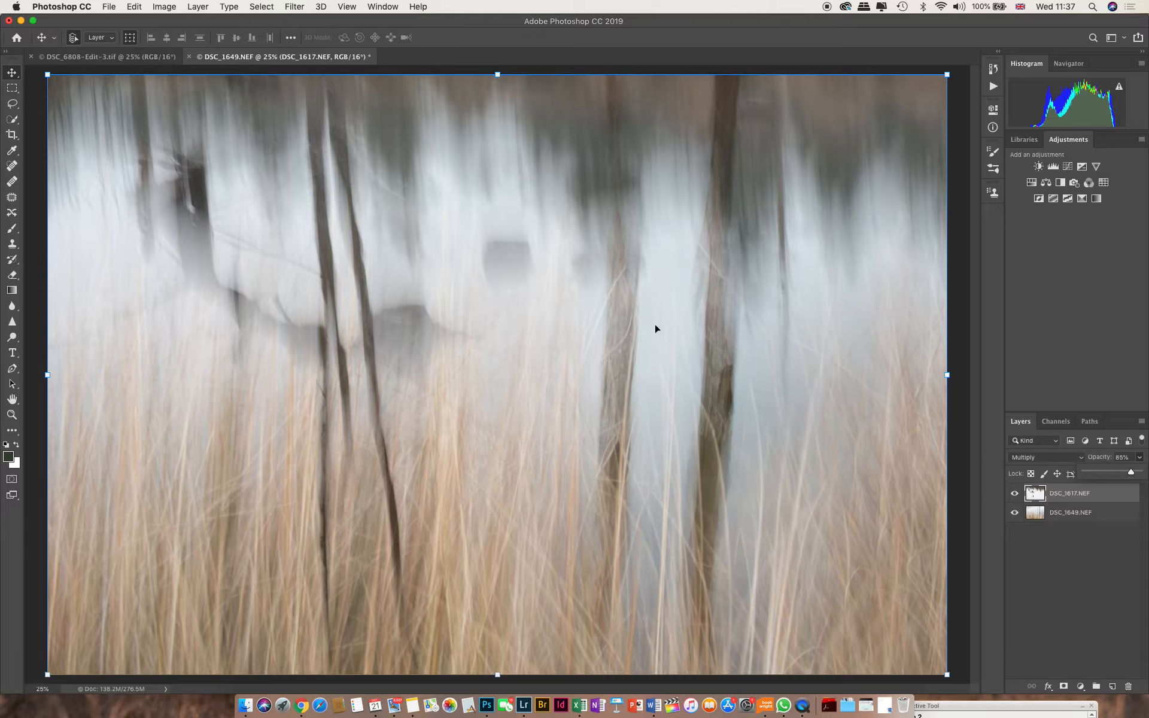
Flatten the two layers into one and save the result back as DSC_1617-Edit-2.tif
left_click(198, 7)
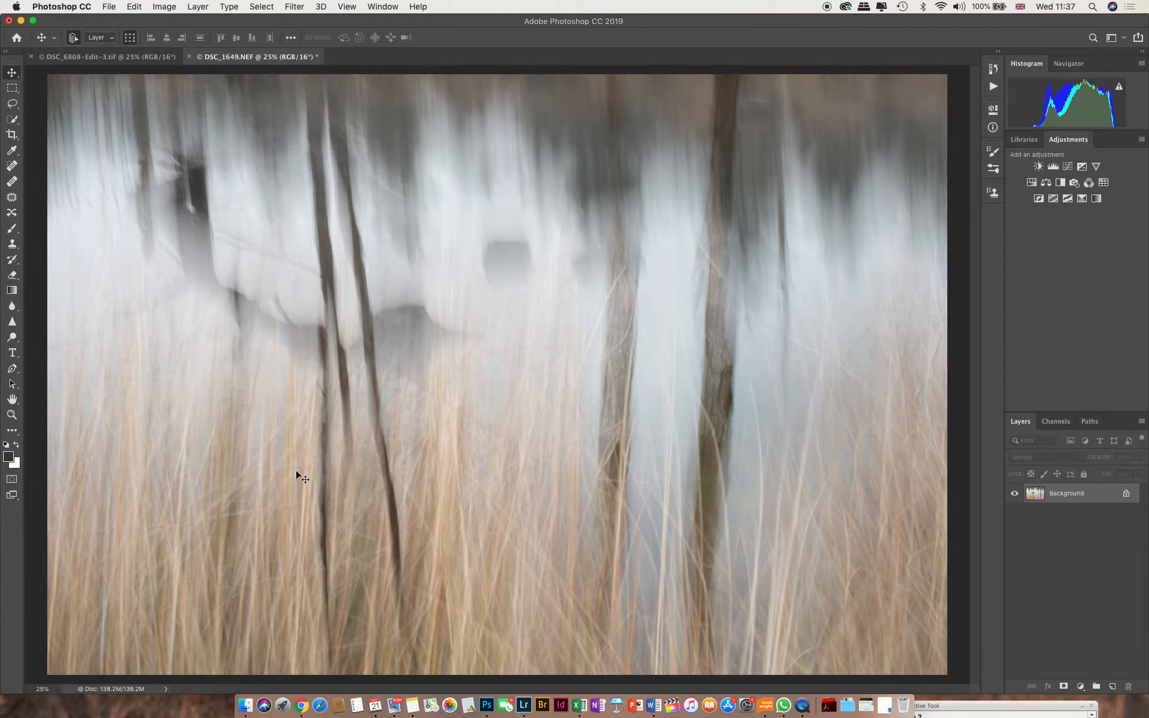
left_click(109, 7)
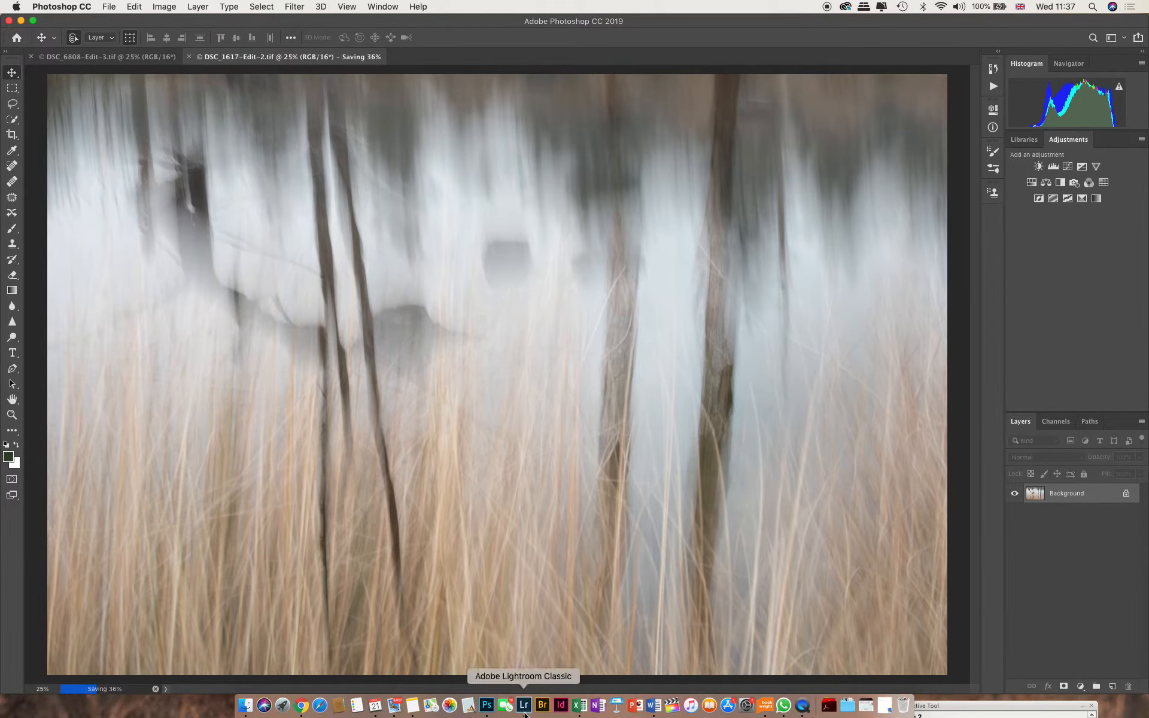
Return to Lightroom Classic and take the new Edit-2 TIFF into the Develop module
left_click(523, 706)
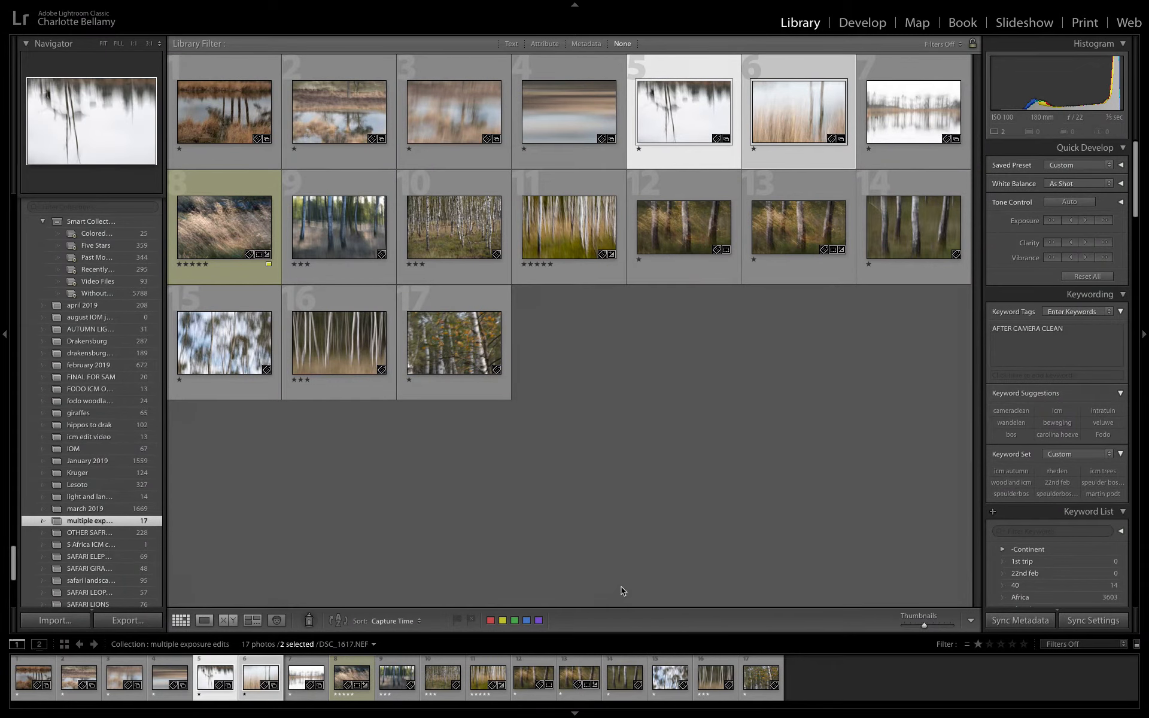
mouse_move(701, 374)
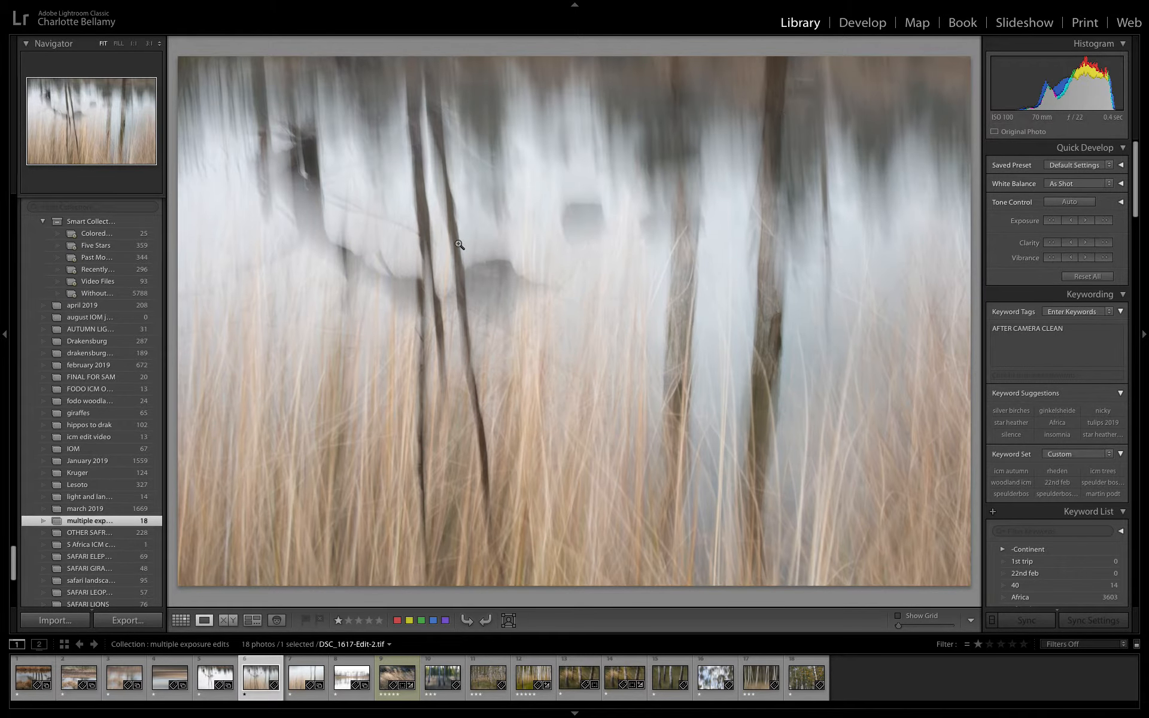
mouse_move(599, 258)
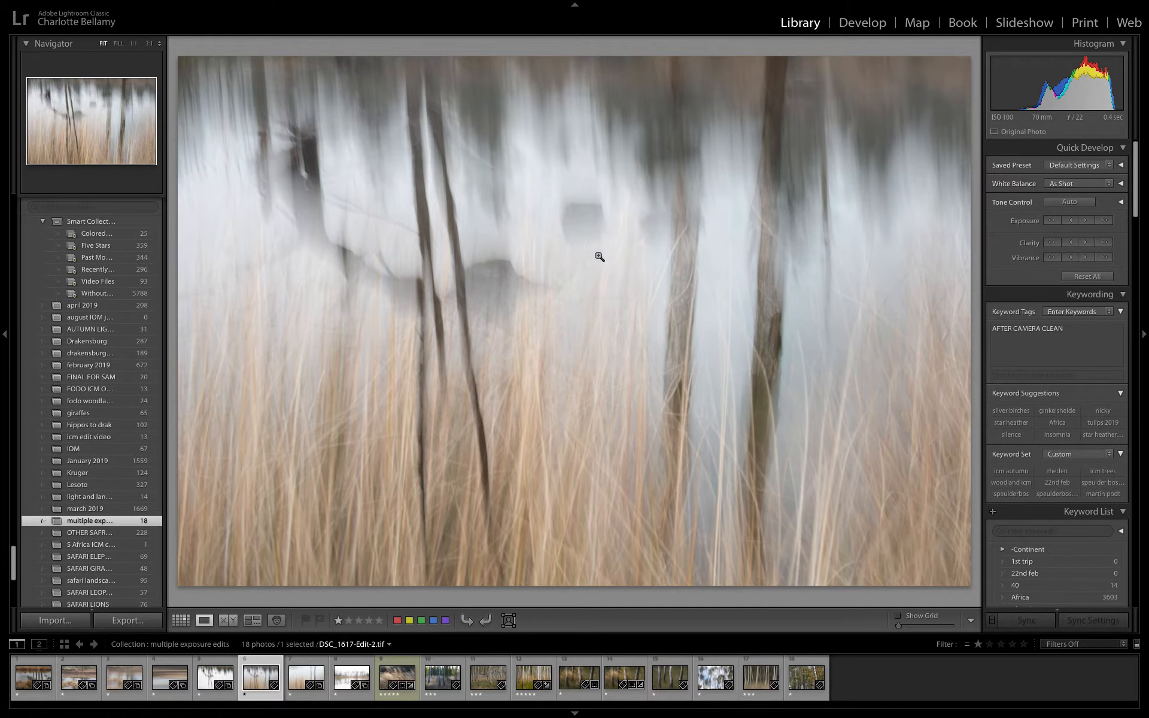
left_click(862, 23)
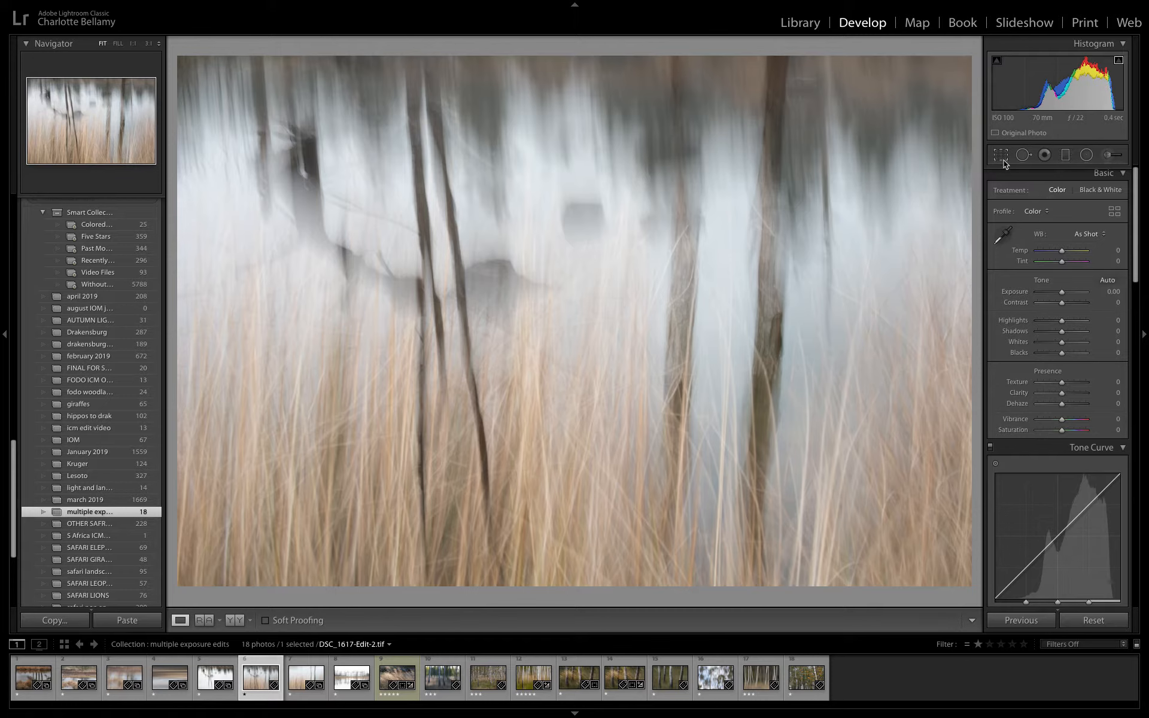
Crop the blended image with the Crop Overlay at a 1 x 1 aspect
left_click(1001, 154)
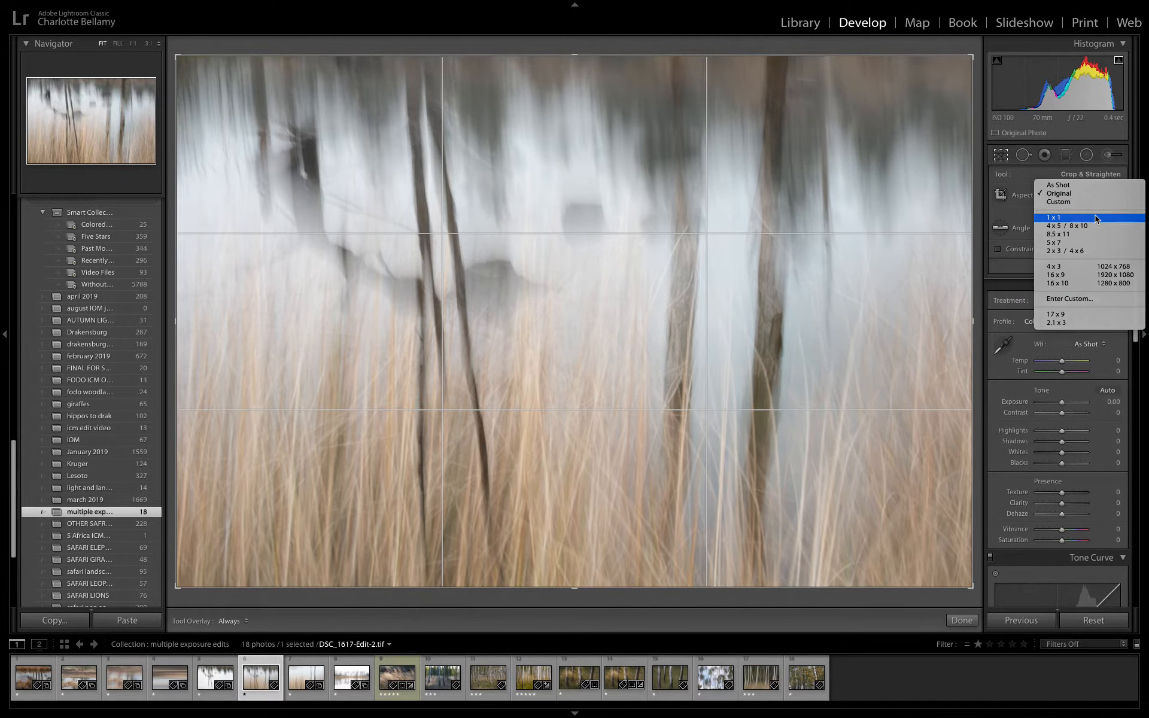
left_click(1056, 216)
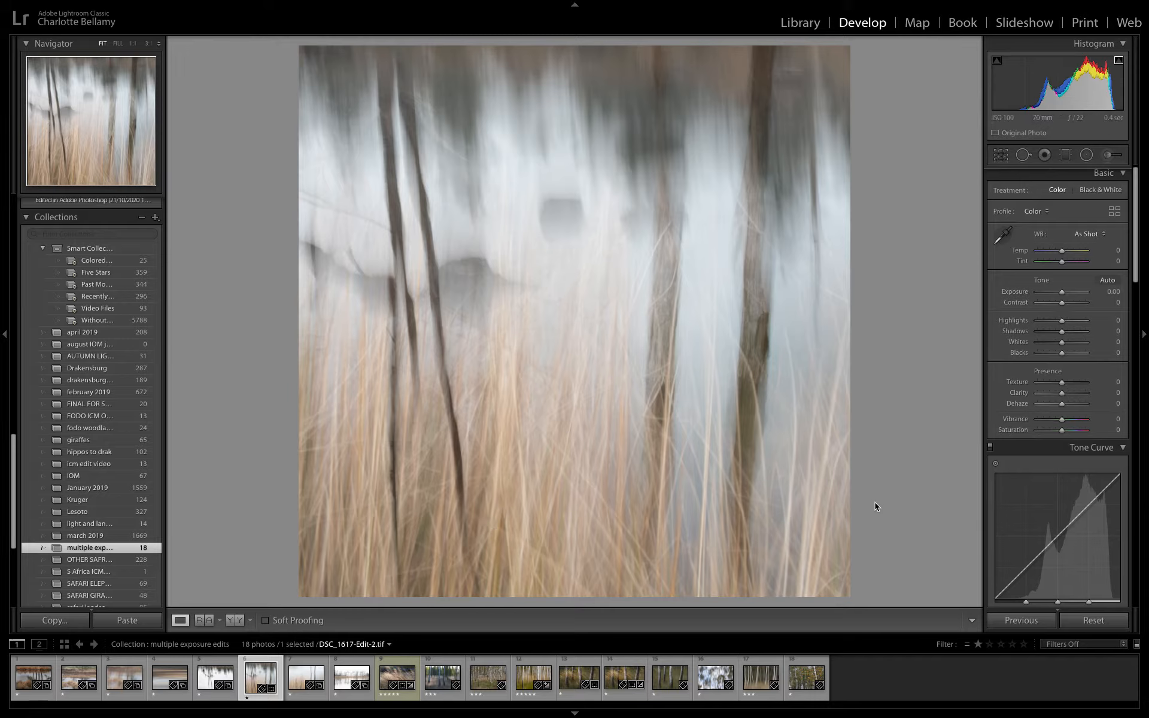
Experiment with the Blacks slider and settle it just above zero
left_click_drag(1065, 352, 1059, 351)
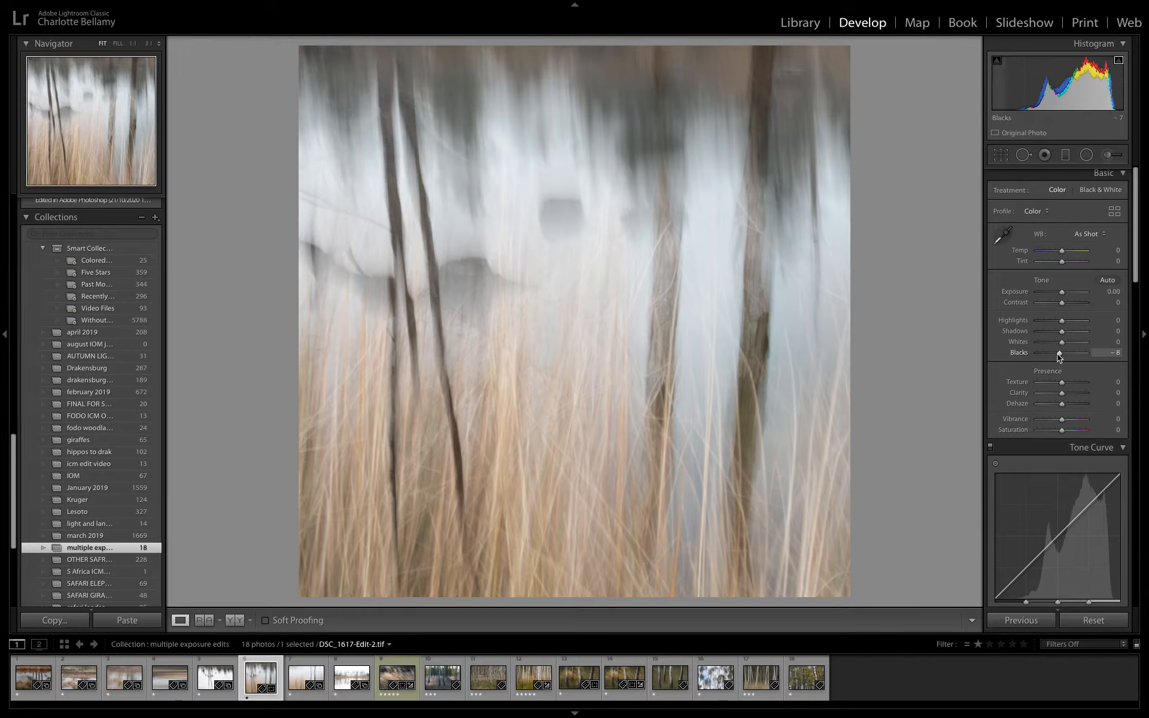
left_click_drag(1059, 352, 1048, 352)
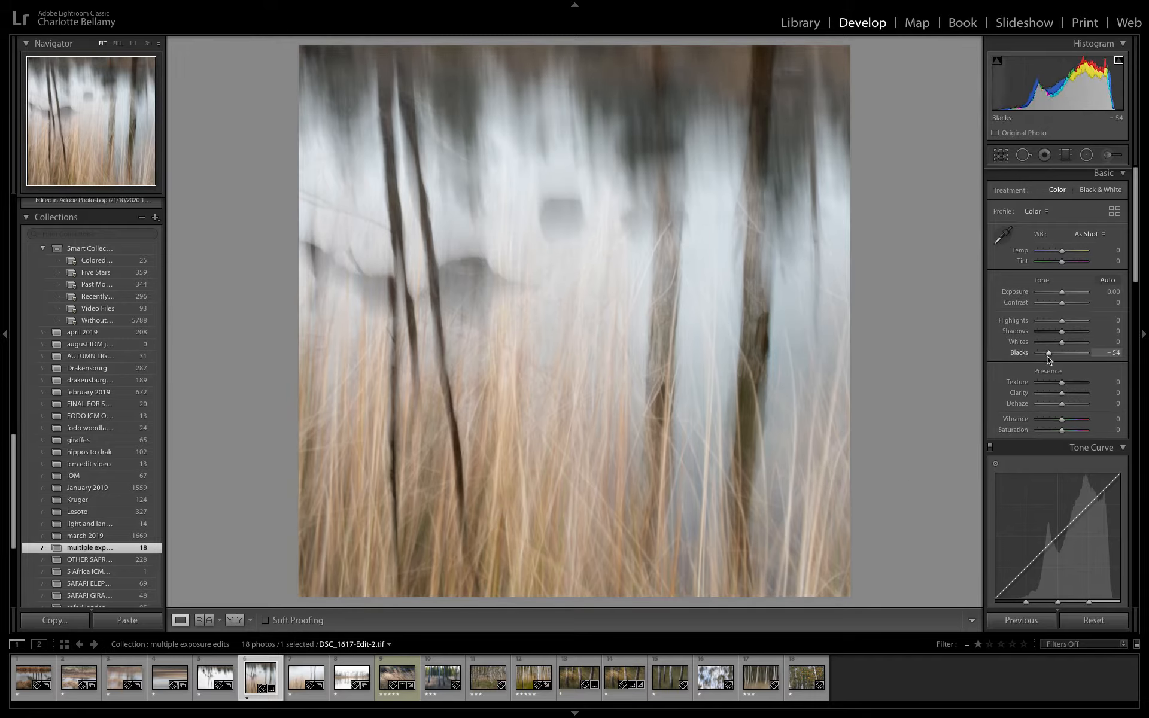
left_click_drag(1048, 352, 1088, 352)
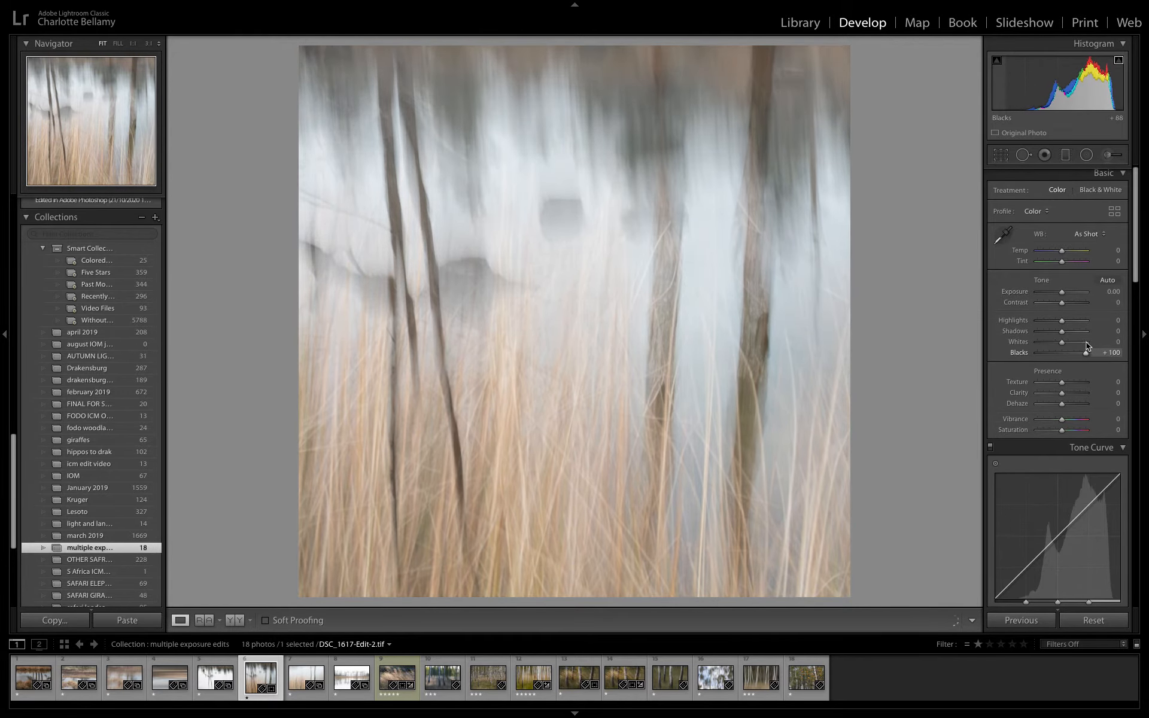
left_click_drag(1087, 352, 1061, 352)
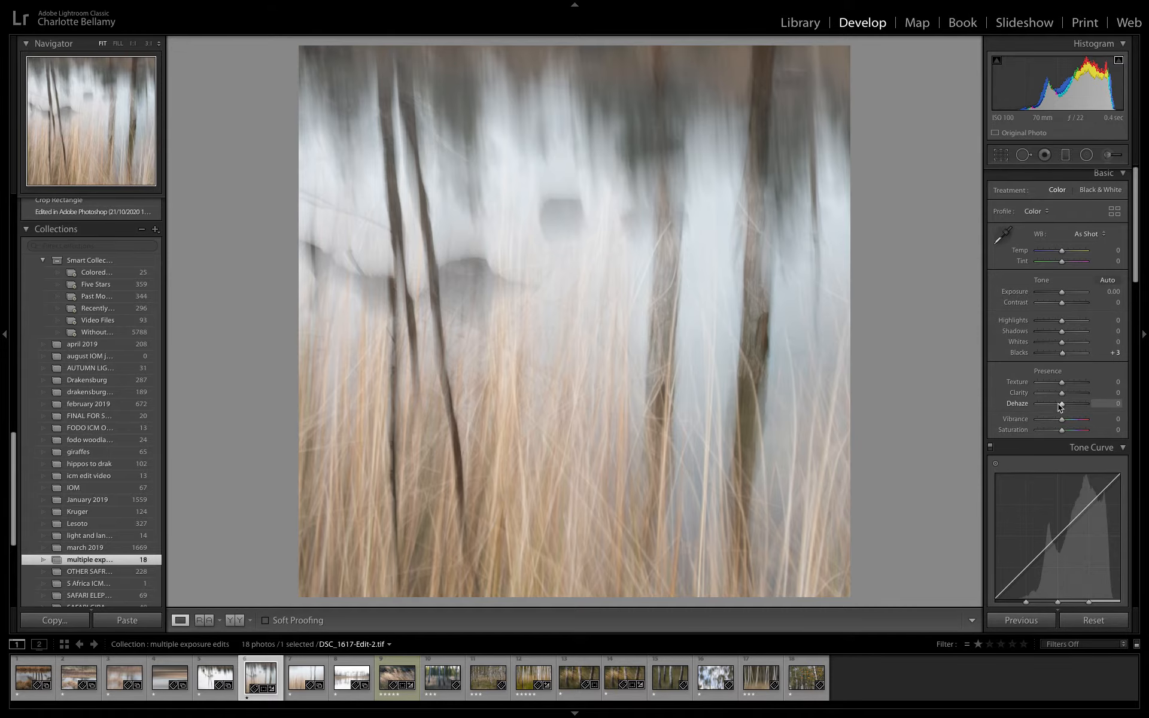
Try a strong negative Dehaze and settle it at a slight -9
left_click_drag(1060, 403, 1030, 403)
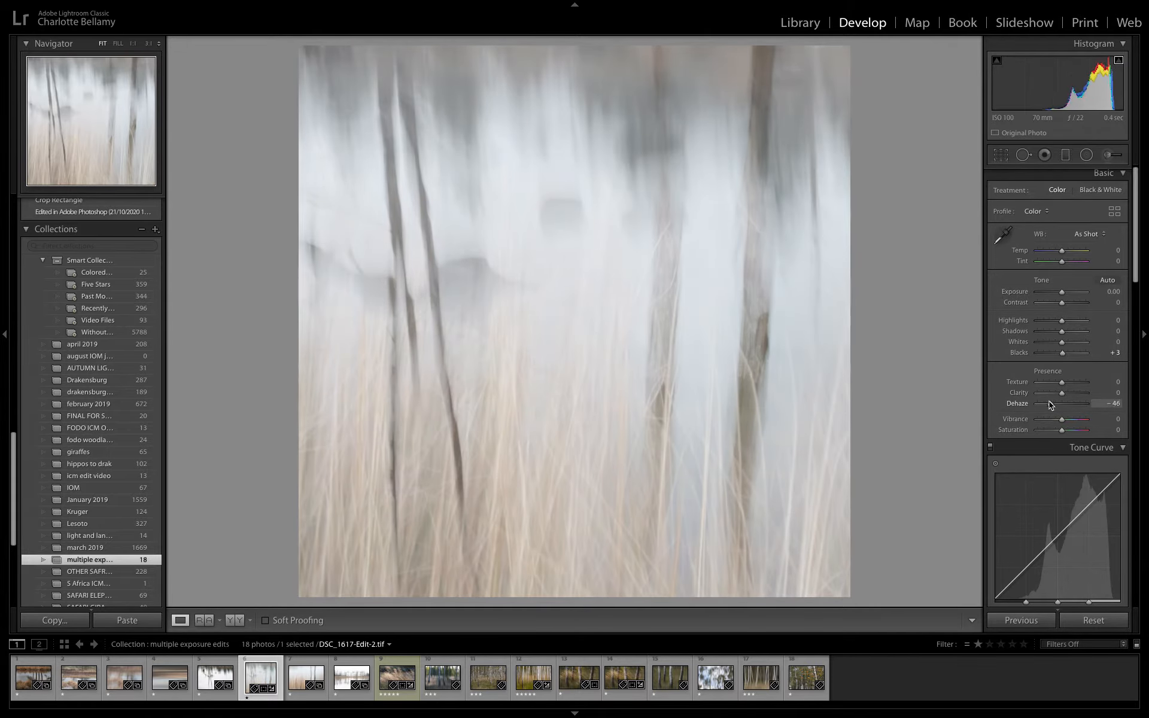
left_click_drag(1048, 403, 1070, 403)
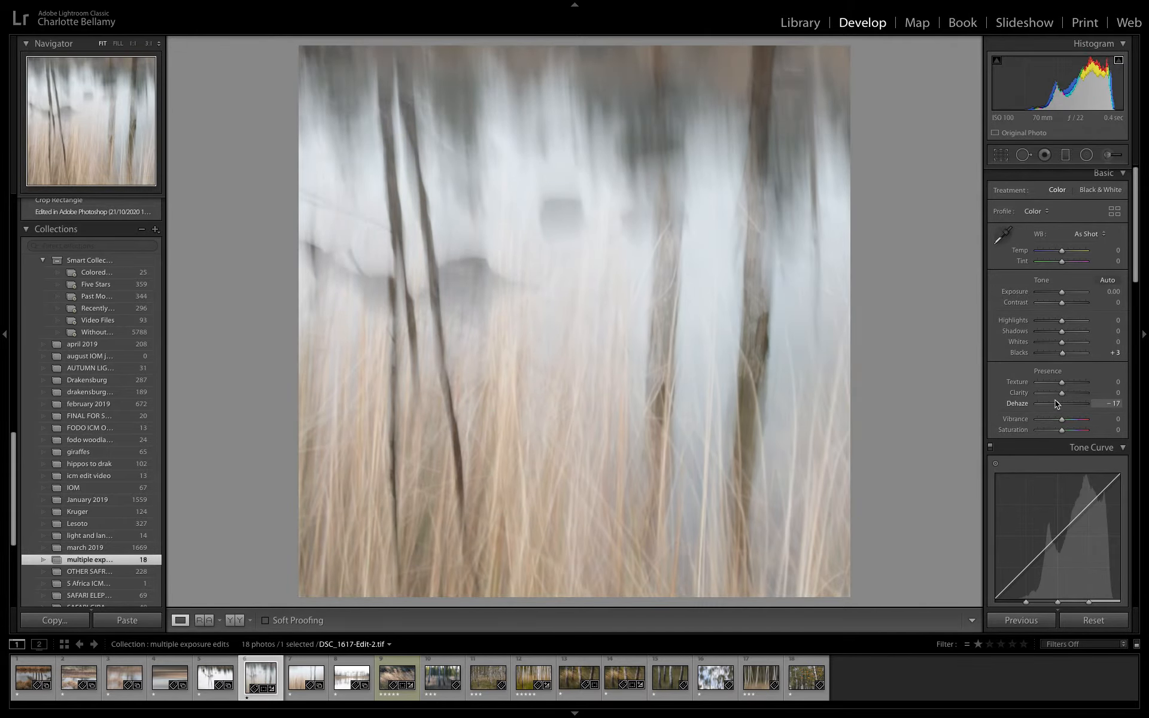
left_click_drag(1073, 404, 1091, 403)
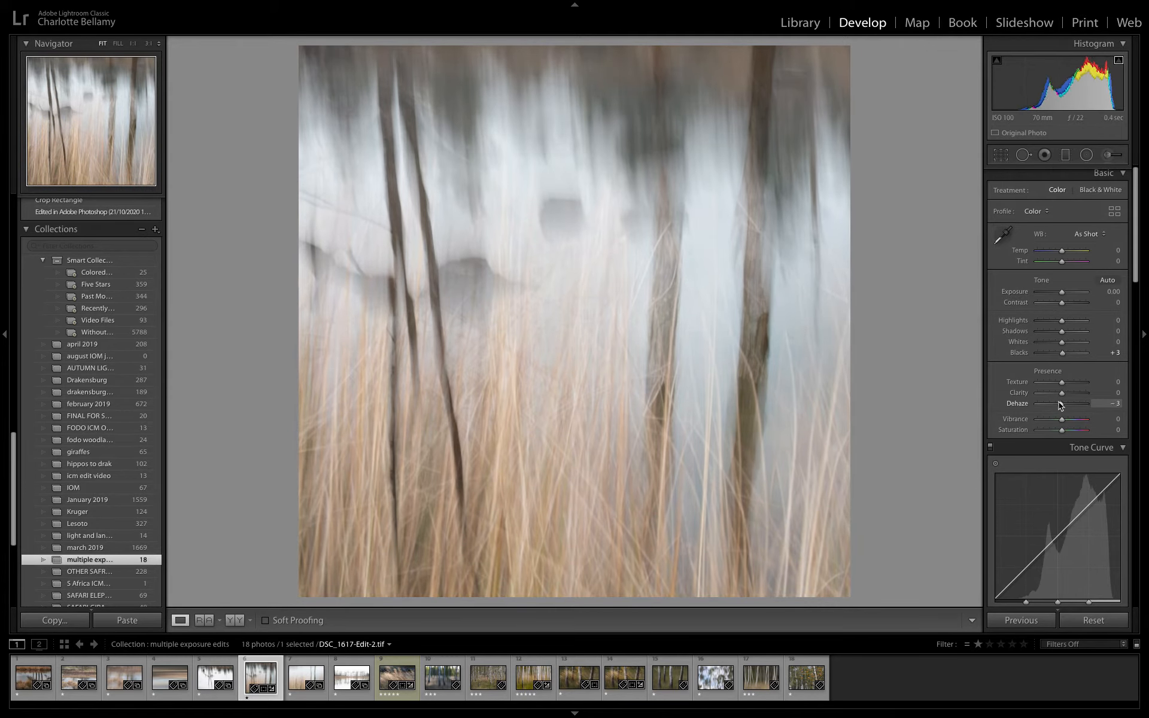
left_click_drag(1070, 403, 1059, 403)
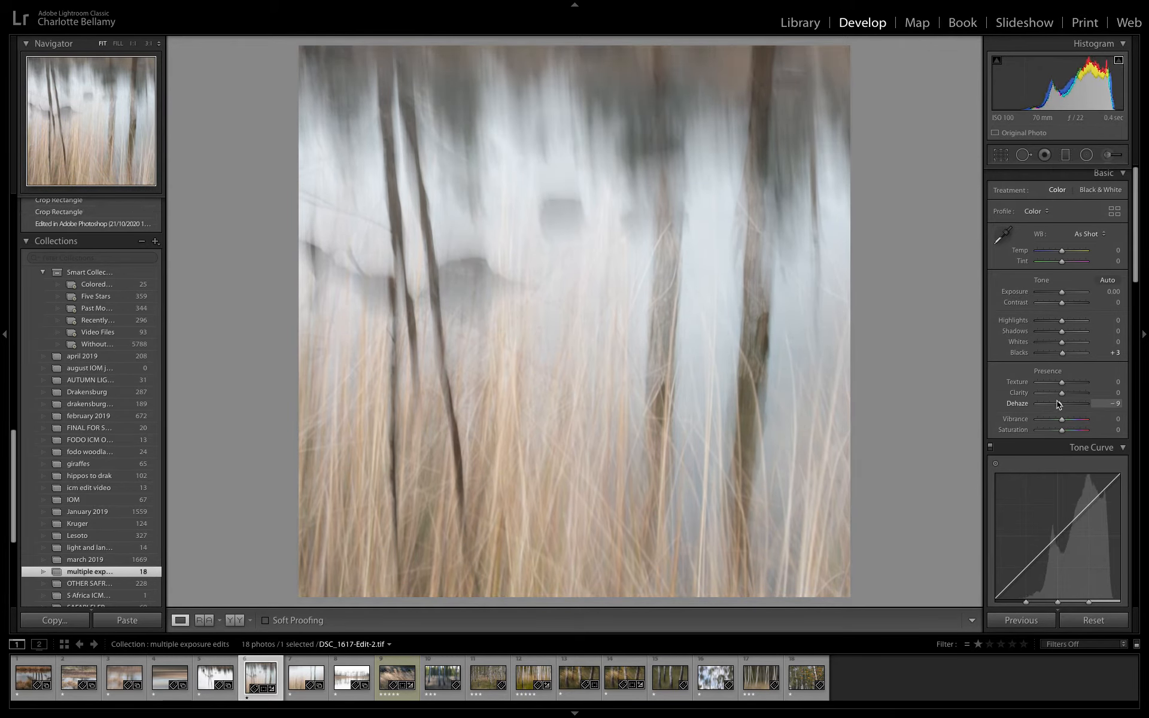
Raise Contrast to +44 and pull Highlights down to -50
left_click_drag(1059, 303, 1064, 303)
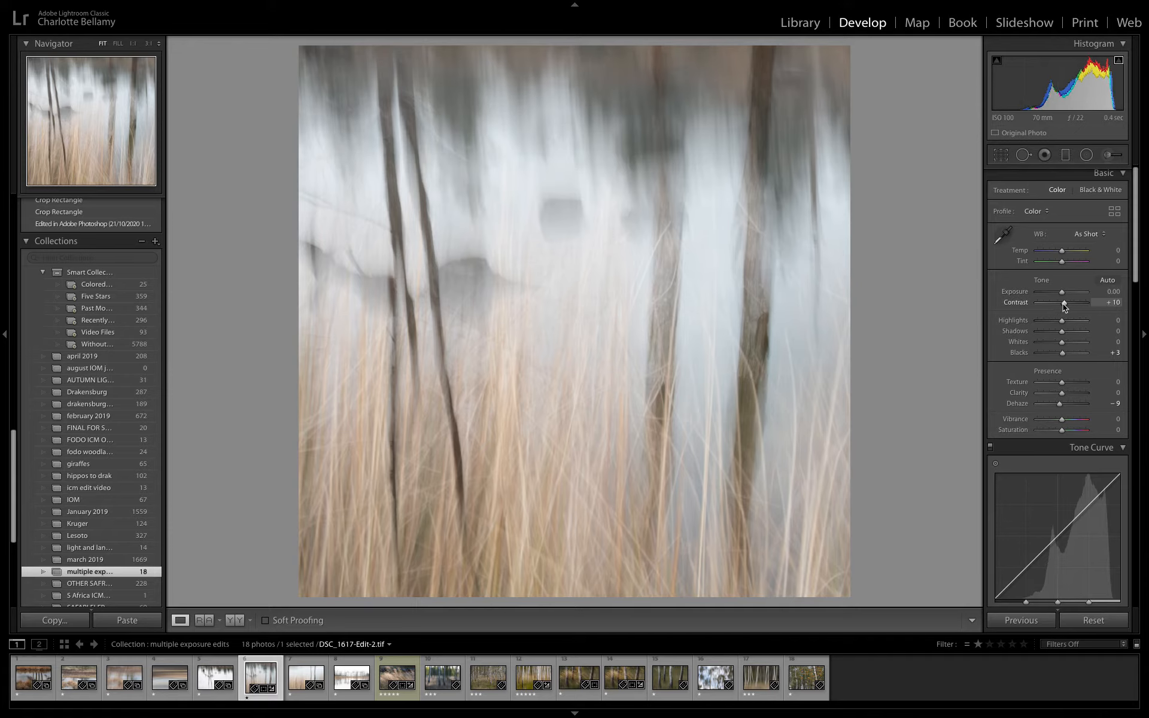
left_click_drag(1062, 302, 1073, 303)
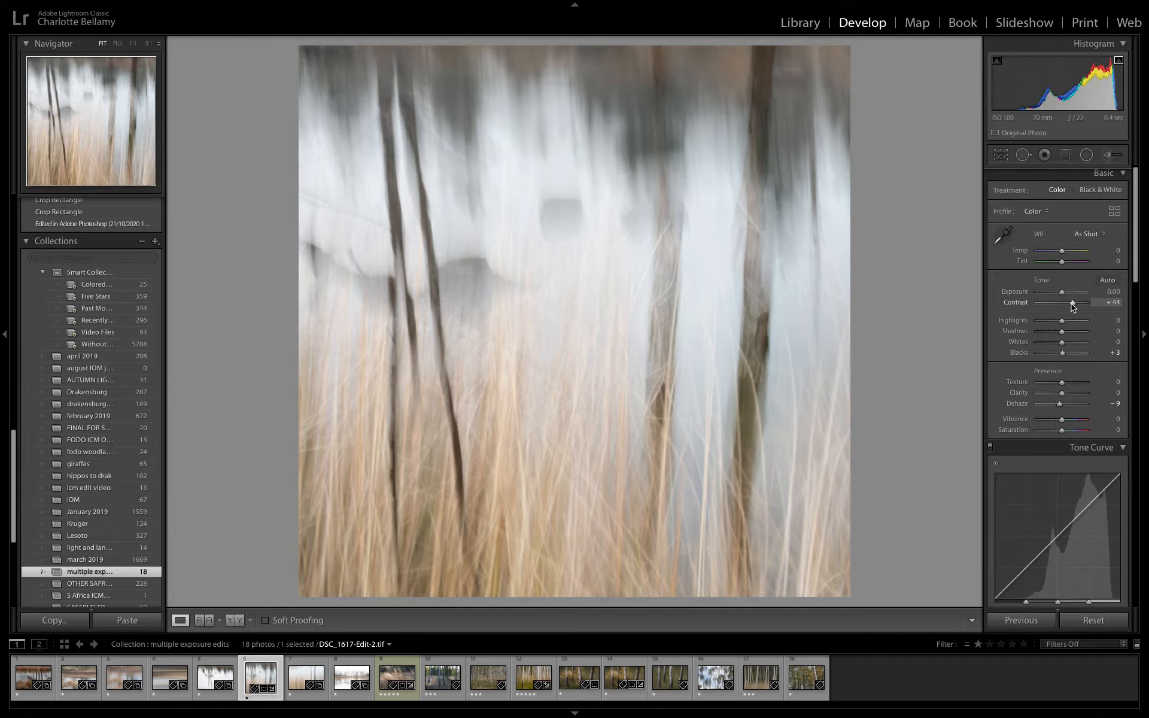
left_click_drag(1061, 321, 1049, 321)
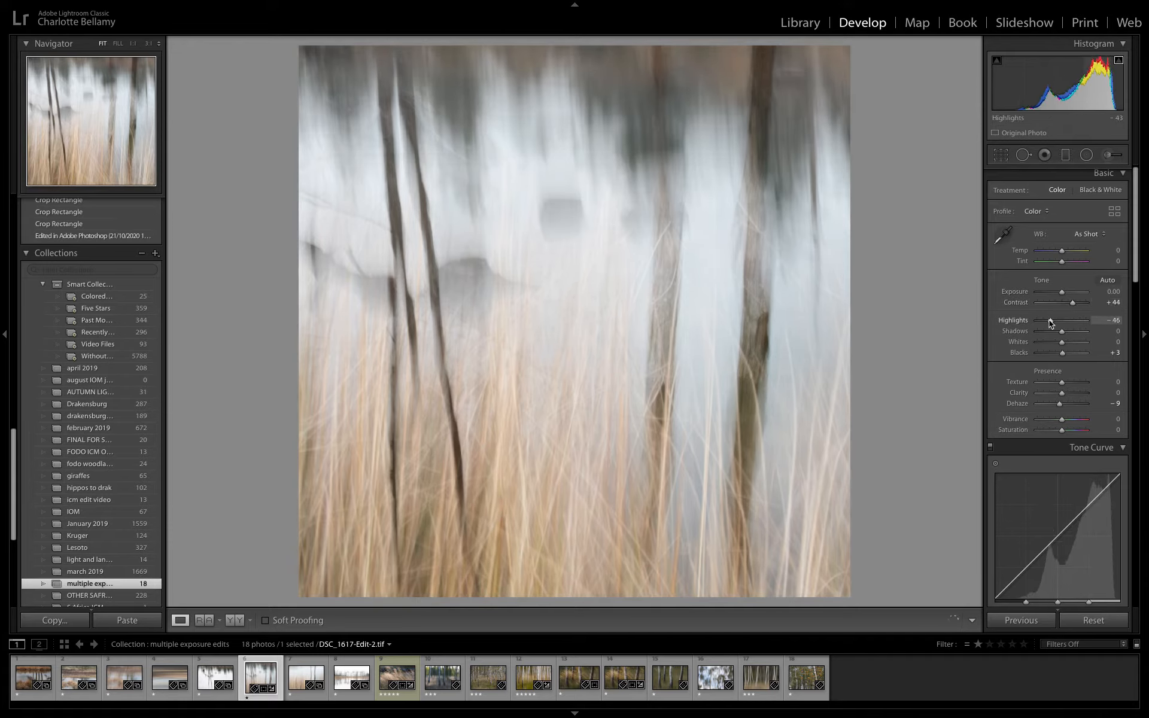
left_click_drag(1060, 321, 1055, 321)
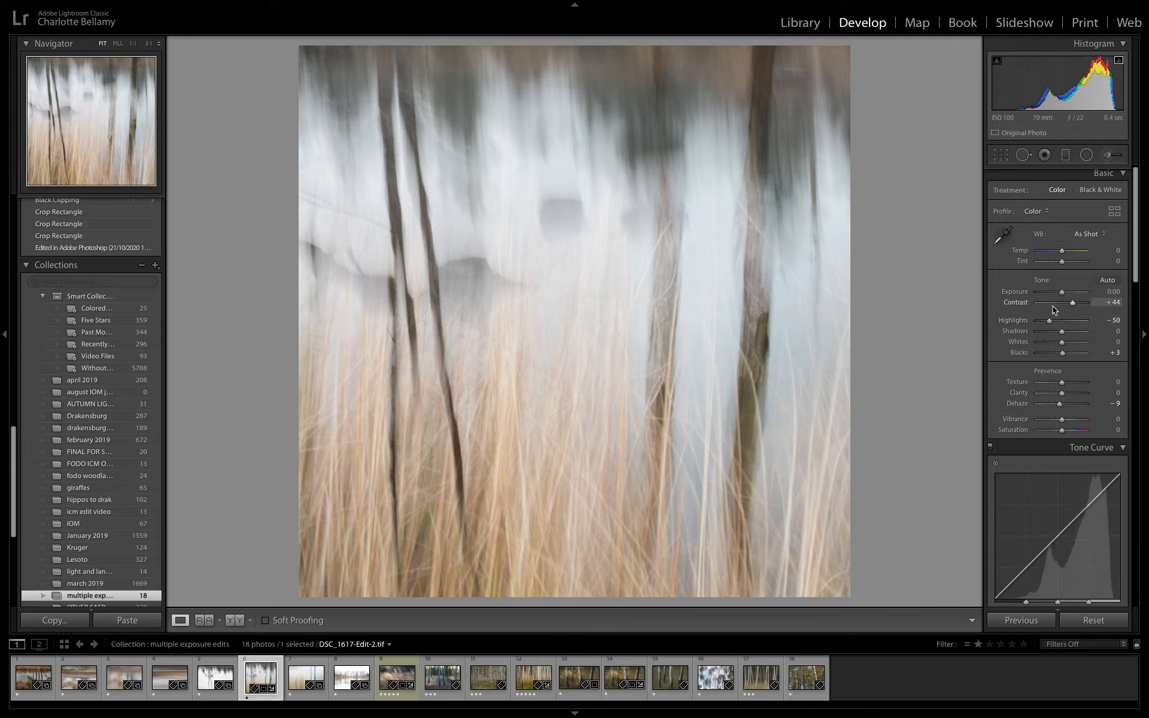
Cool the white balance, briefly warming it to compare, and settle Temp at -8
left_click_drag(1063, 250, 1060, 250)
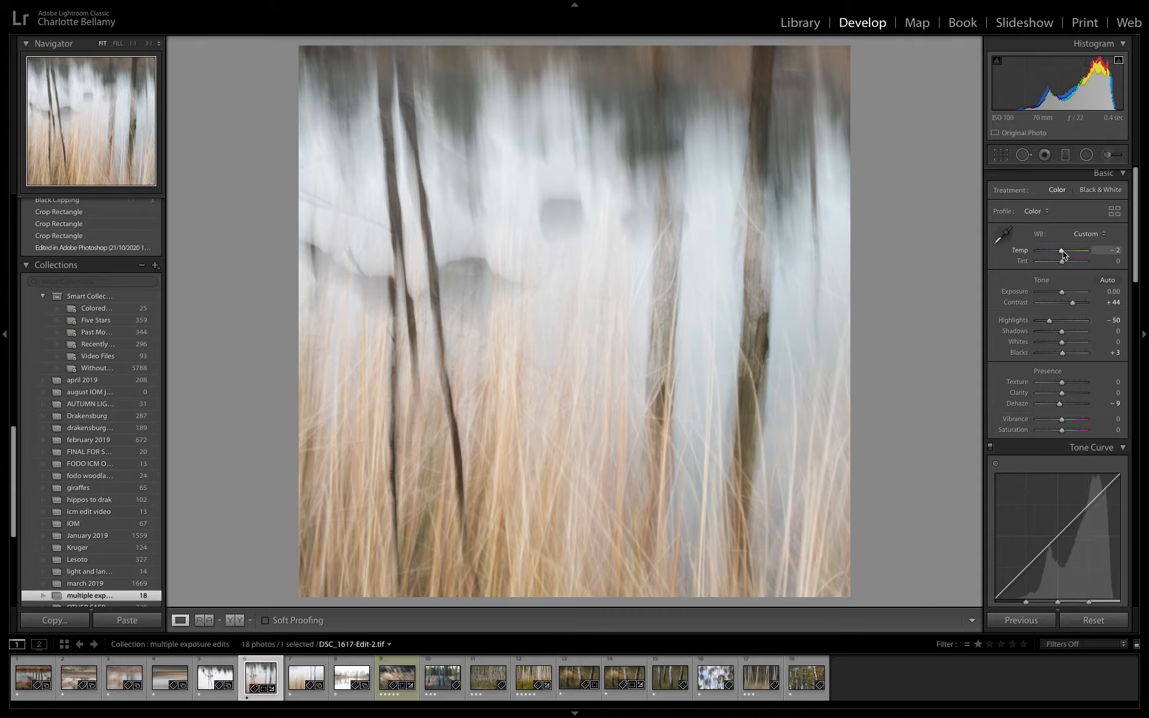
left_click_drag(1067, 251, 1061, 251)
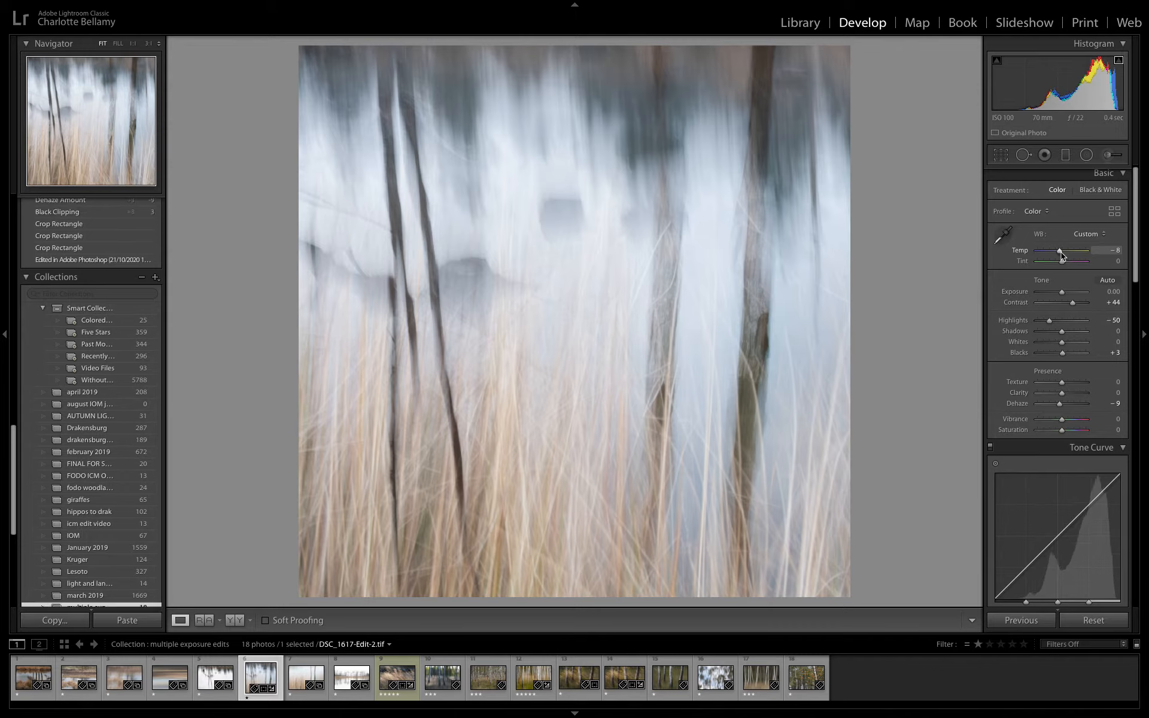
left_click_drag(1059, 251, 1066, 252)
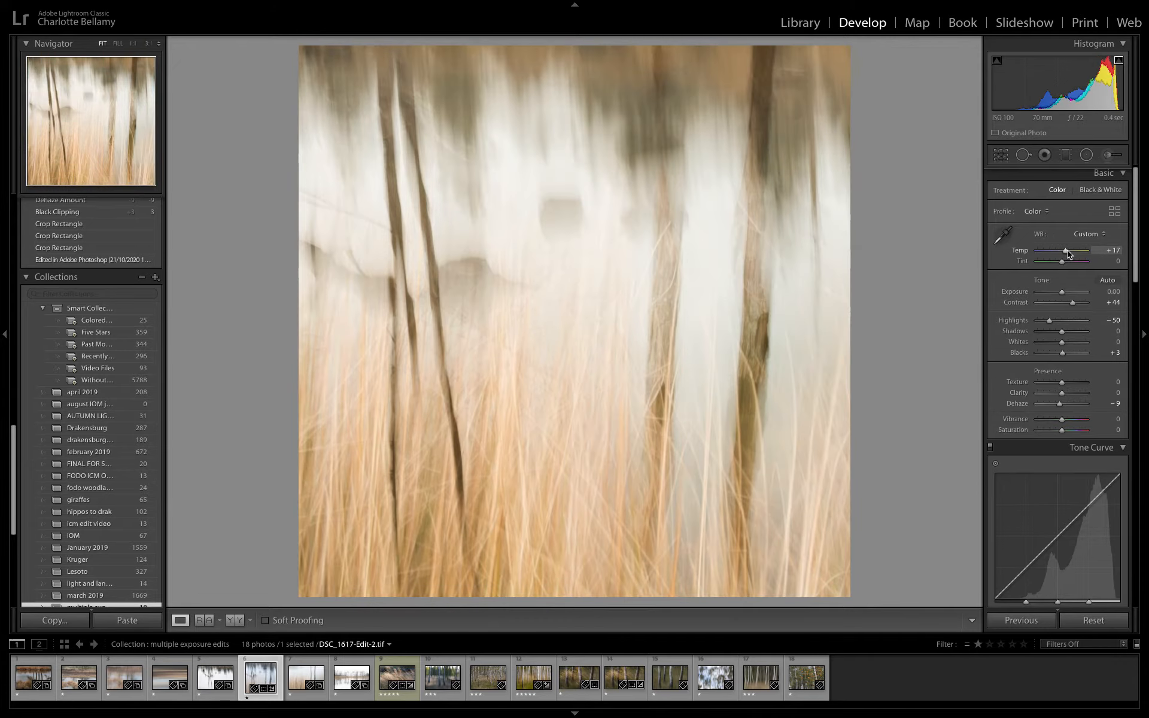
left_click_drag(1066, 251, 1061, 251)
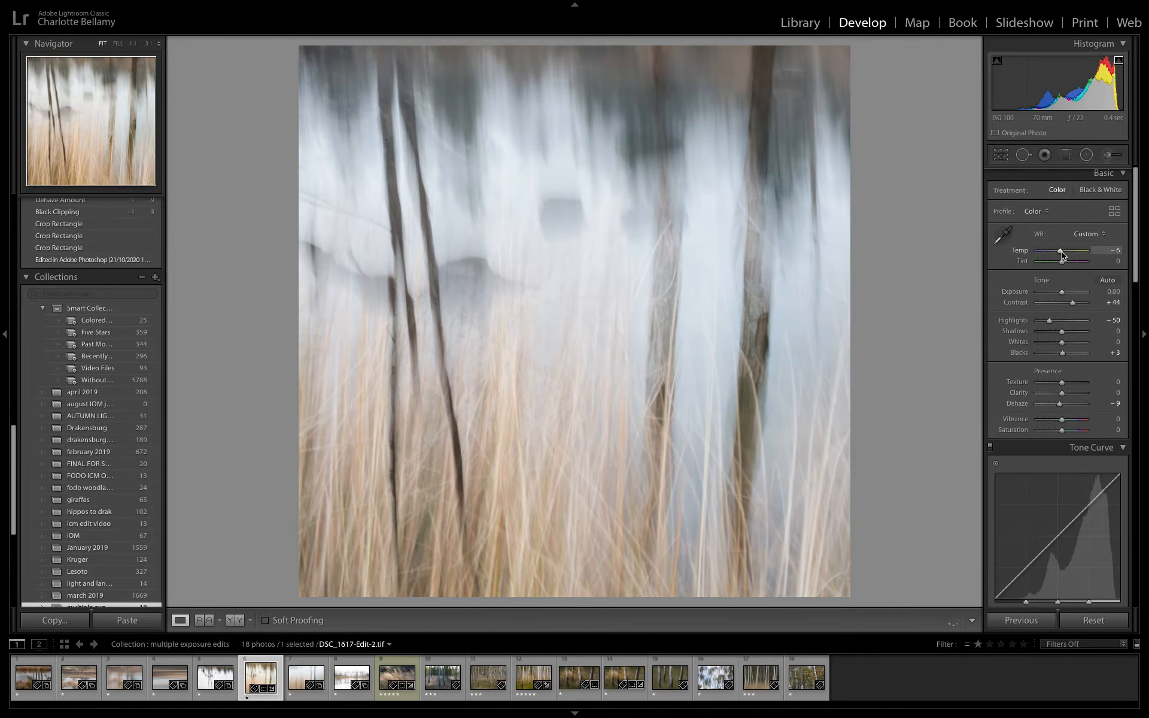
left_click_drag(1063, 250, 1057, 250)
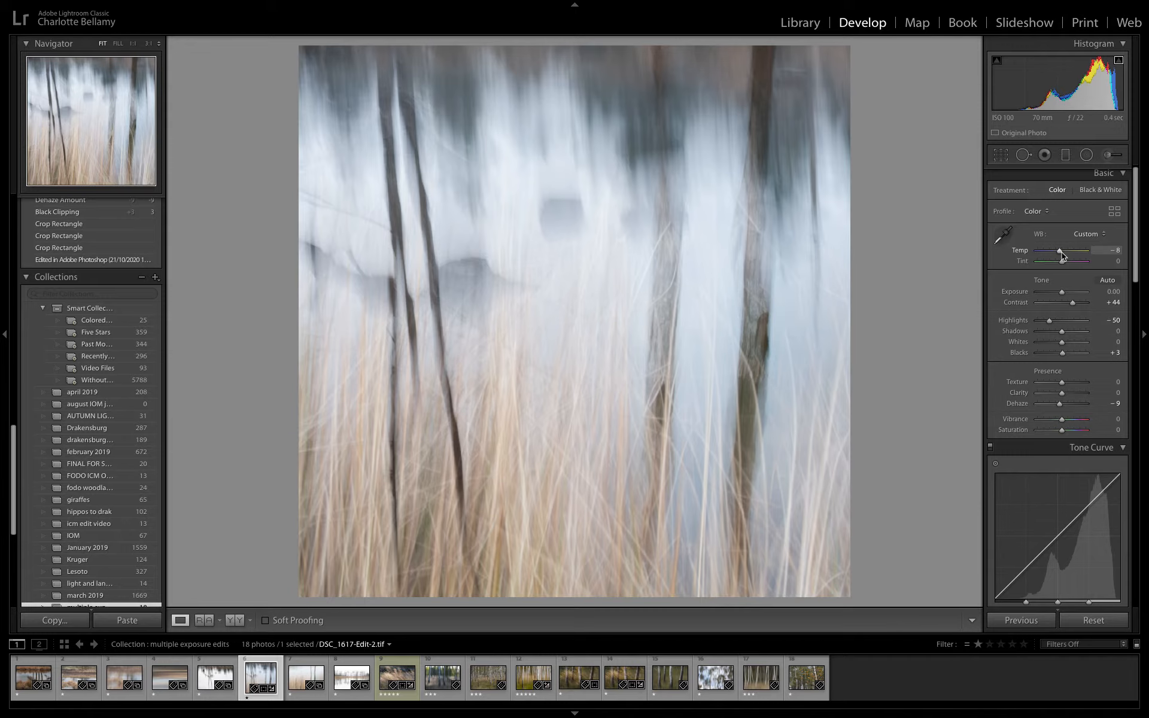
mouse_move(1078, 298)
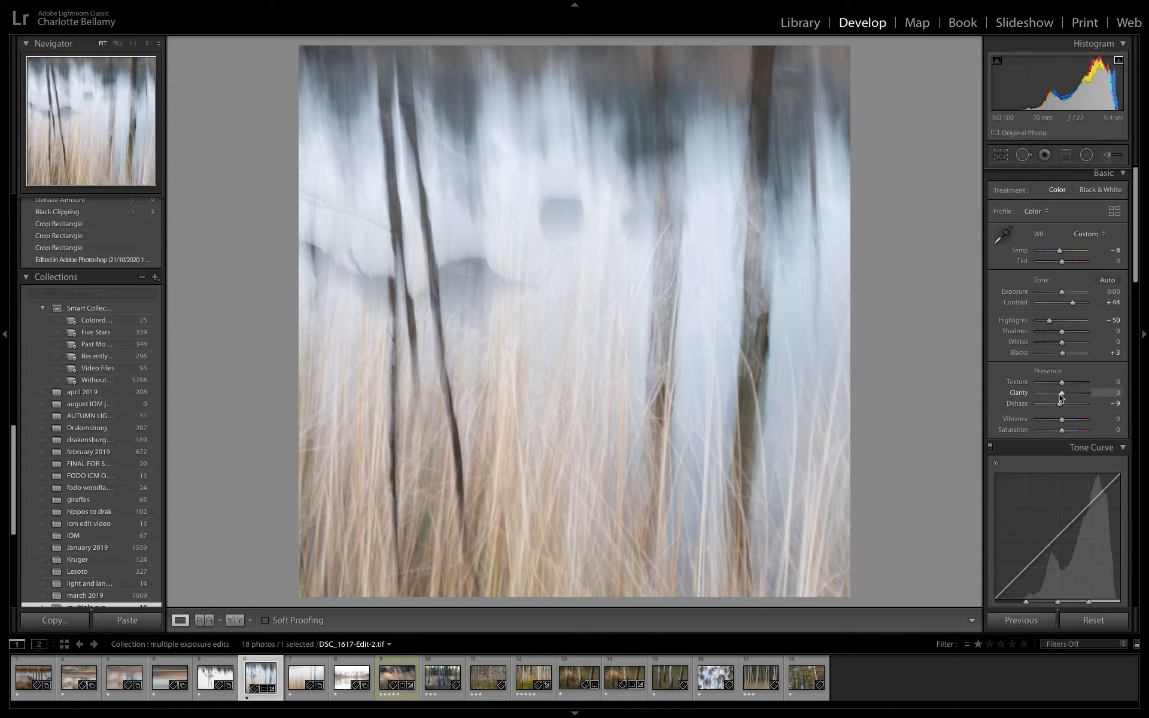
Set Clarity to +18 and Vibrance to +15
left_click_drag(1060, 392, 1070, 393)
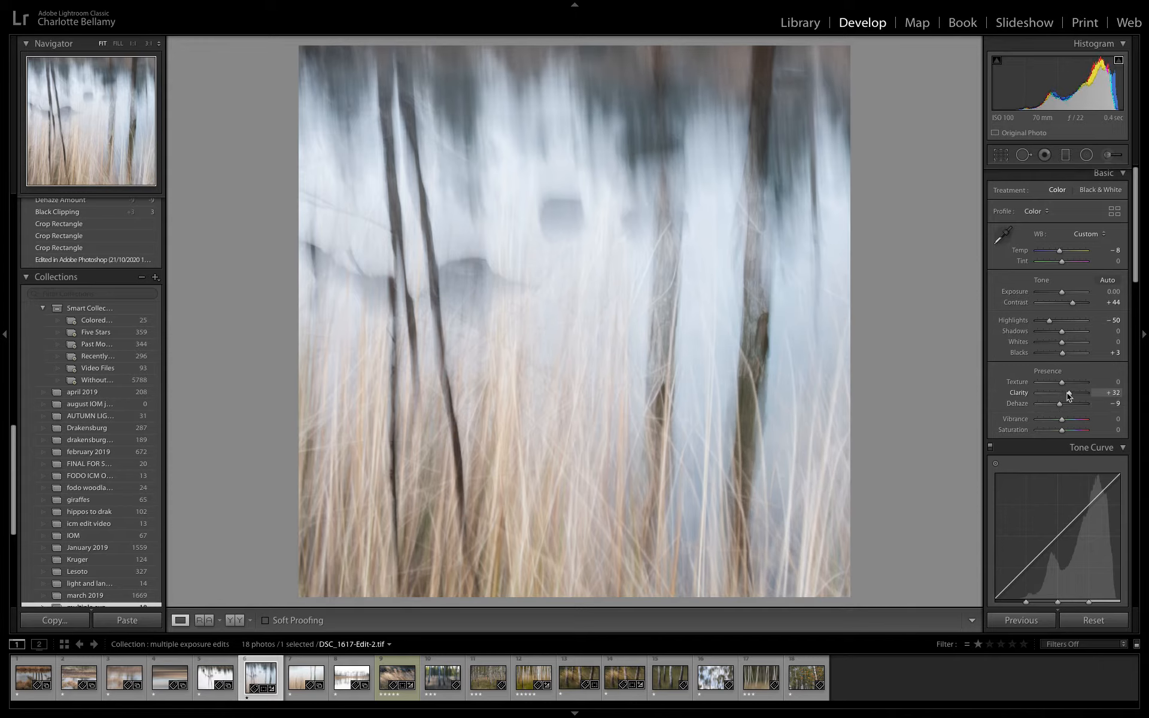
left_click_drag(1070, 383, 1064, 383)
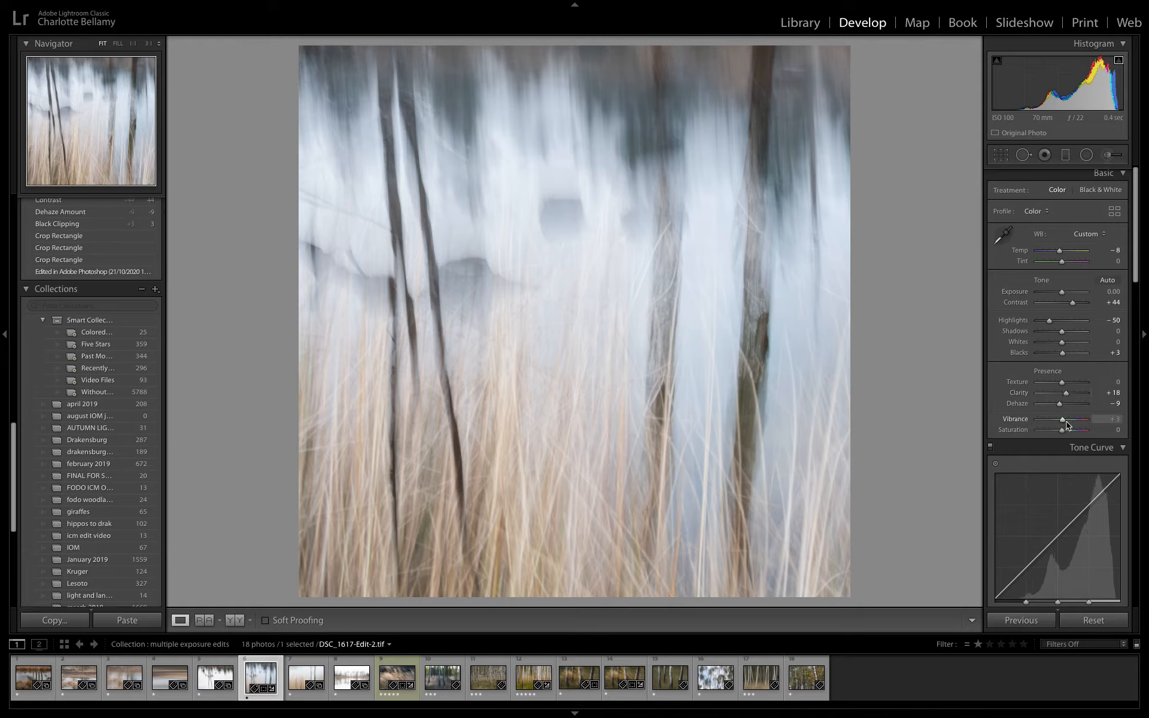
left_click_drag(1062, 419, 1072, 419)
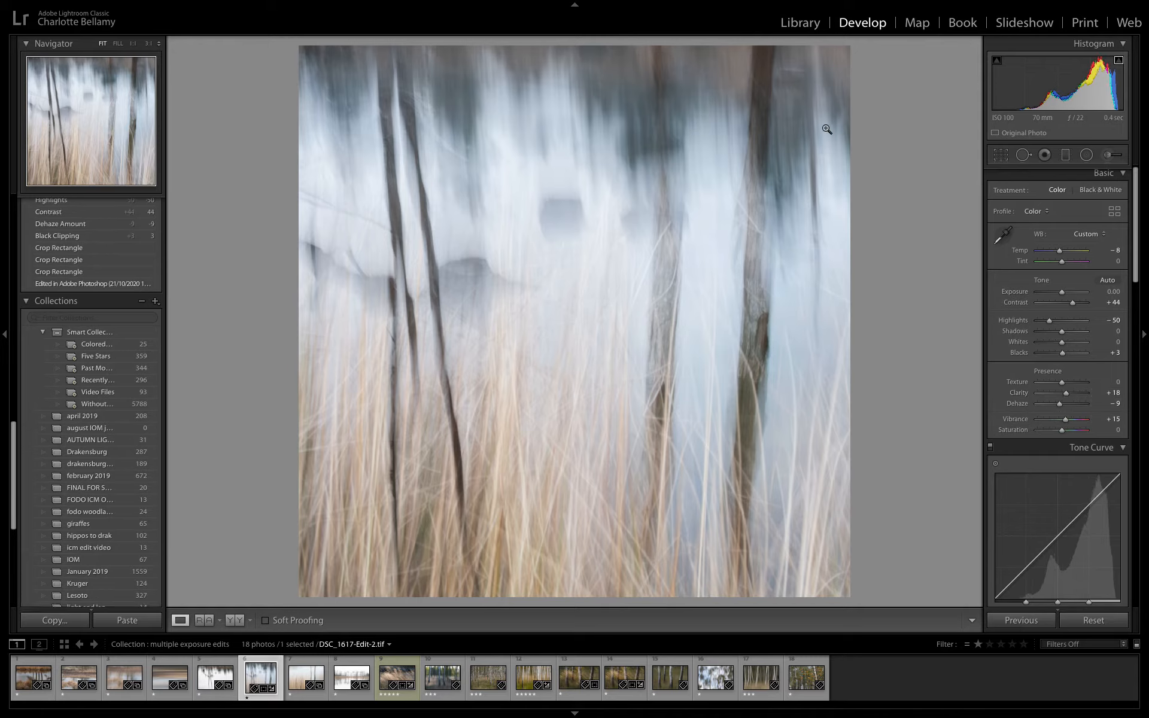
In the Library grid, select the blend with its two source photos, compare them in Survey view, and return to grid
left_click(799, 23)
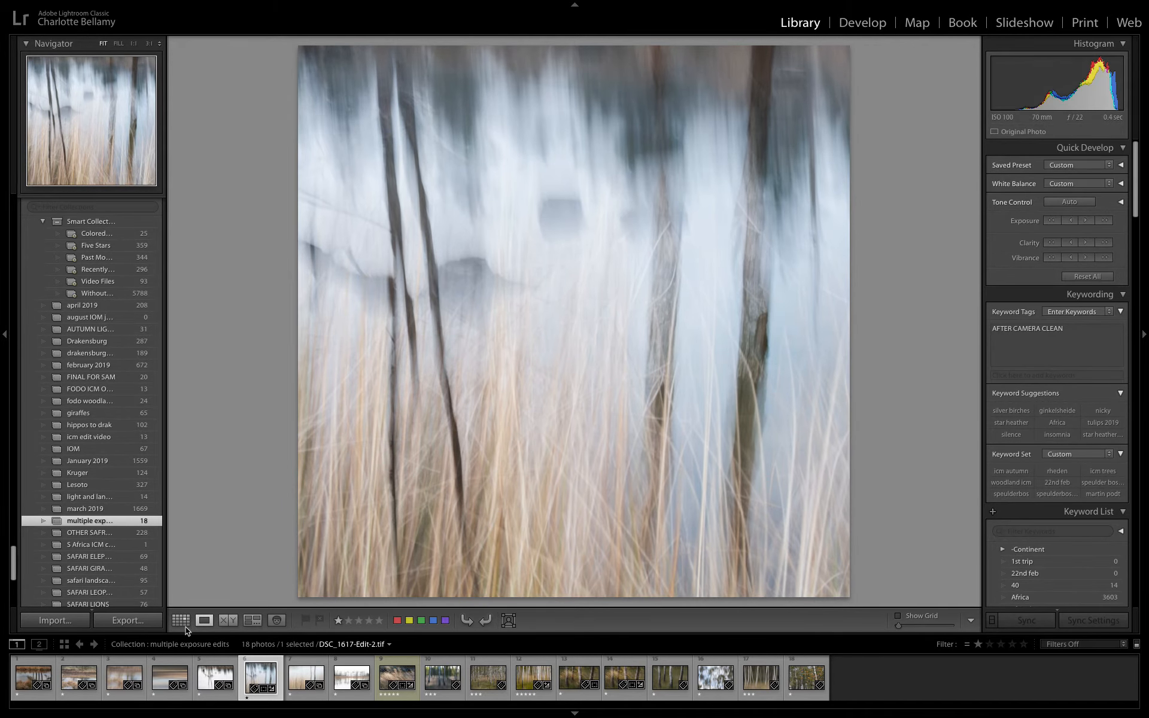
left_click(181, 620)
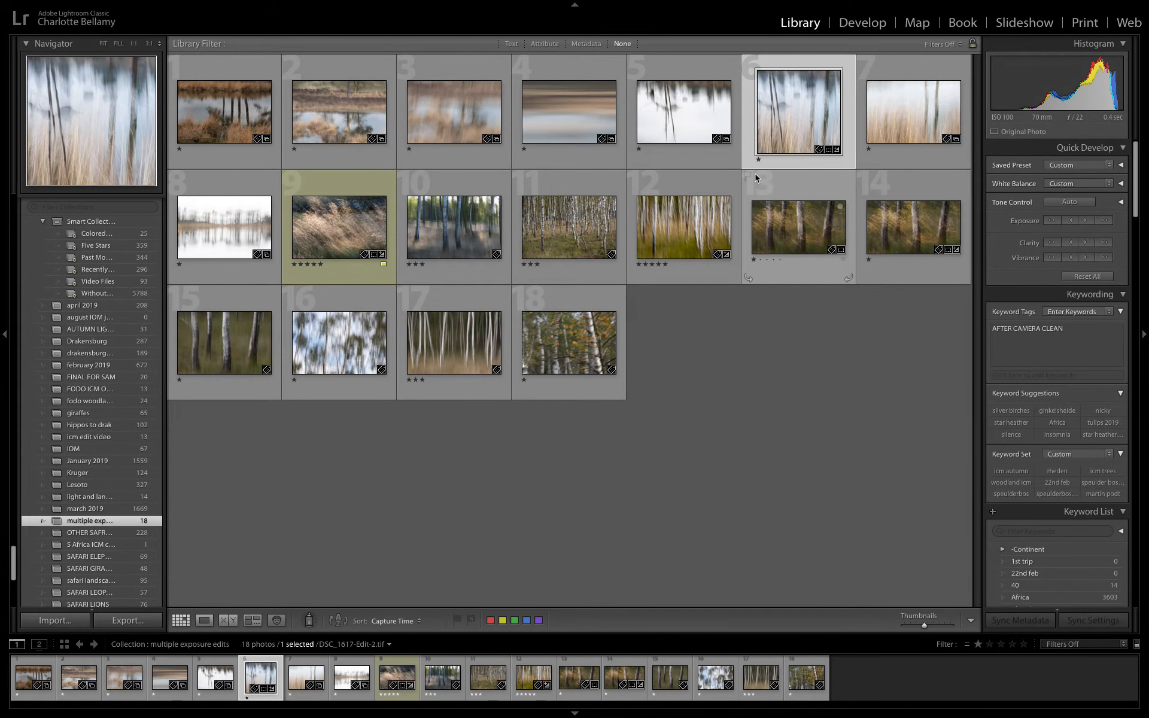
left_click(683, 113)
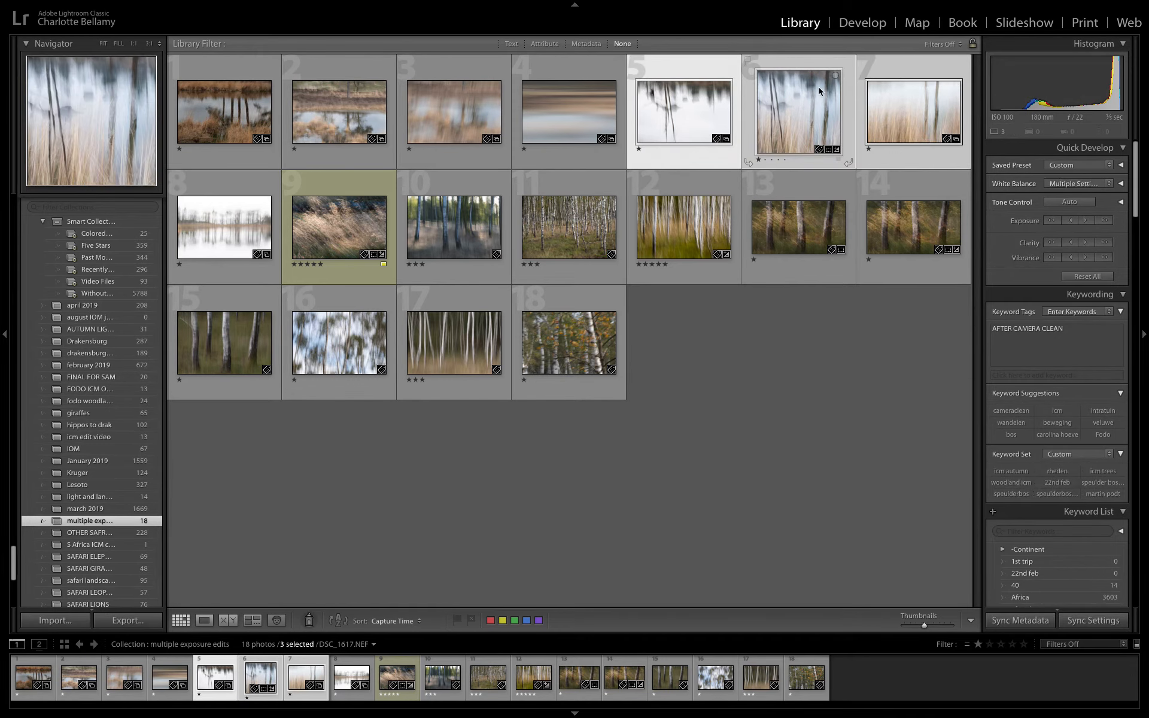
left_click(253, 620)
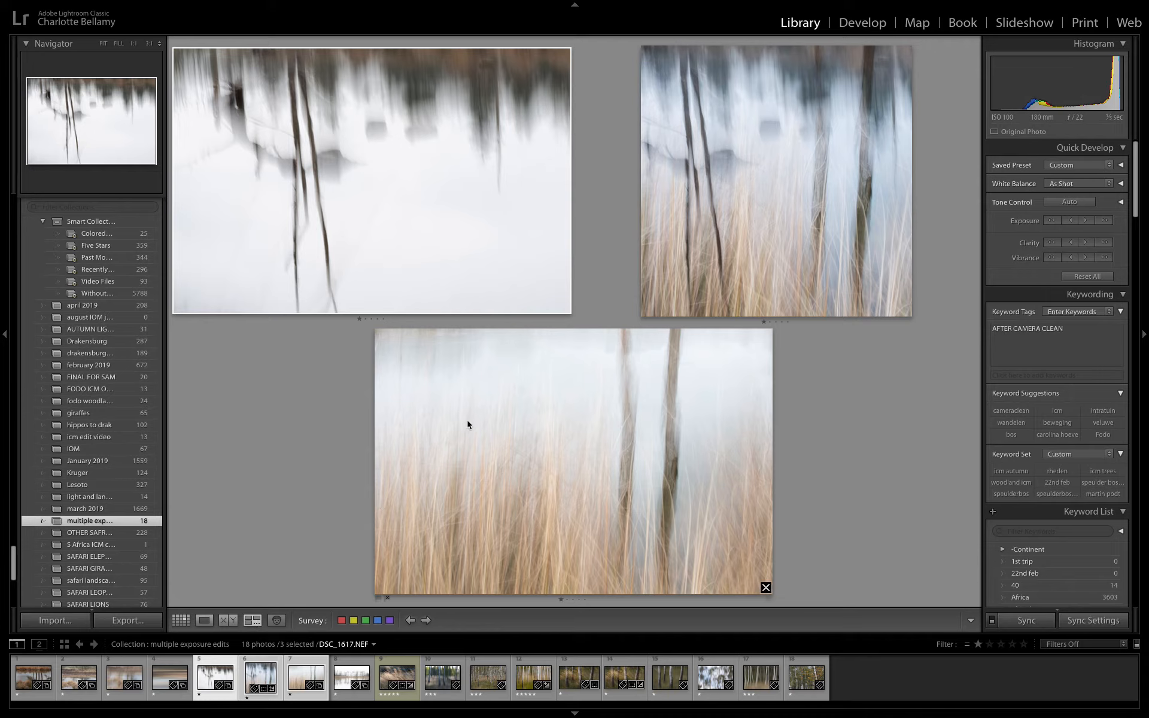
mouse_move(827, 235)
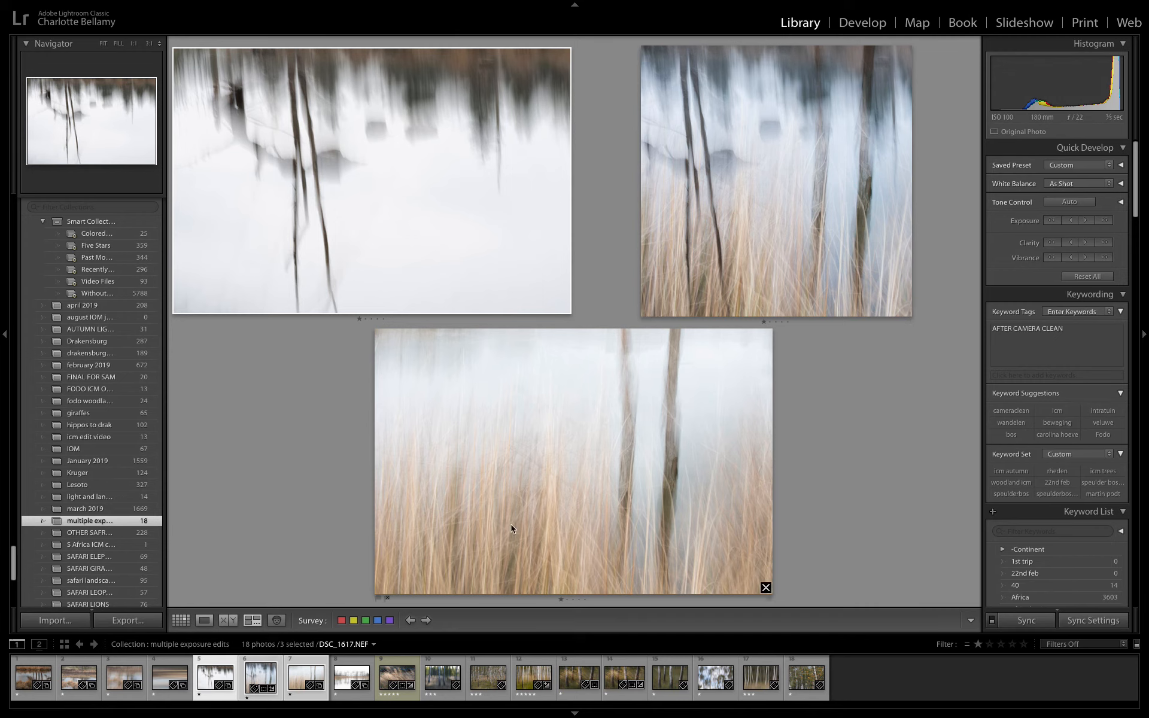
left_click(181, 620)
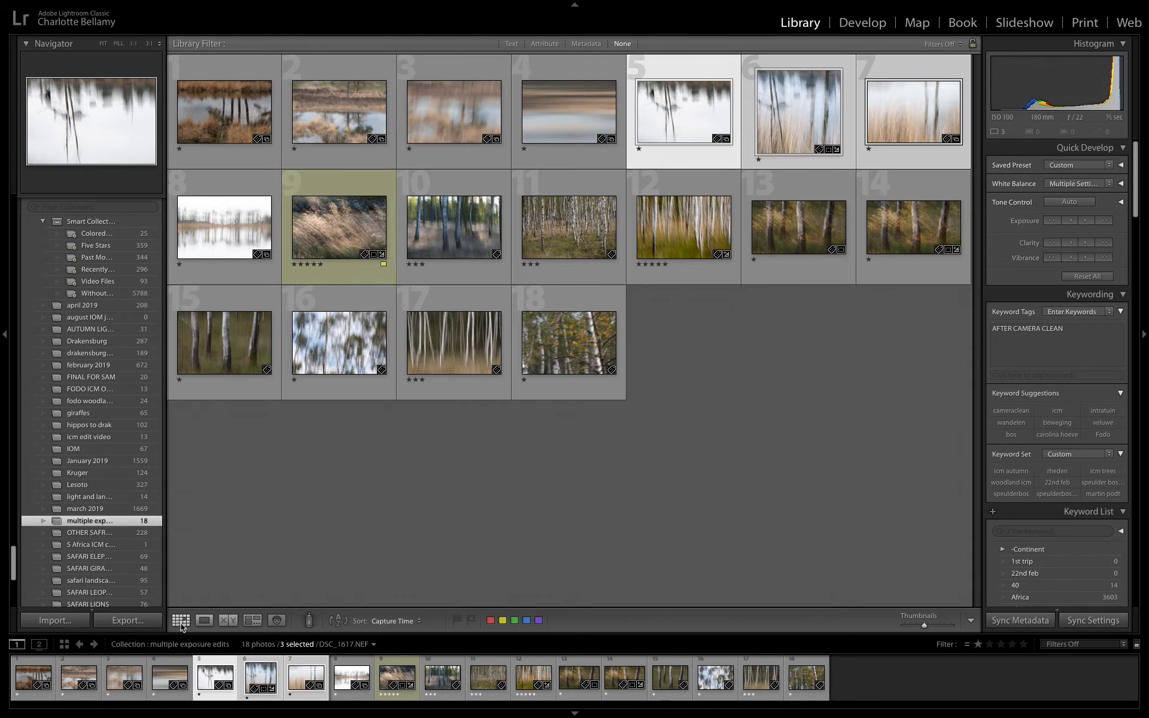
mouse_move(181, 629)
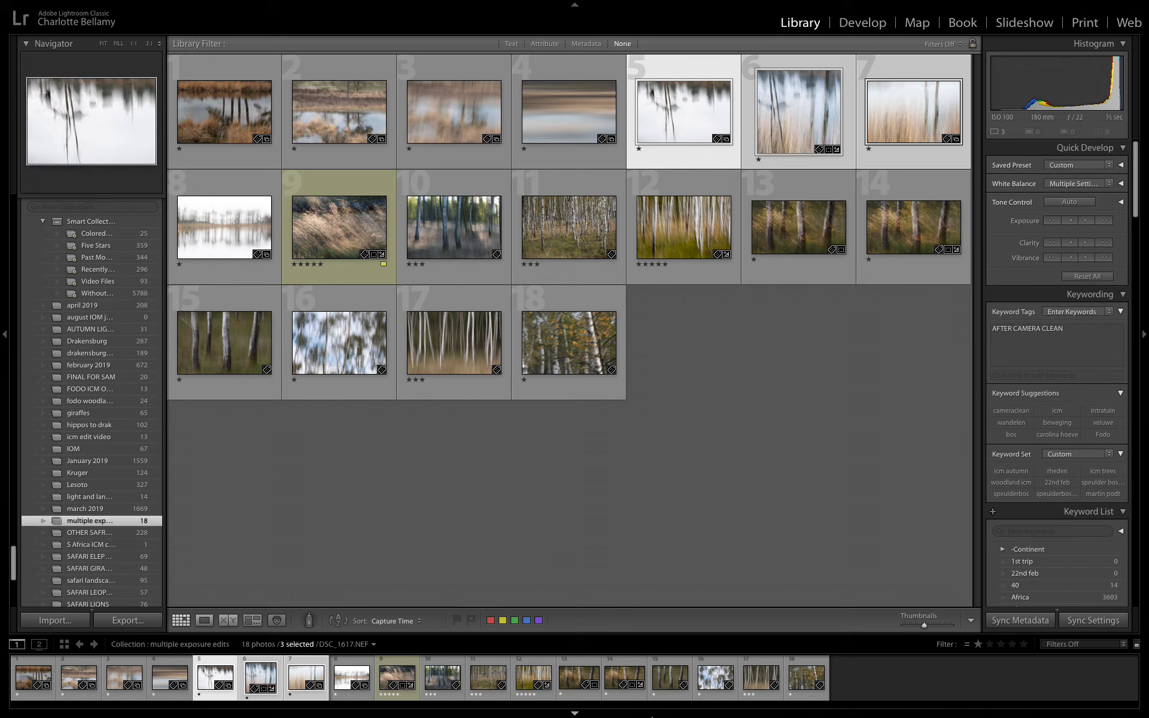
mouse_move(598, 705)
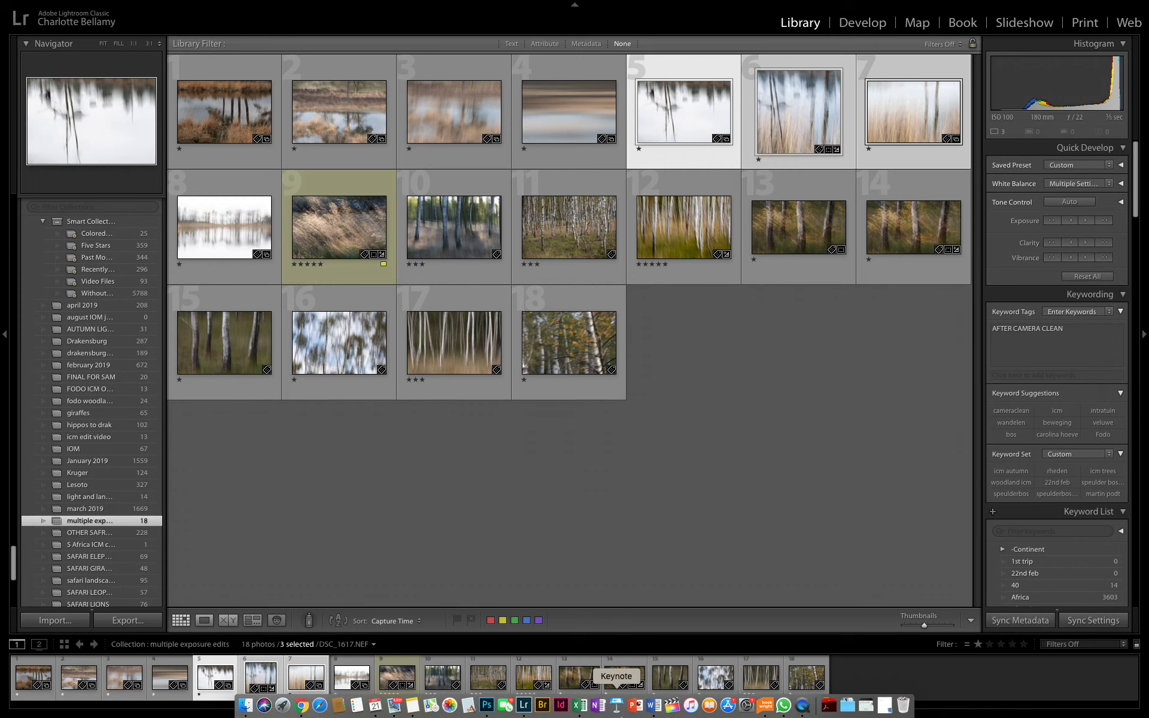